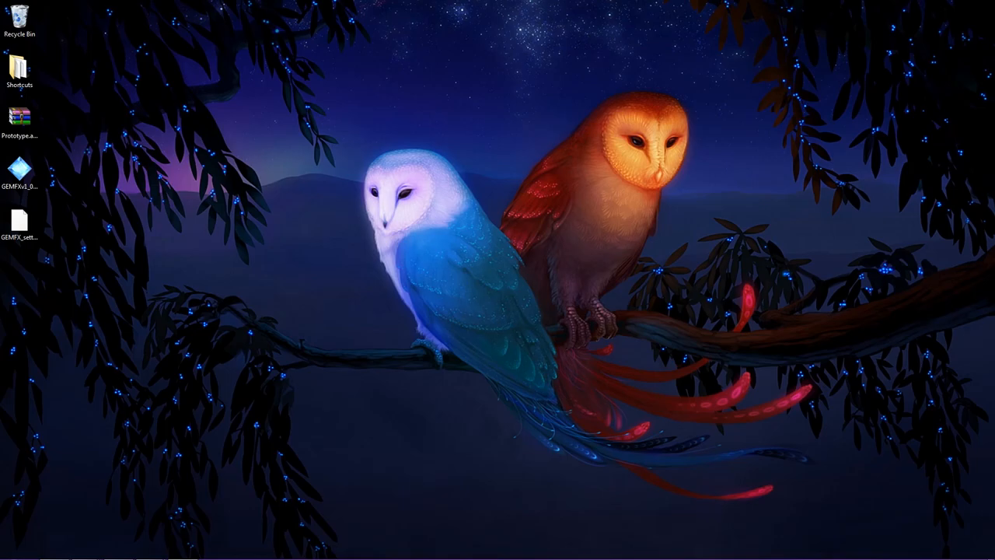
mouse_move(34, 326)
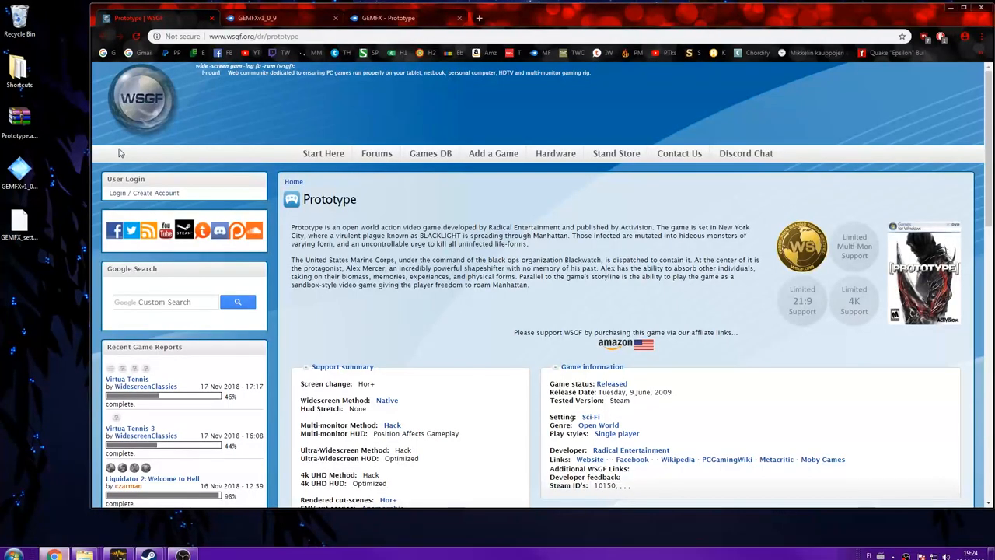
- Open the Prototype resolution fix archive in WinRAR and dismiss the purchase reminder
left_click(249, 36)
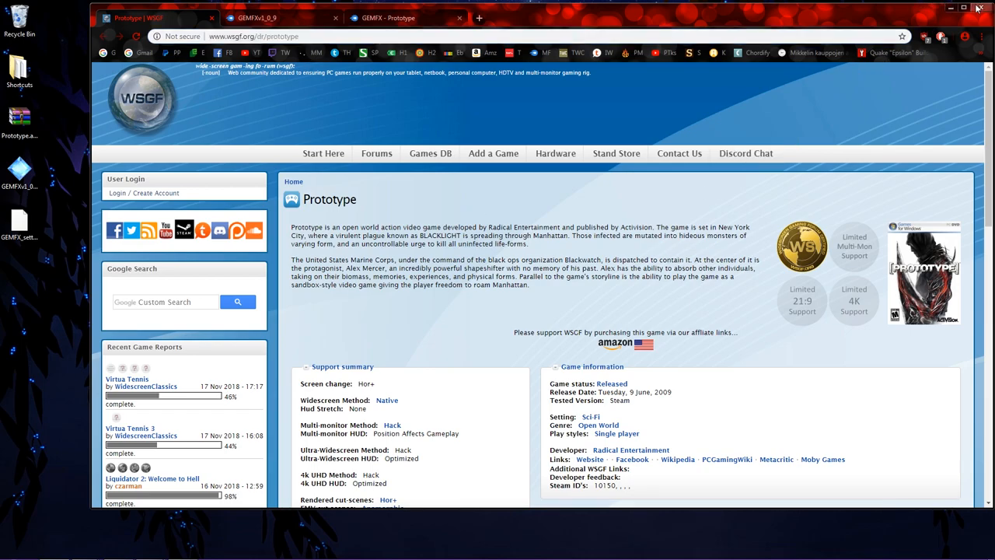
scroll("down", 3)
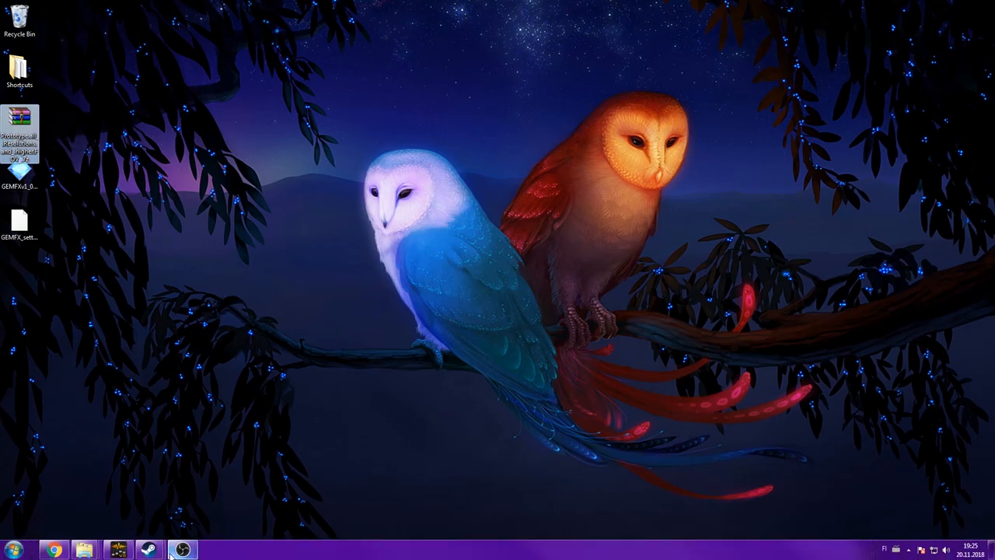
left_click(84, 547)
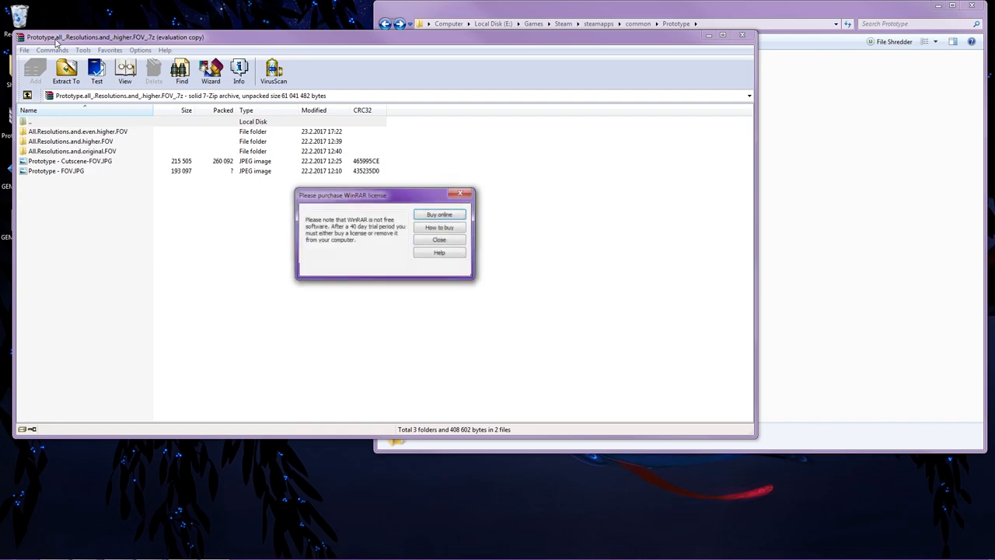
left_click(438, 240)
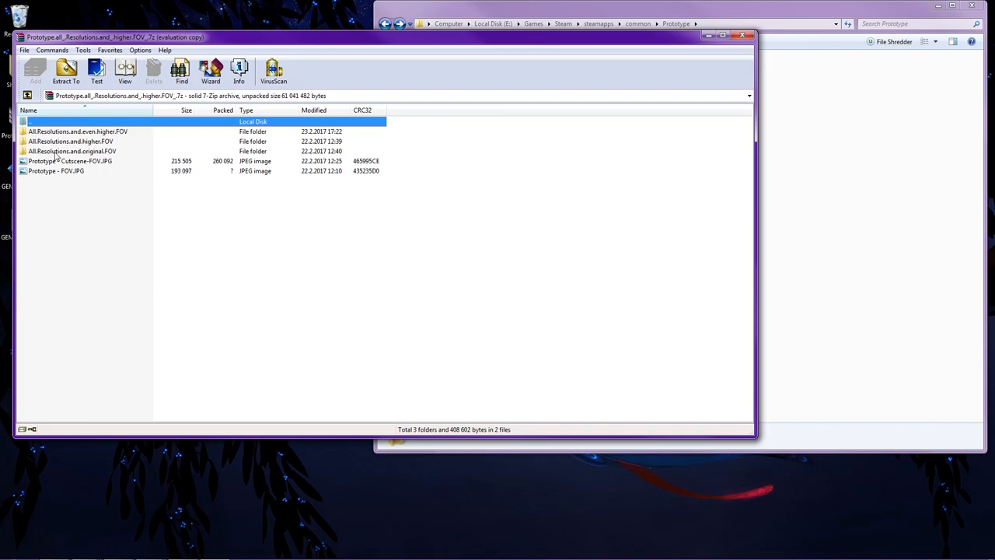
- Put the higher-FOV prototypeenginef.dll into the Prototype game folder and close the archive
left_click(78, 151)
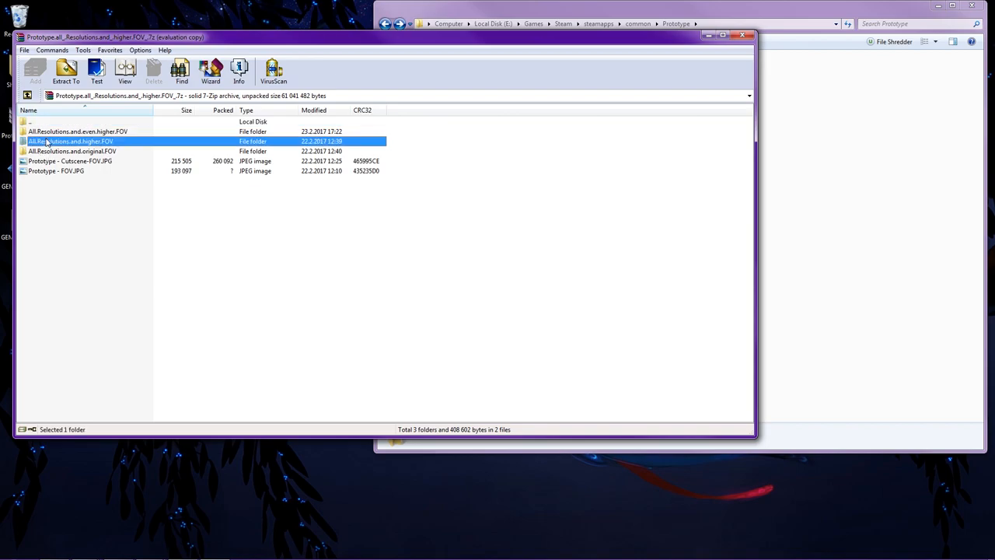
mouse_move(96, 162)
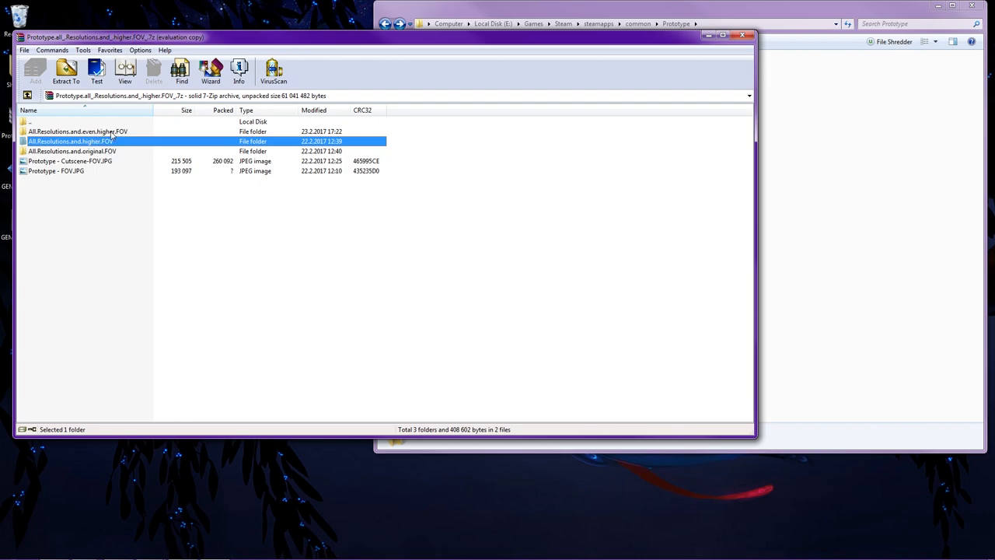
left_click(78, 151)
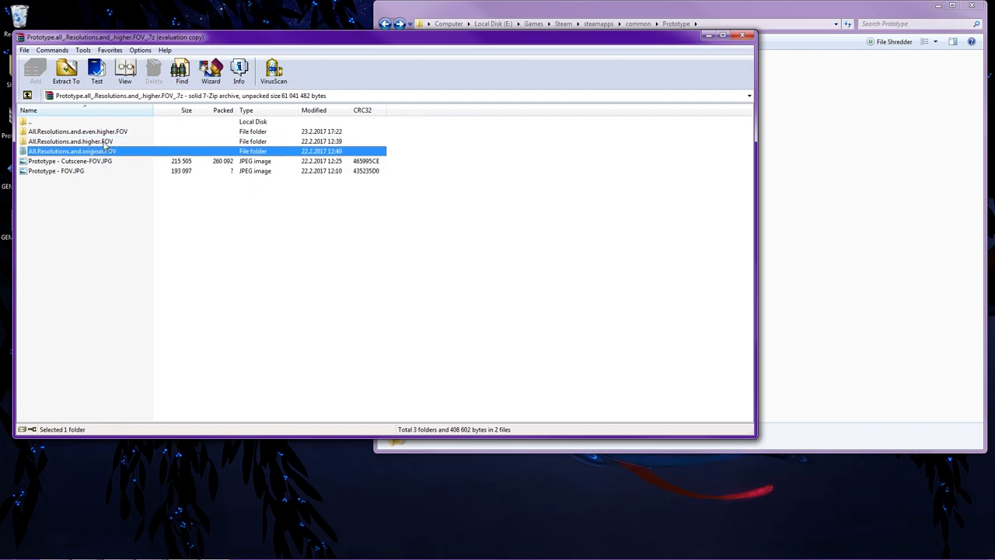
double_click(78, 151)
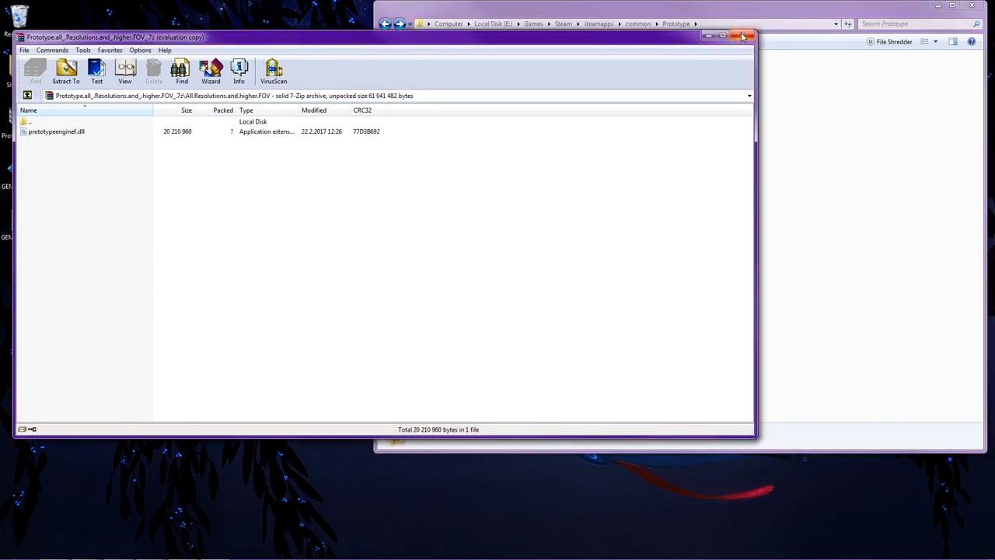
left_click(743, 36)
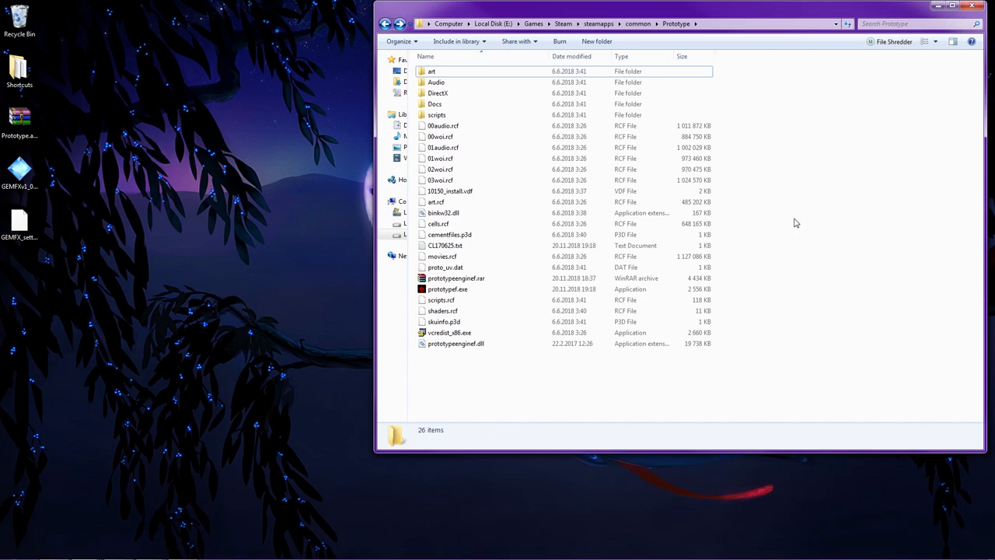
- Continue past MediaFire's ad-blocker notice and start the GEMFX v1.0.9 installer download
left_click(25, 173)
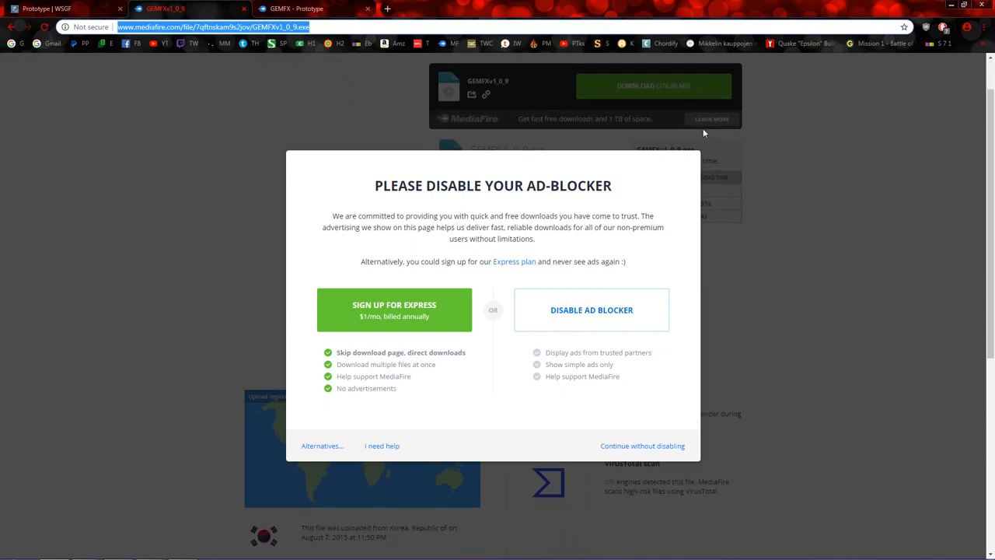
mouse_move(559, 109)
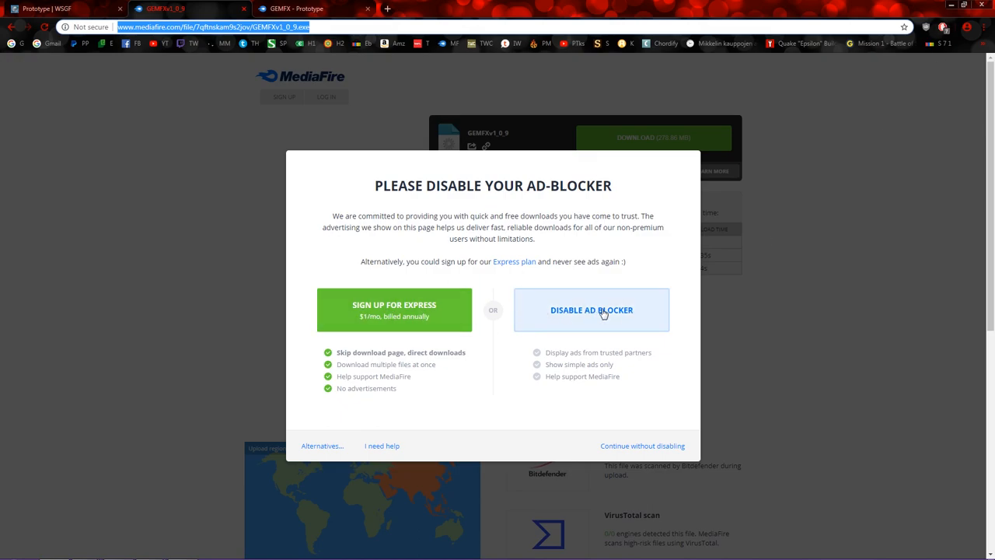
mouse_move(911, 96)
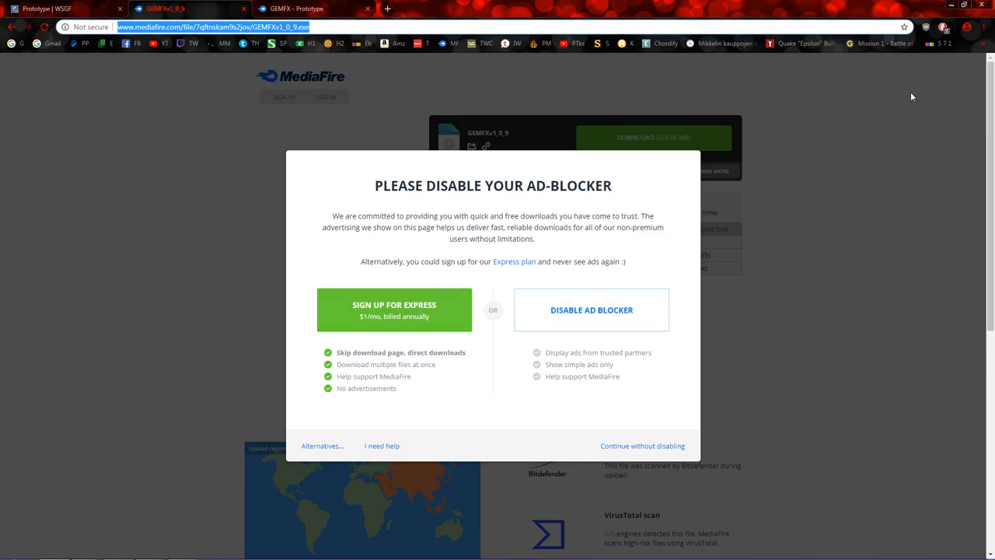
left_click(942, 25)
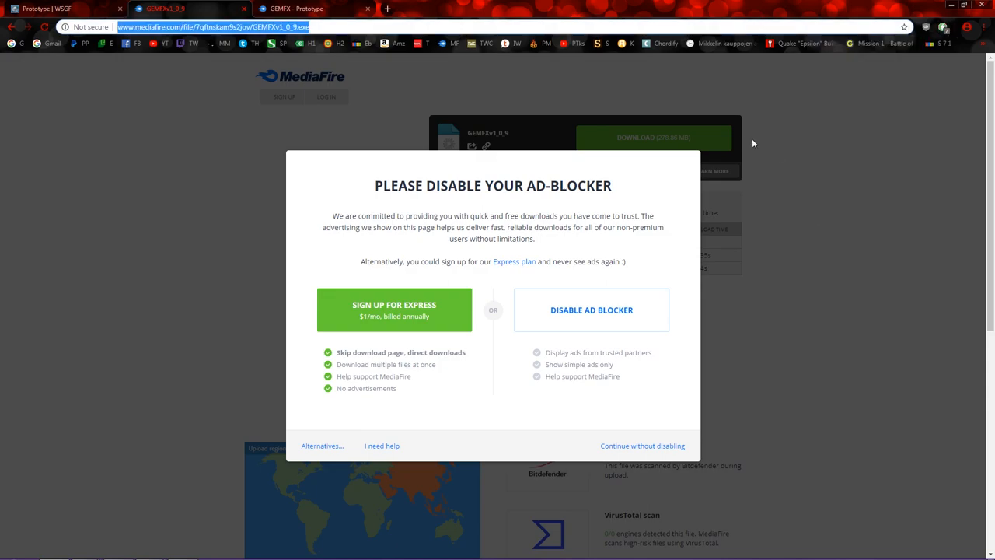
left_click(591, 310)
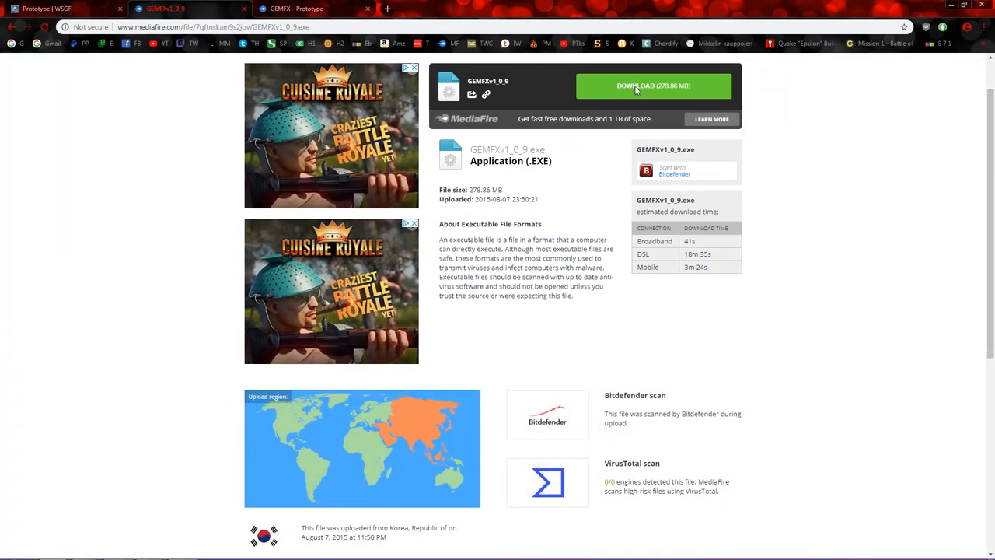
left_click(650, 85)
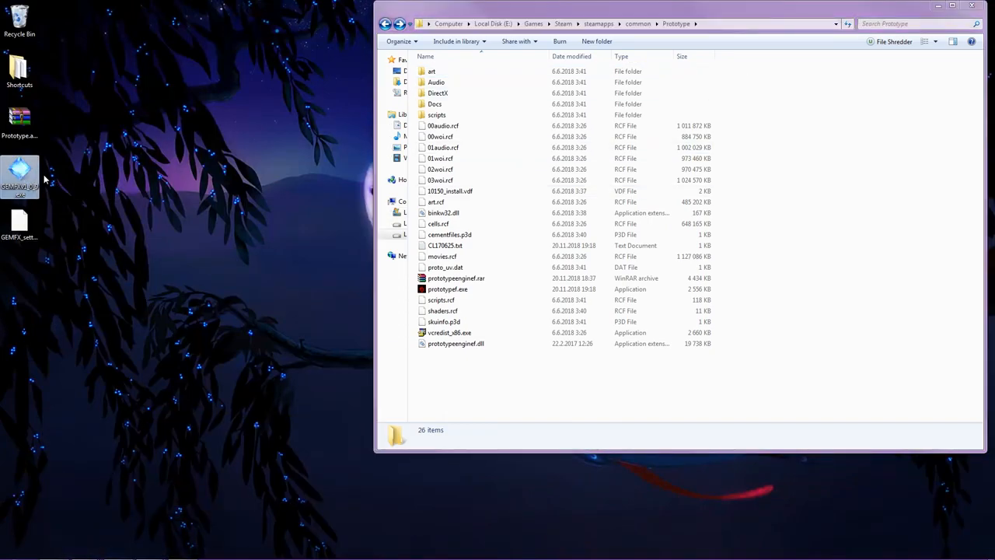
mouse_move(28, 174)
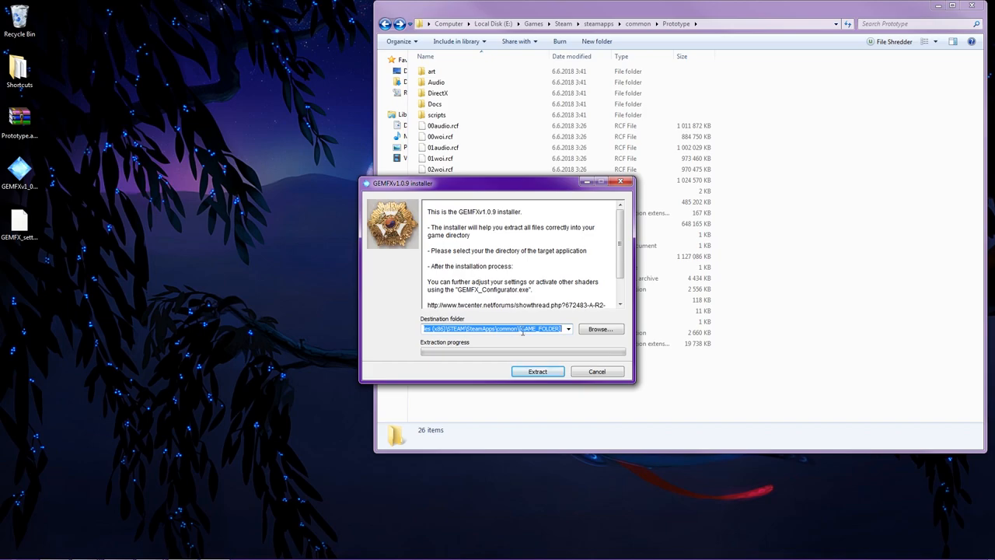
- Run the GEMFX installer and browse for a different destination folder
left_click(495, 330)
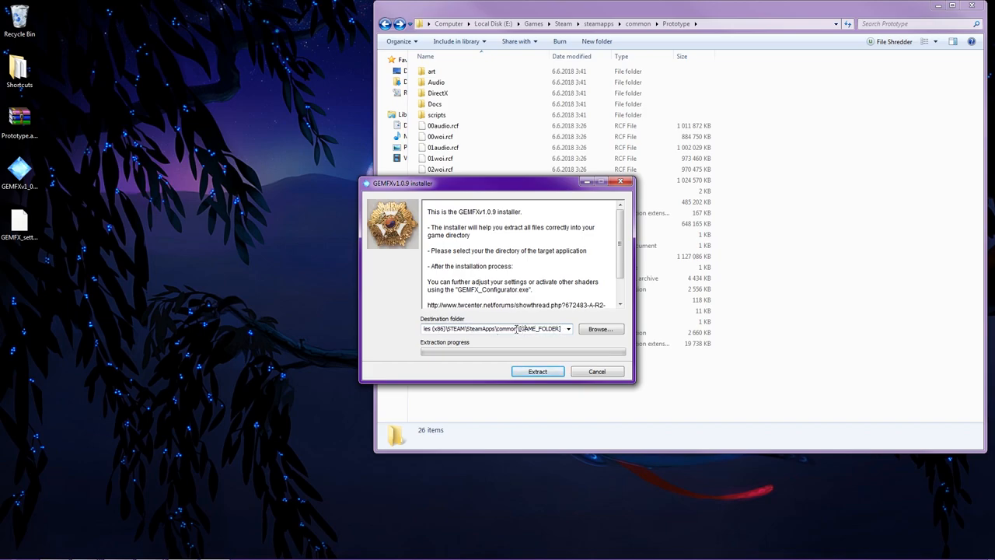
mouse_move(603, 329)
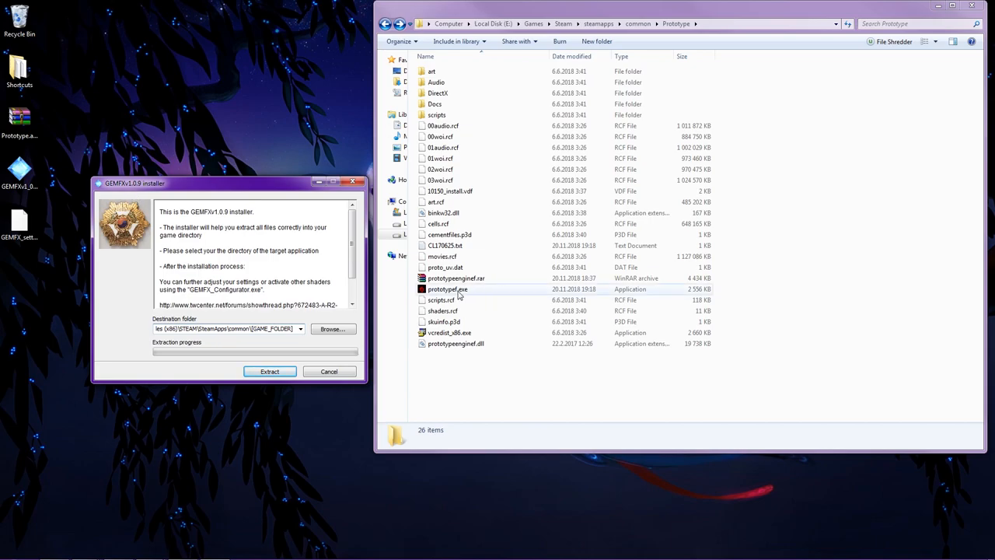
left_click(448, 289)
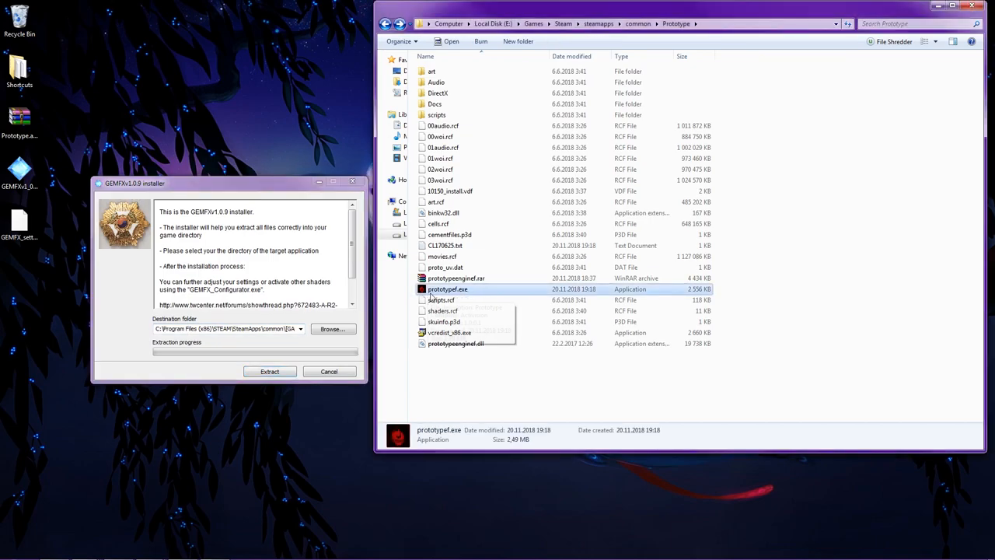
mouse_move(448, 289)
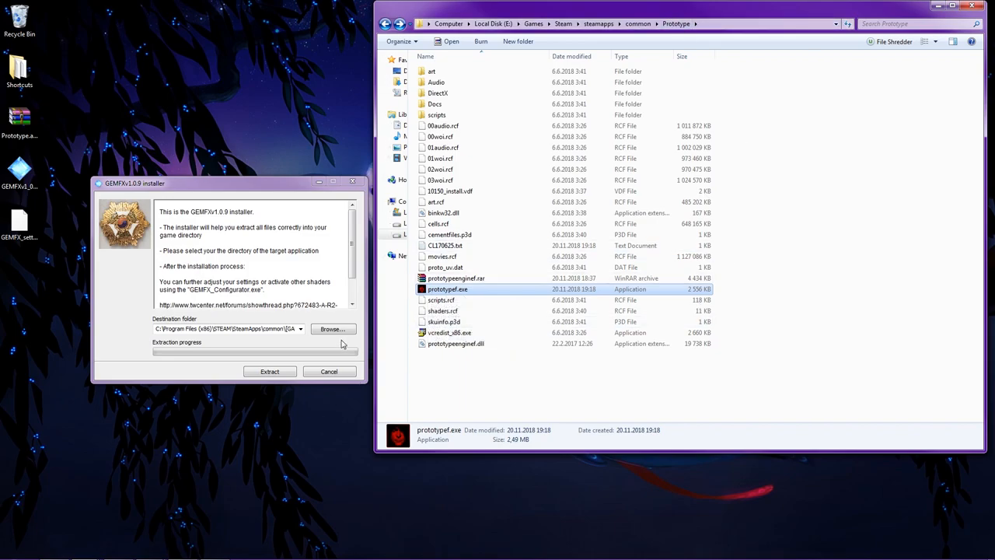
left_click(333, 329)
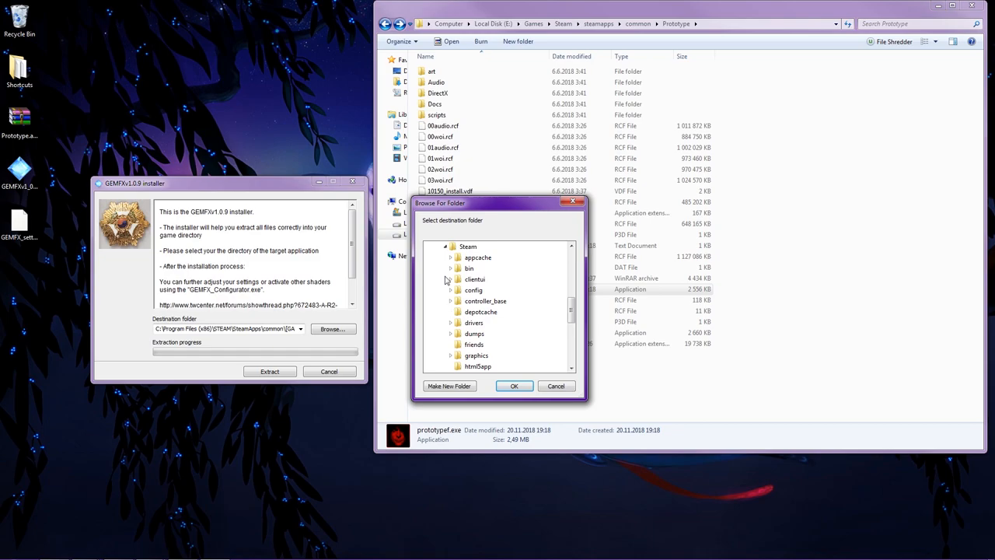
- Choose Steam's common\Prototype folder as the installer's destination folder
scroll("down", 3)
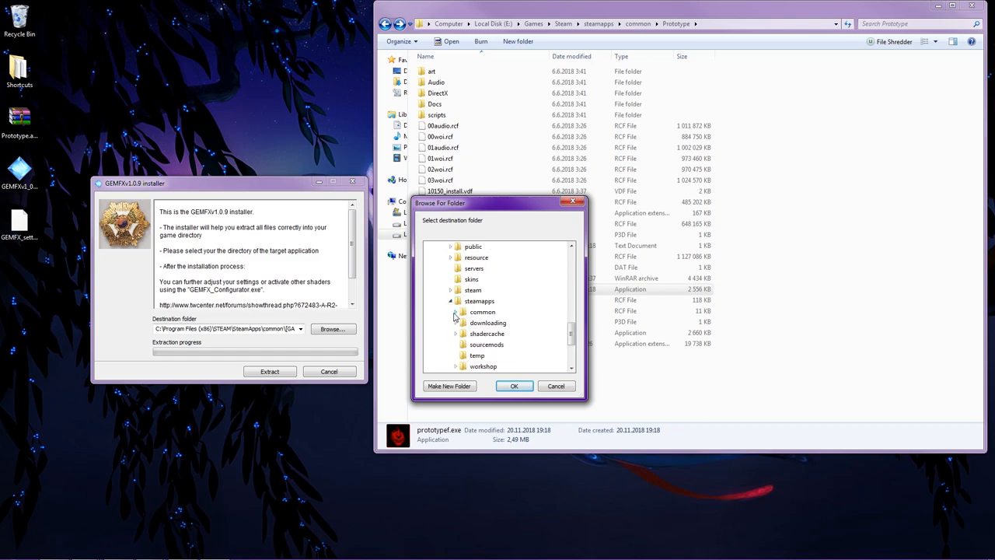
left_click(457, 313)
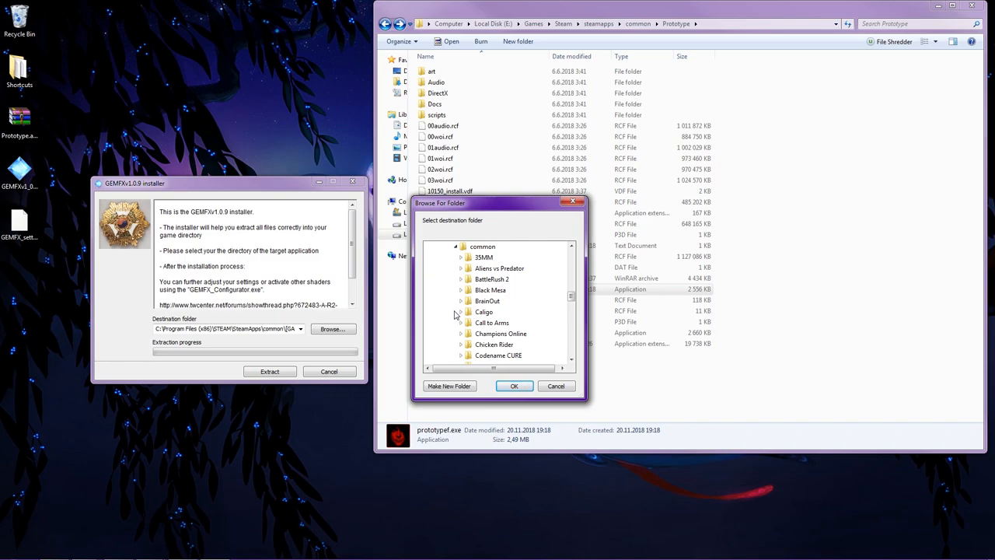
scroll("down", 3)
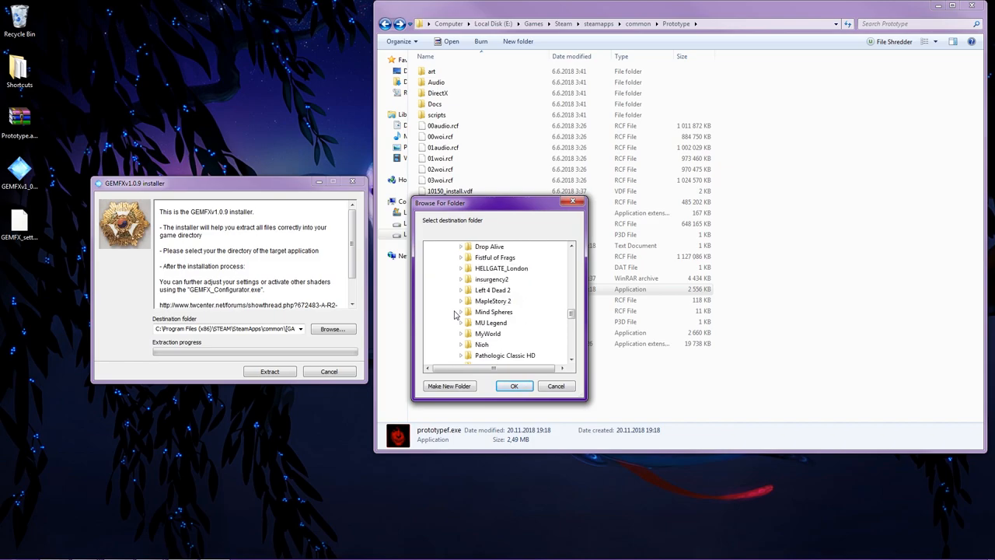
scroll("down", 3)
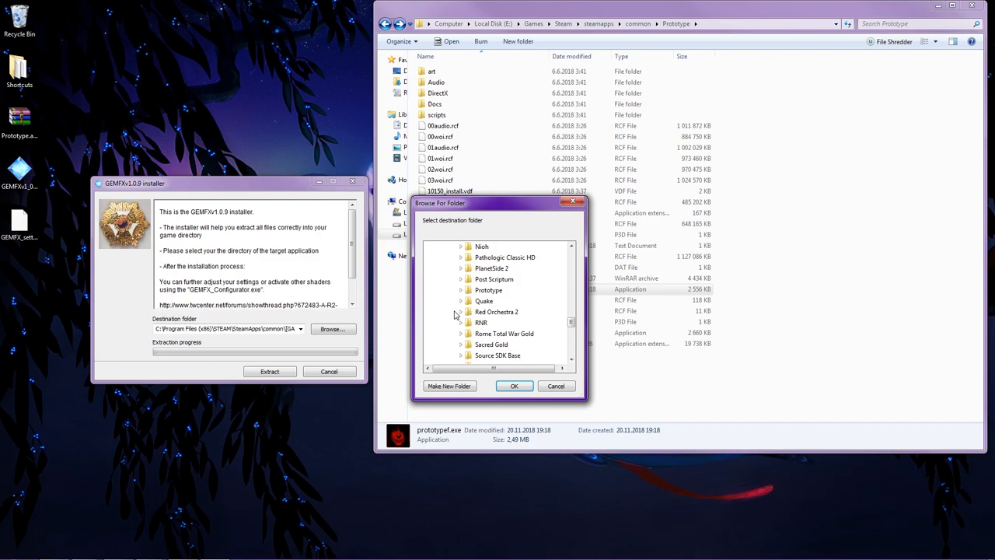
left_click(462, 291)
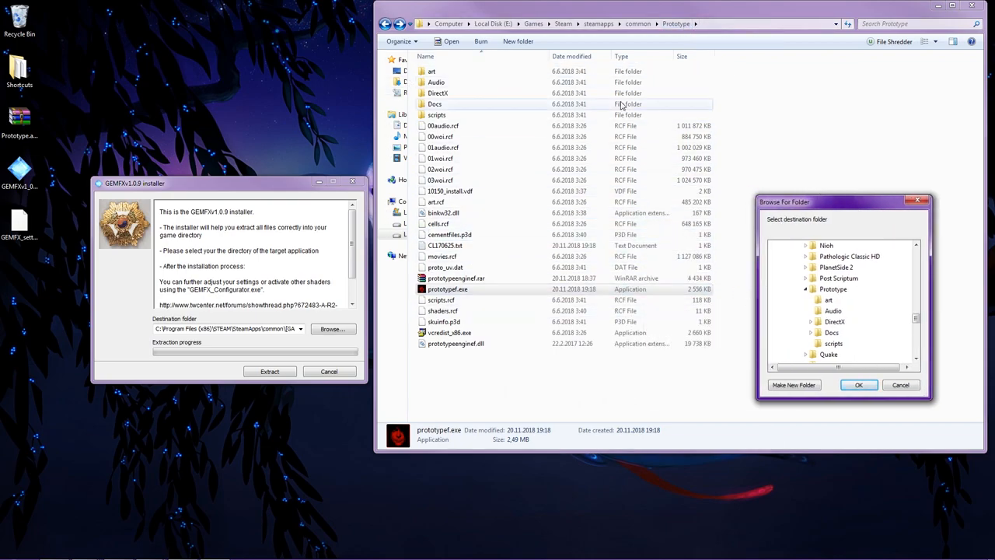
mouse_move(836, 355)
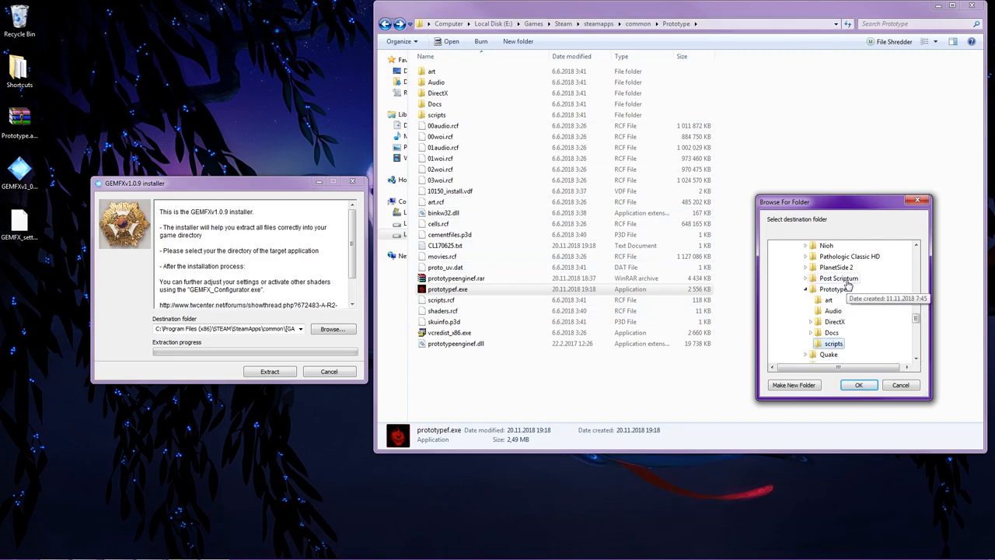
left_click(833, 287)
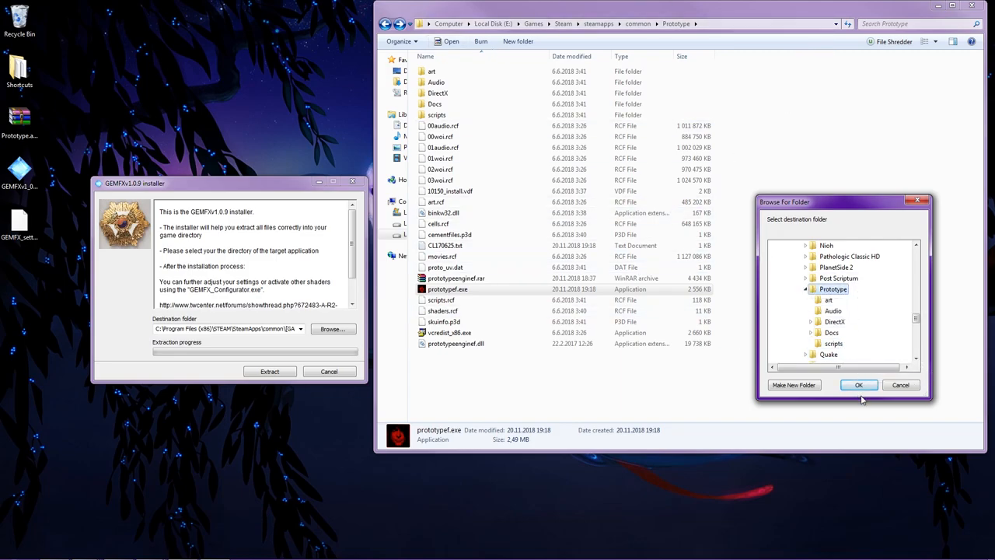
left_click(859, 386)
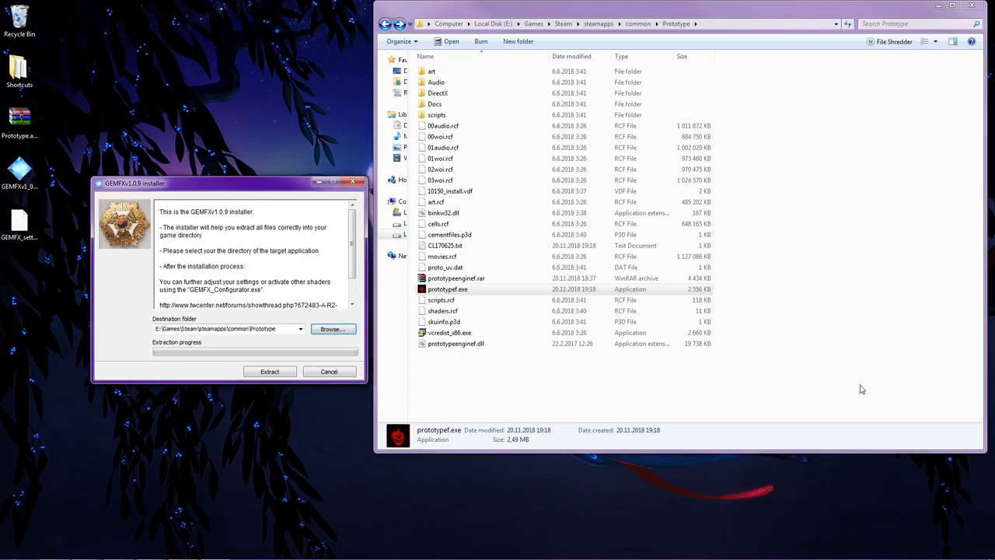
- Extract the GEMFX files into Prototype and launch GEMFX_Configurator.exe from that folder
left_click(271, 370)
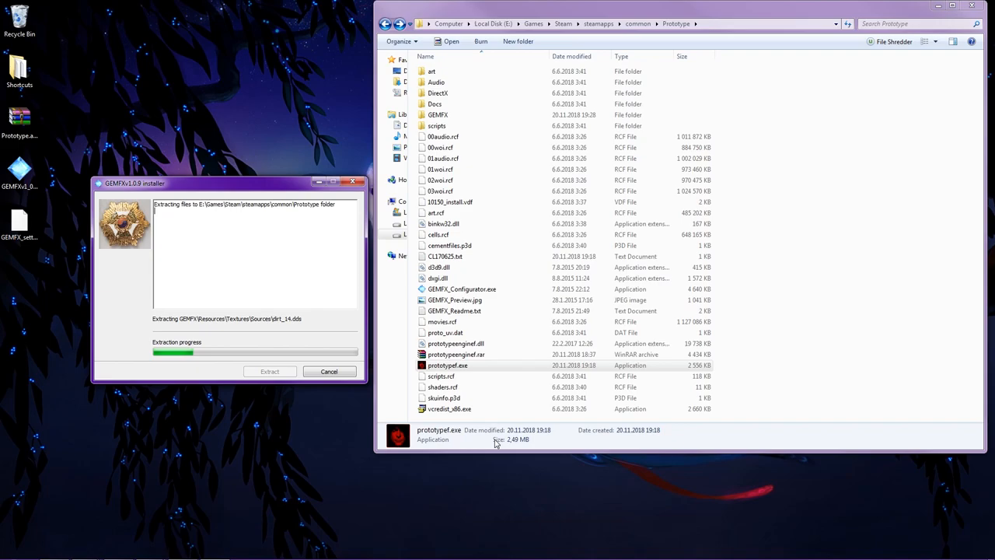
mouse_move(700, 103)
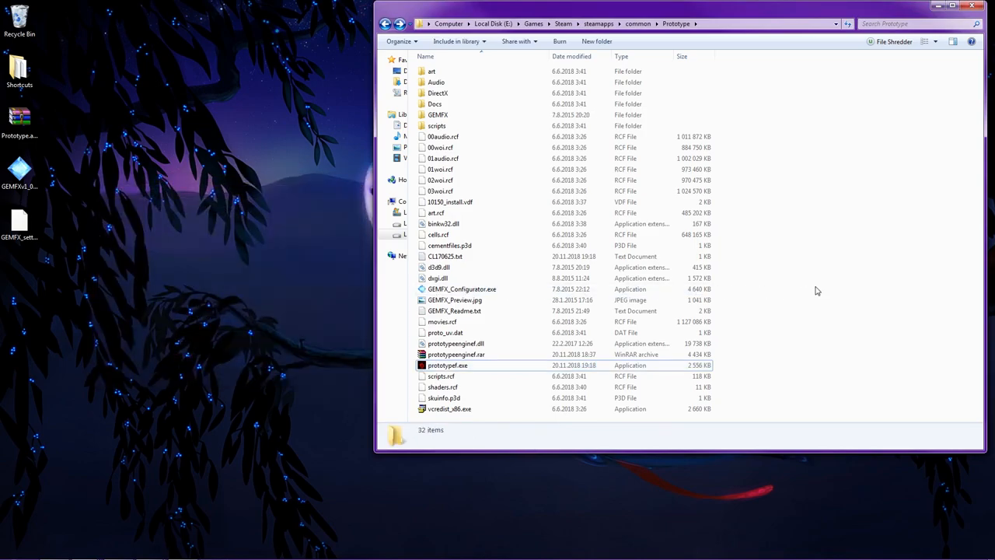
mouse_move(489, 370)
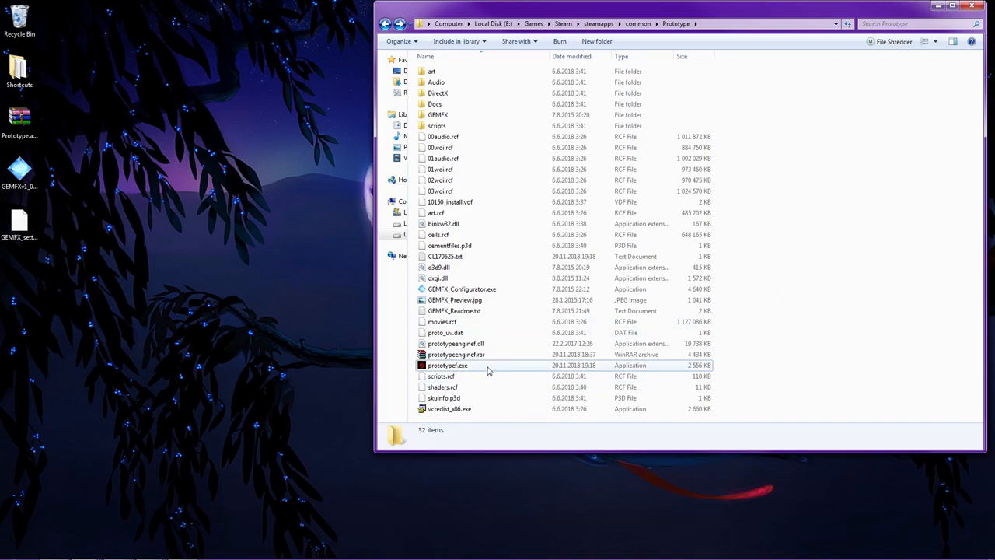
mouse_move(489, 370)
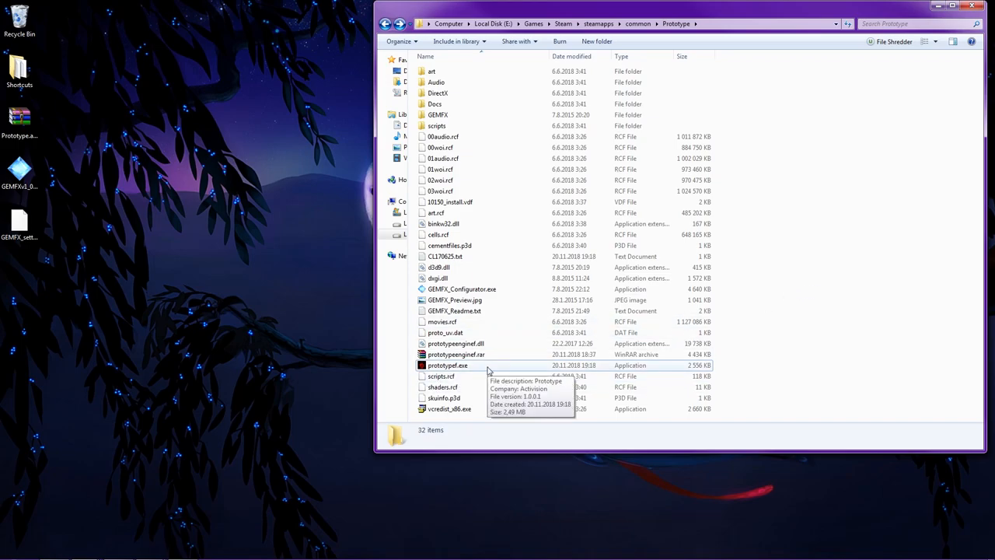
mouse_move(718, 291)
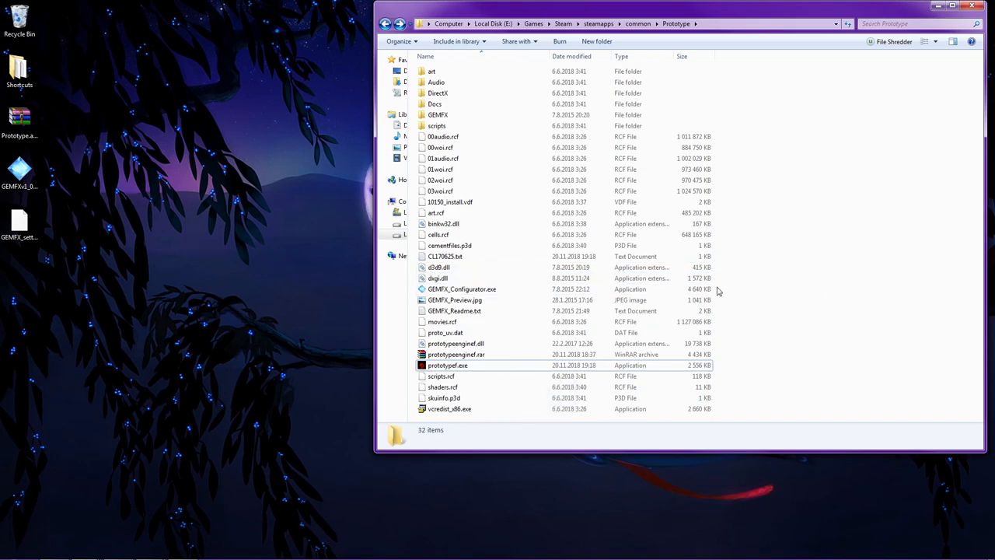
double_click(462, 289)
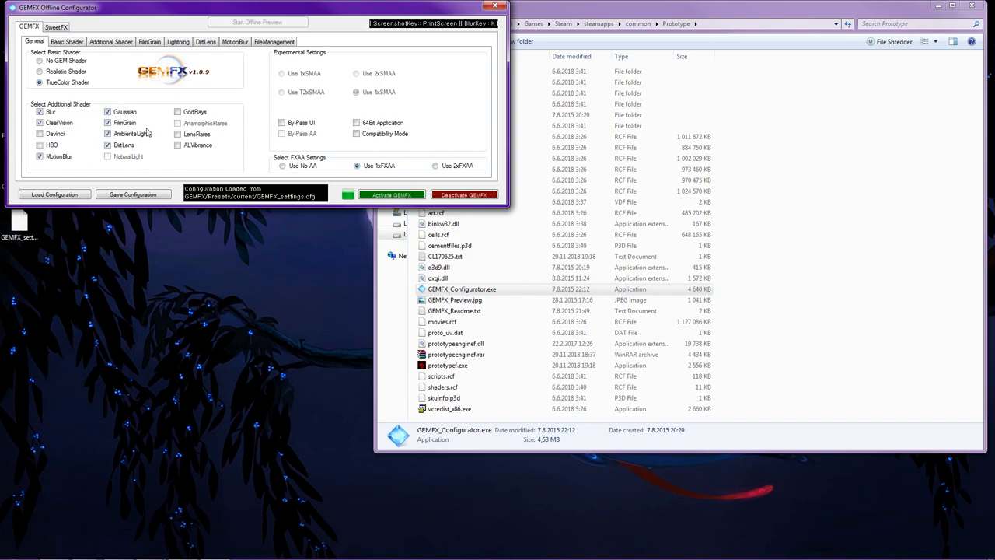
mouse_move(150, 124)
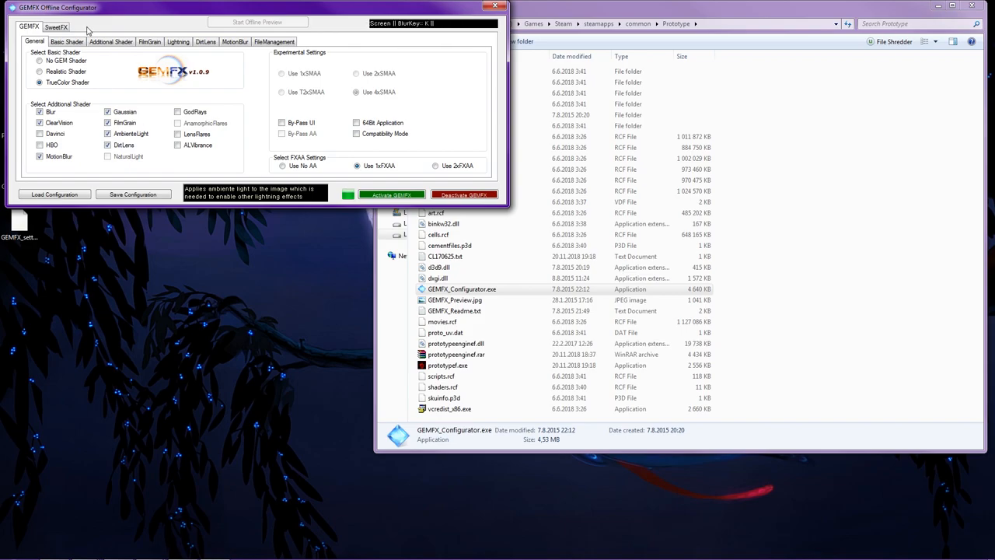
- Enable the ToneMap shader in the SweetFX shader list
left_click(56, 25)
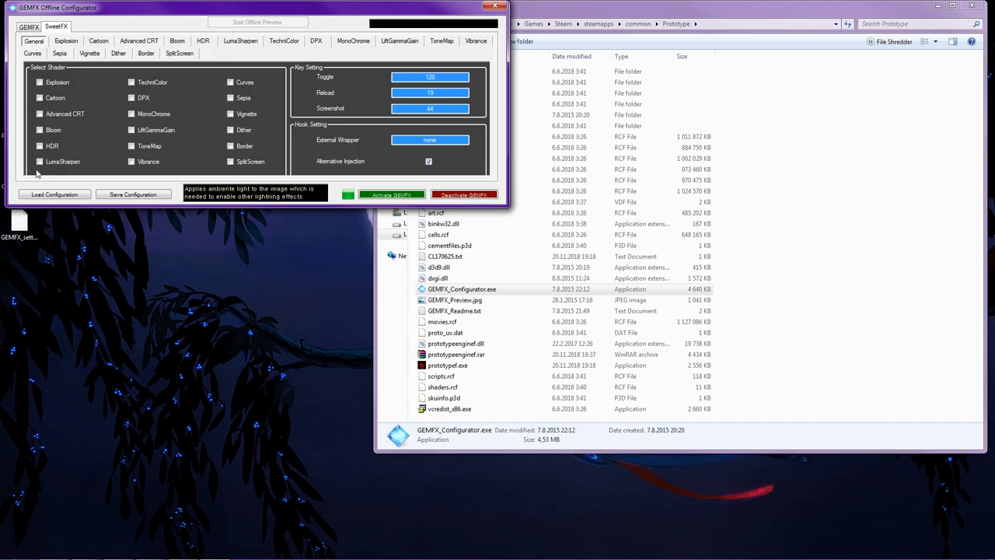
mouse_move(232, 160)
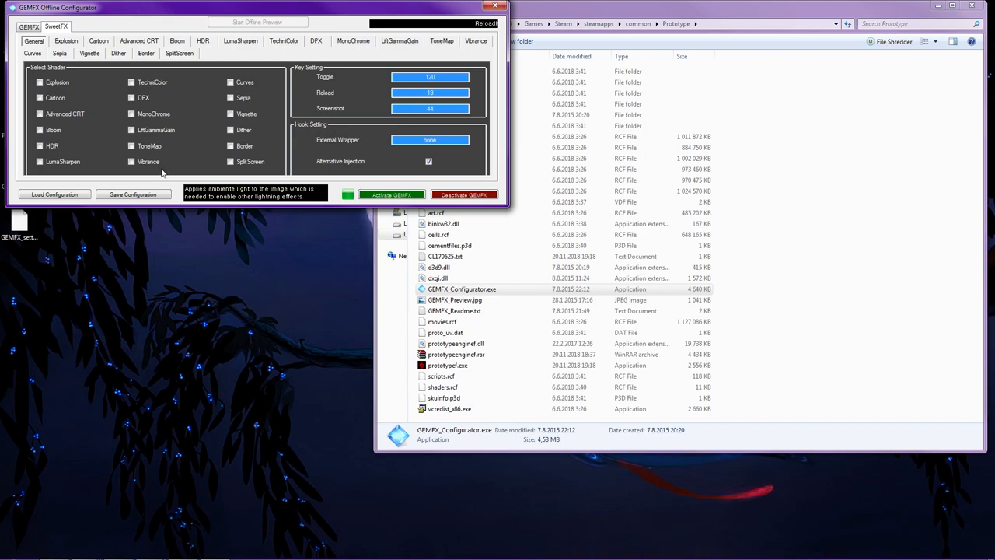
left_click(130, 146)
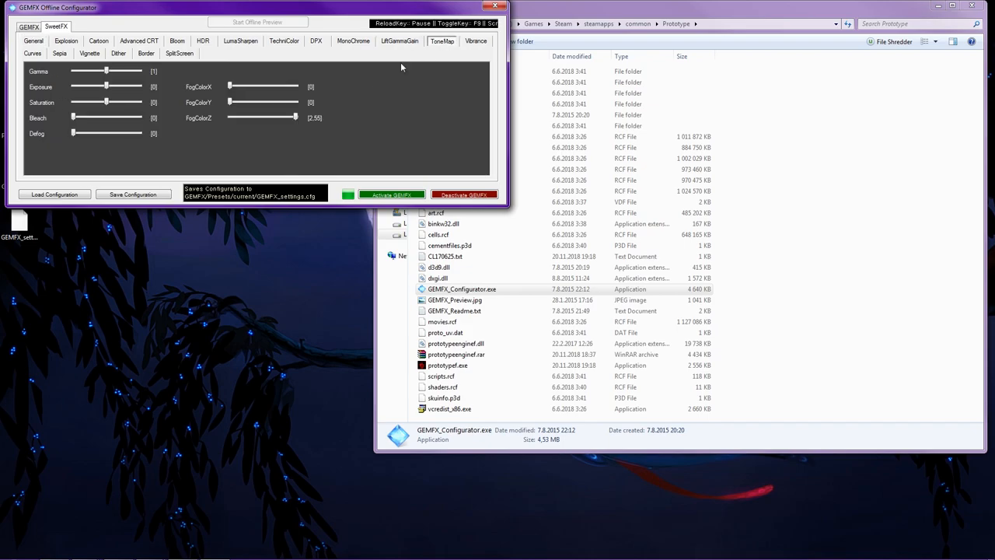
mouse_move(100, 115)
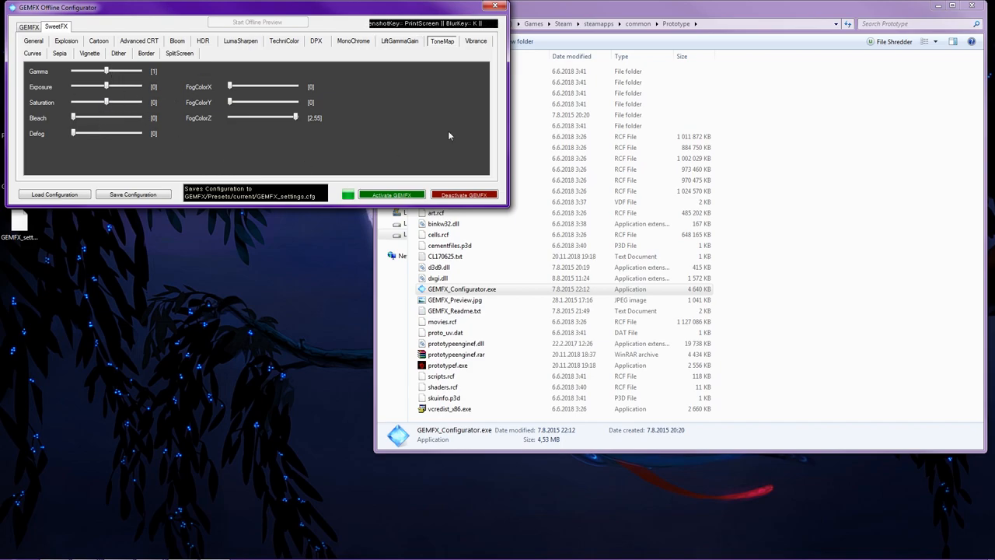
- Return to the SweetFX General subtab and save the configuration with ToneMap enabled
left_click(34, 40)
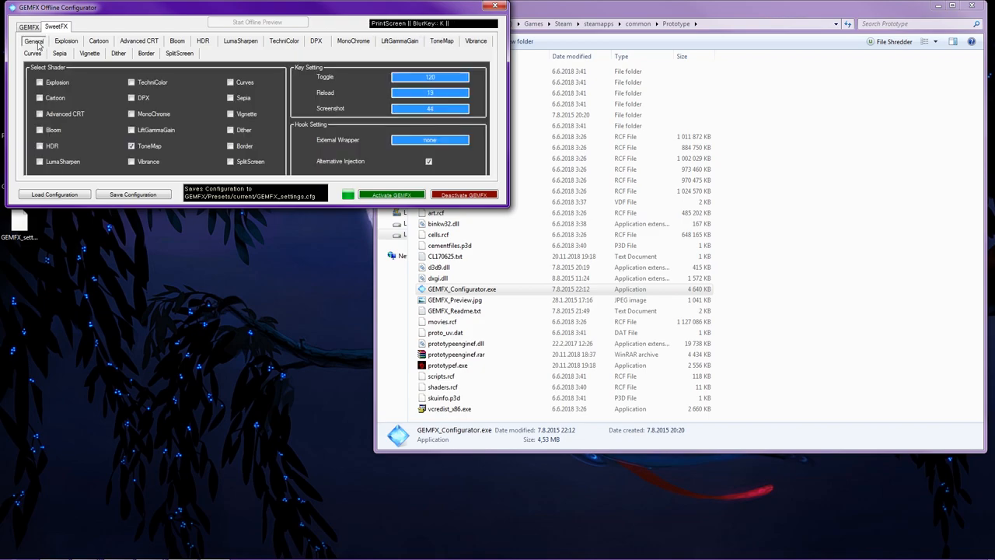
left_click(130, 146)
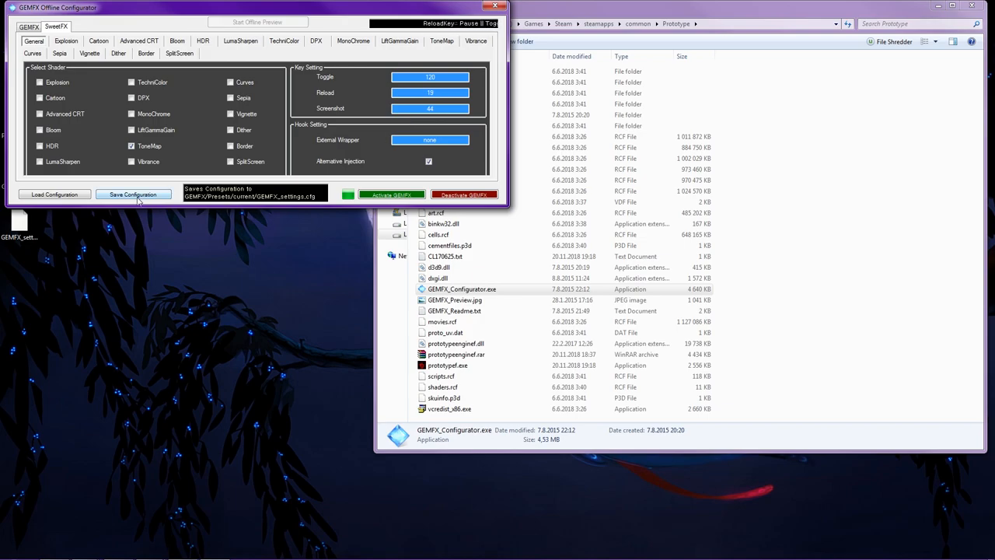
left_click(134, 194)
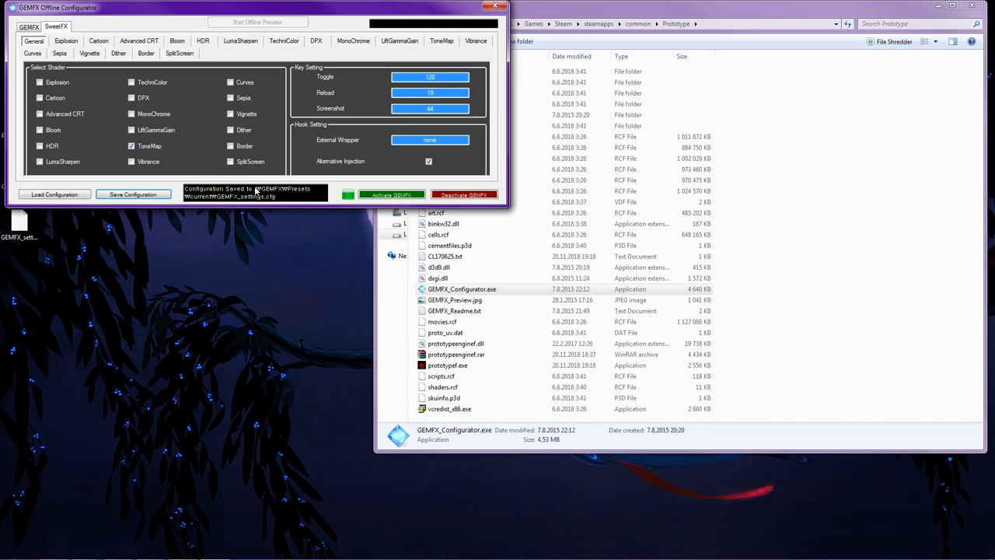
mouse_move(286, 215)
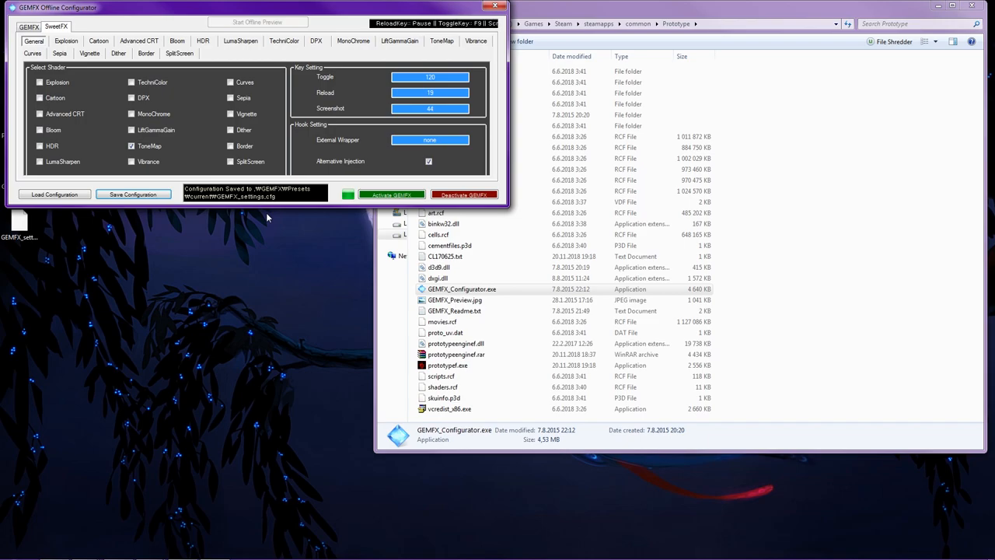
- Toggle SplitScreen, view its settings, then load the saved configuration
left_click(230, 160)
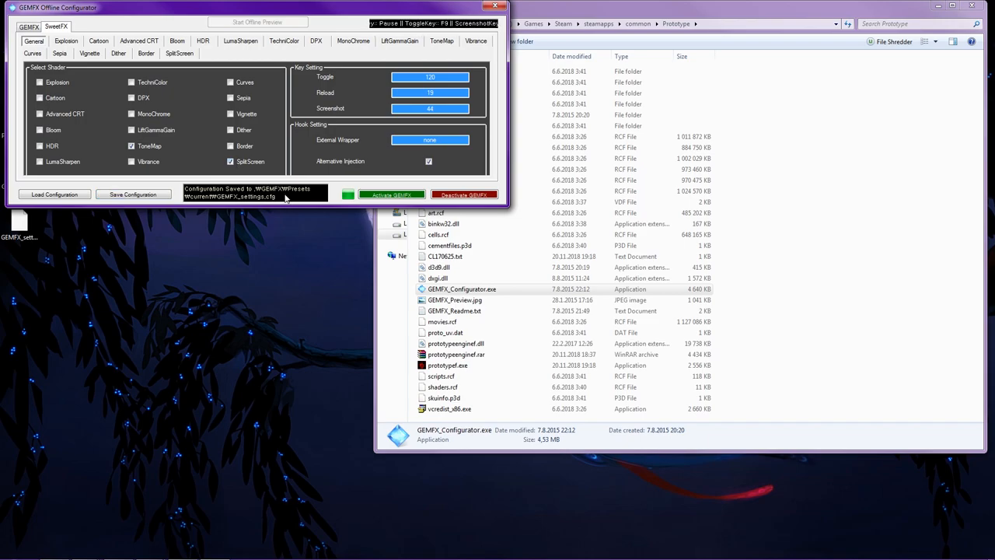
left_click(177, 53)
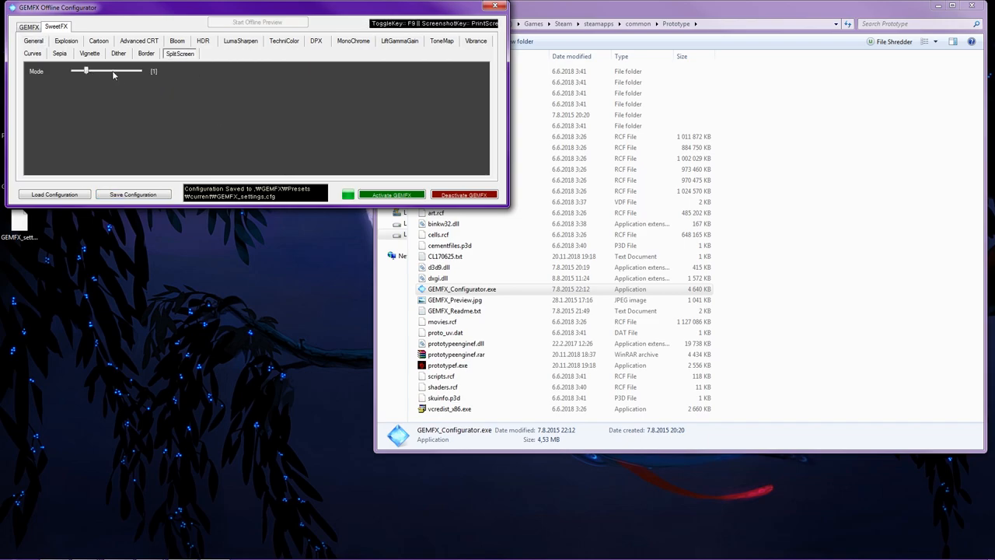
left_click(31, 39)
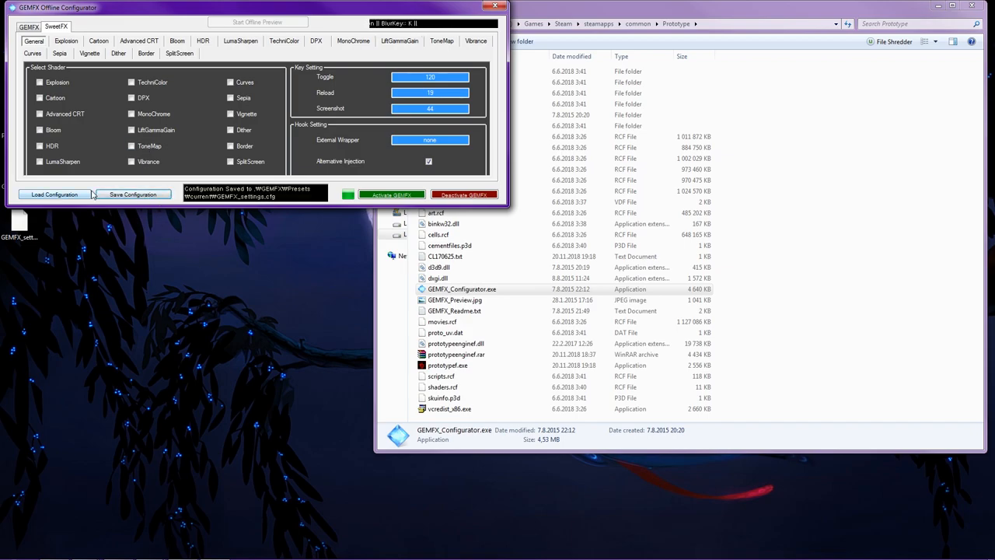
mouse_move(53, 193)
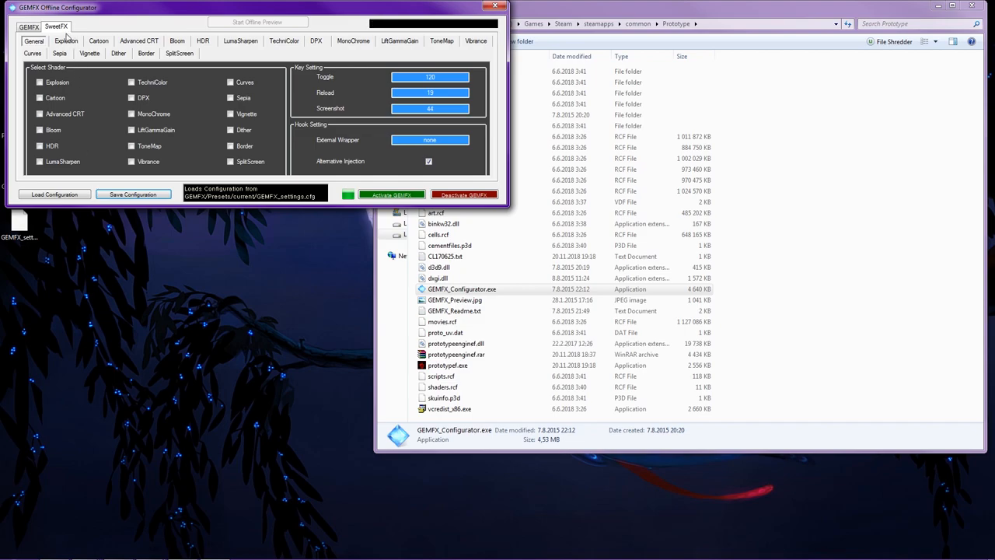
left_click(22, 28)
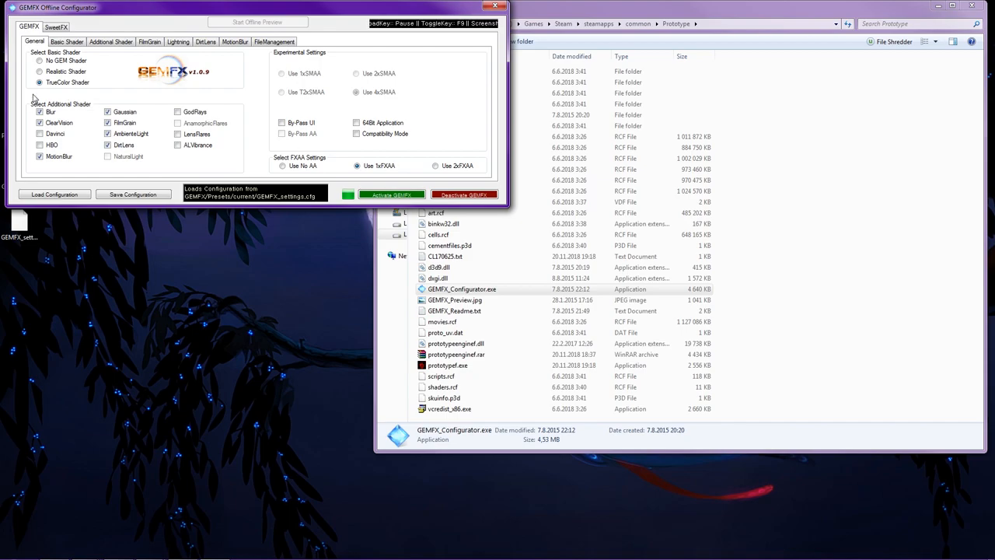
- Toggle the base and additional shader checkboxes and show the RealisticColor/TrueColor basic shader settings
left_click(37, 62)
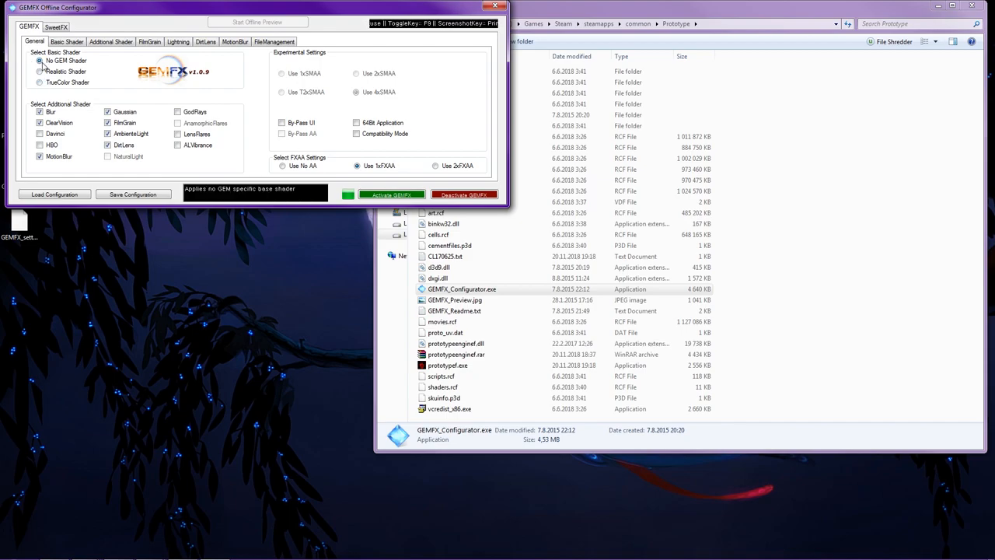
left_click(37, 84)
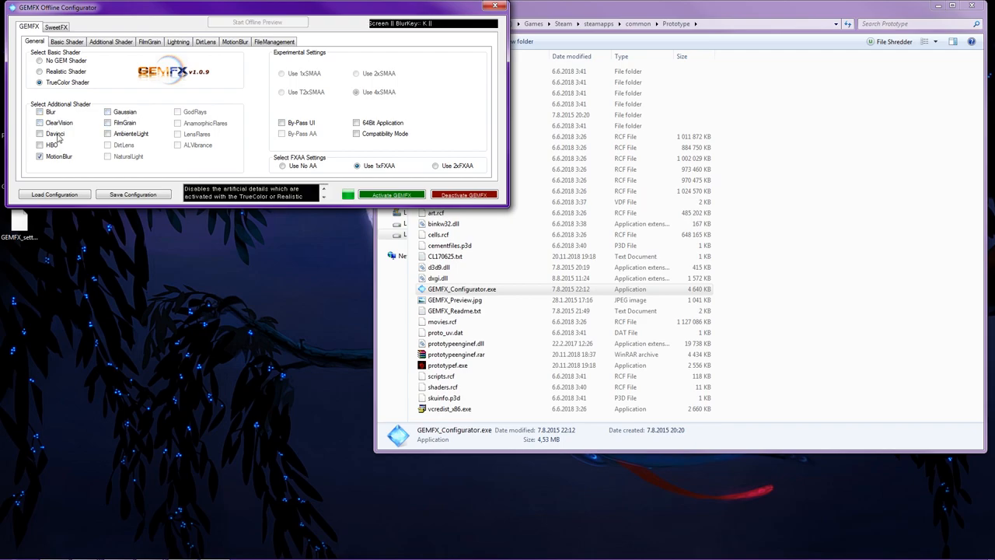
left_click(37, 144)
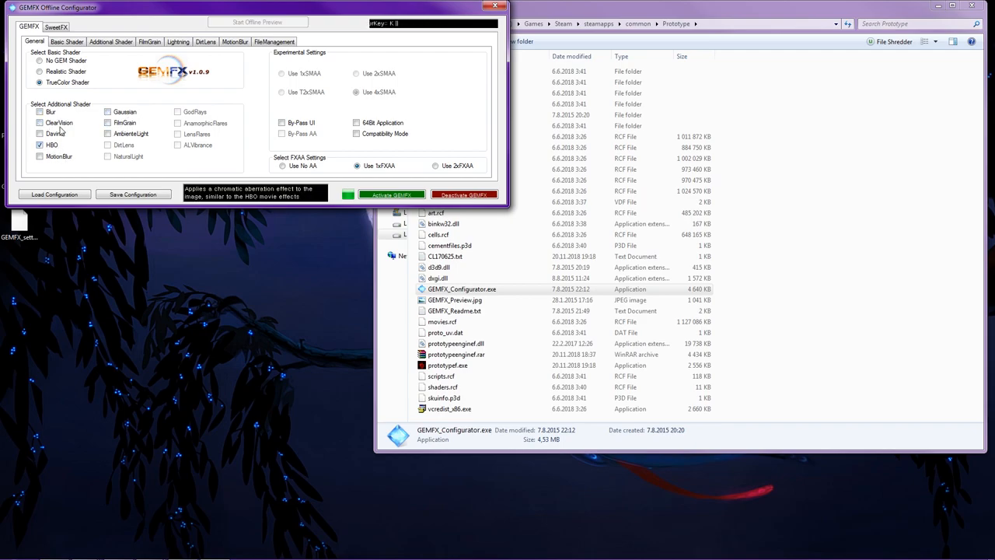
left_click(69, 42)
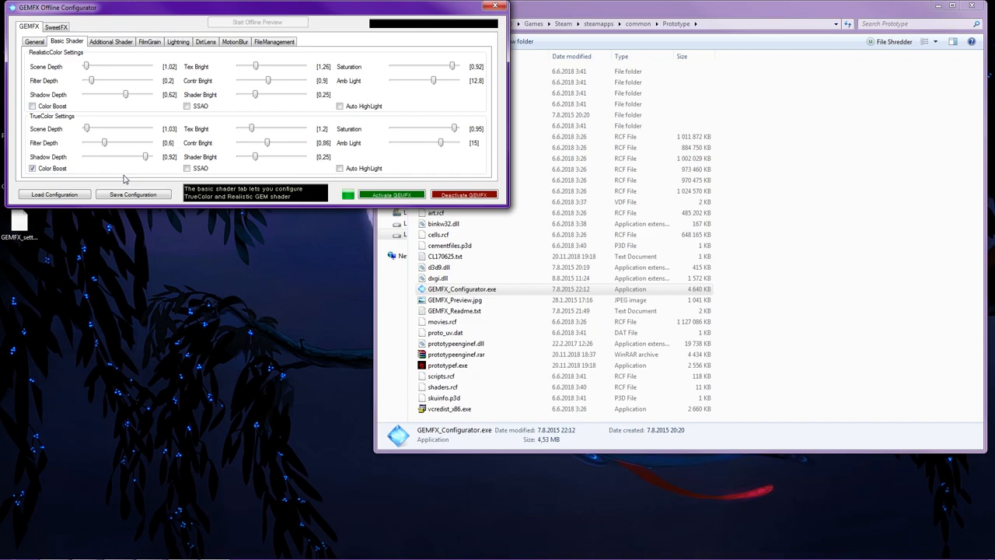
- View the HBO, Gaussian and Blur additional shader sliders, then return to the General options
left_click(118, 40)
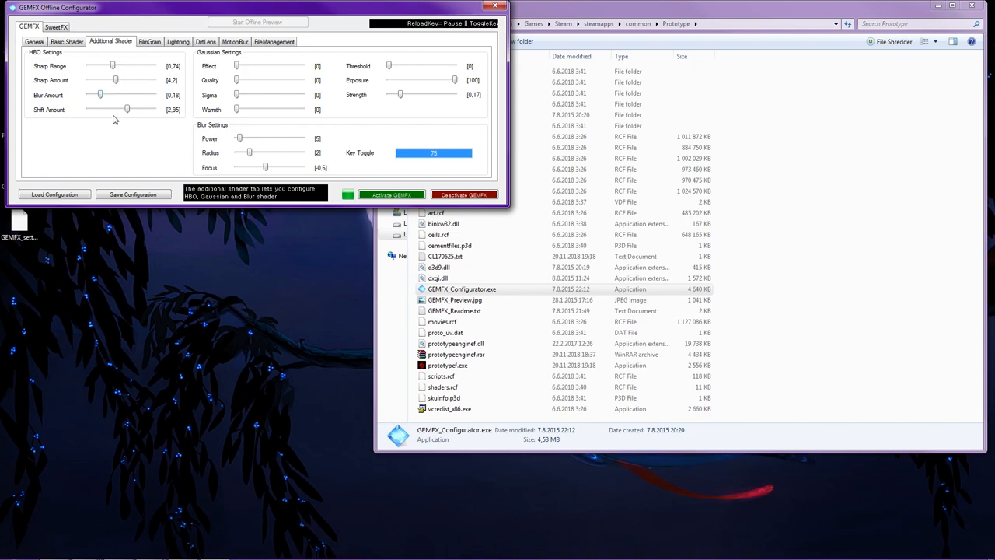
mouse_move(74, 82)
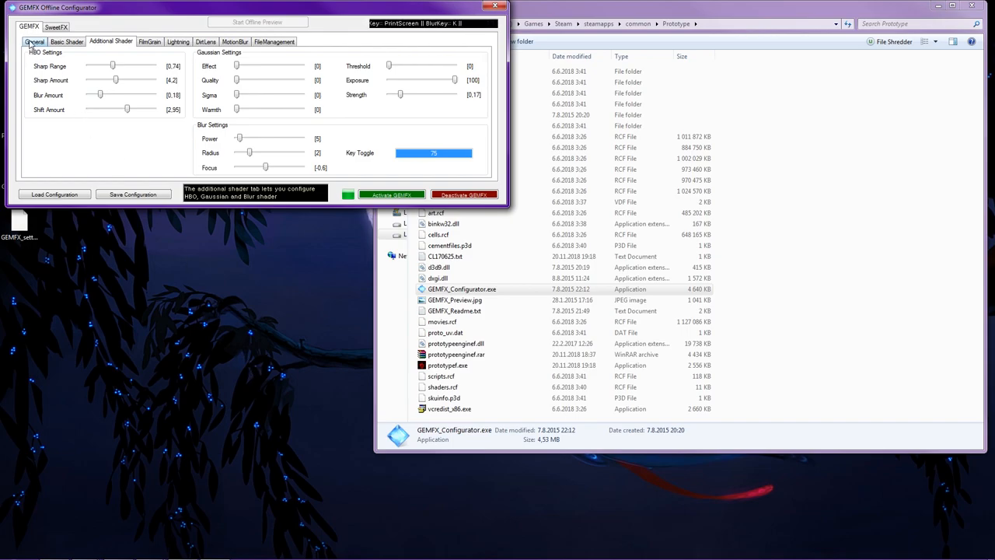
left_click(35, 42)
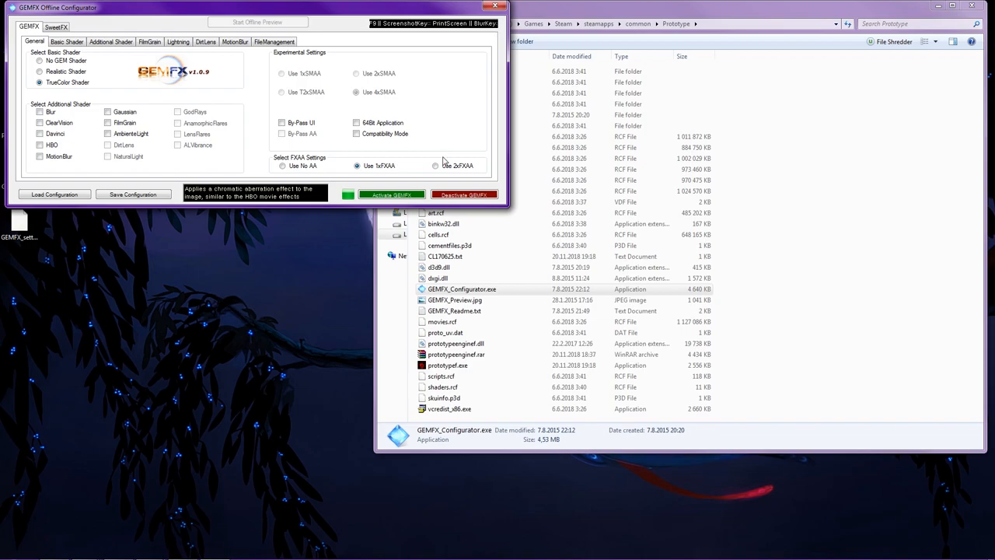
- Set anti-aliasing to 2xFXAA and turn on Compatibility Mode
left_click(436, 165)
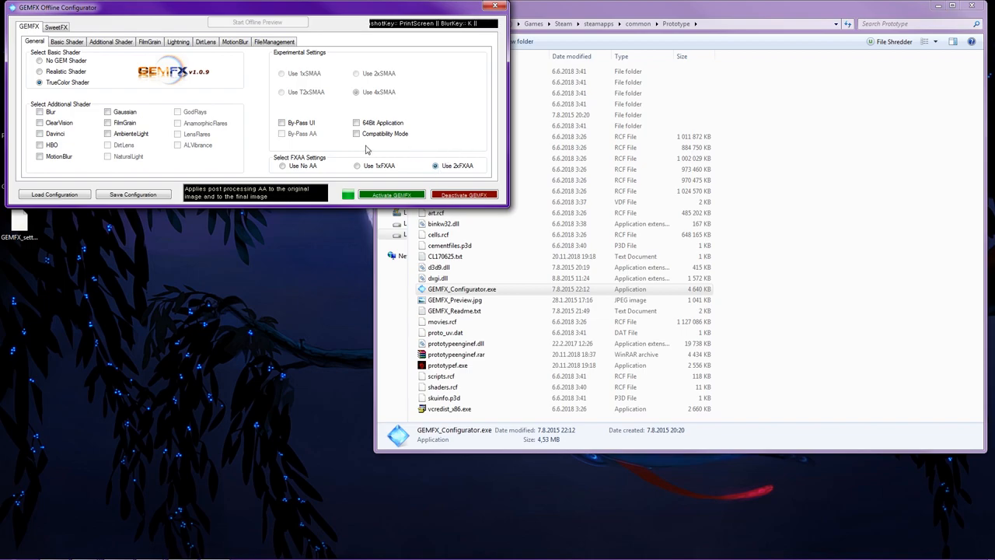
left_click(356, 134)
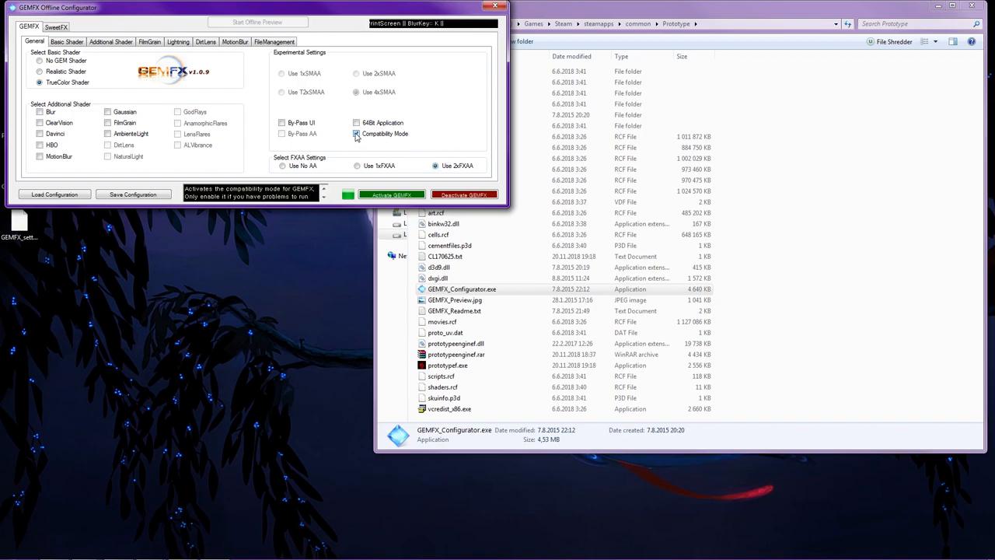
left_click(356, 134)
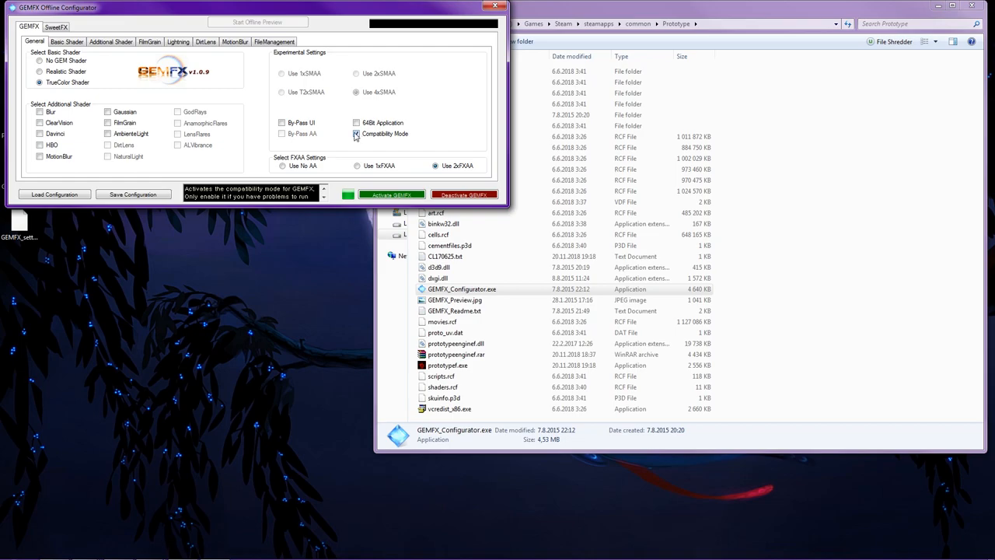
left_click(355, 134)
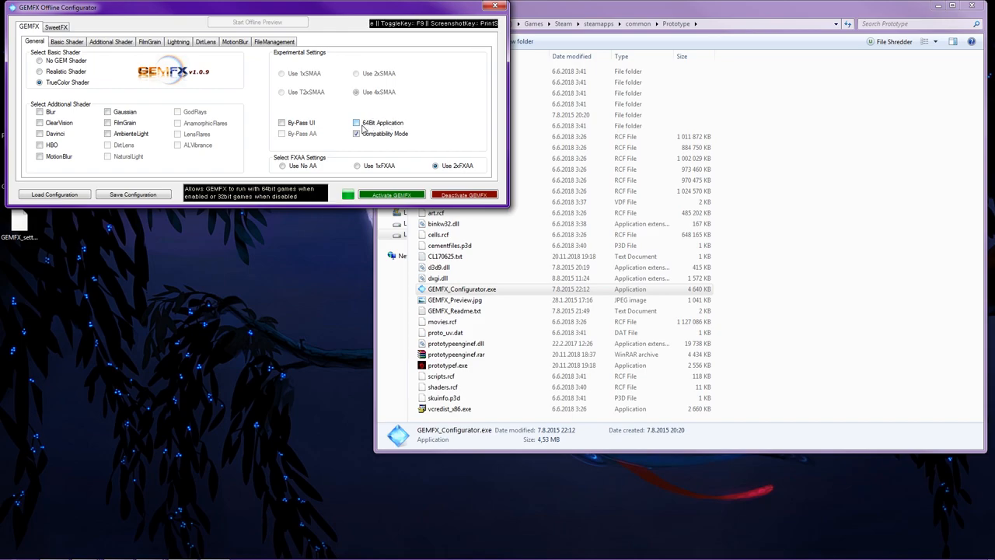
left_click(358, 121)
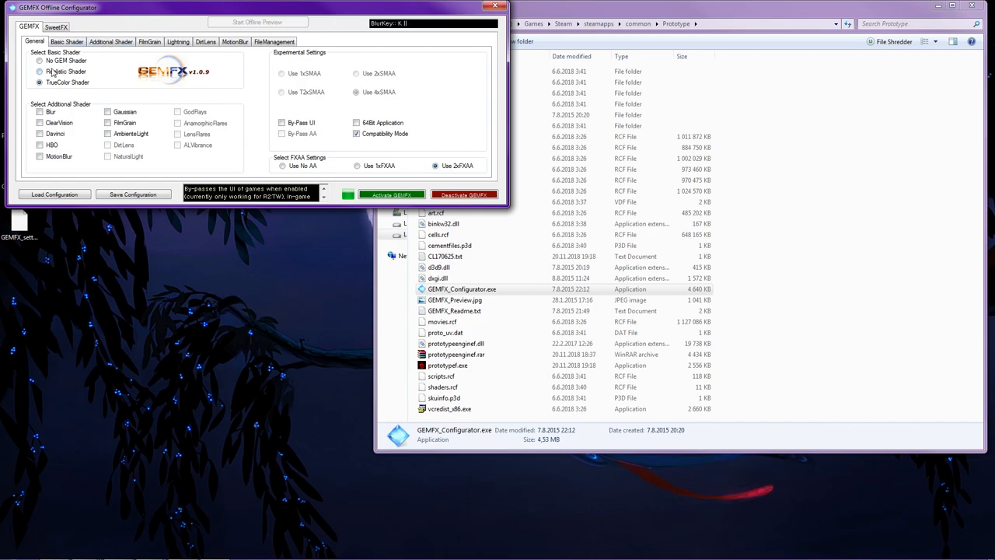
- Save the GEMFX configuration and close the configurator
left_click(116, 40)
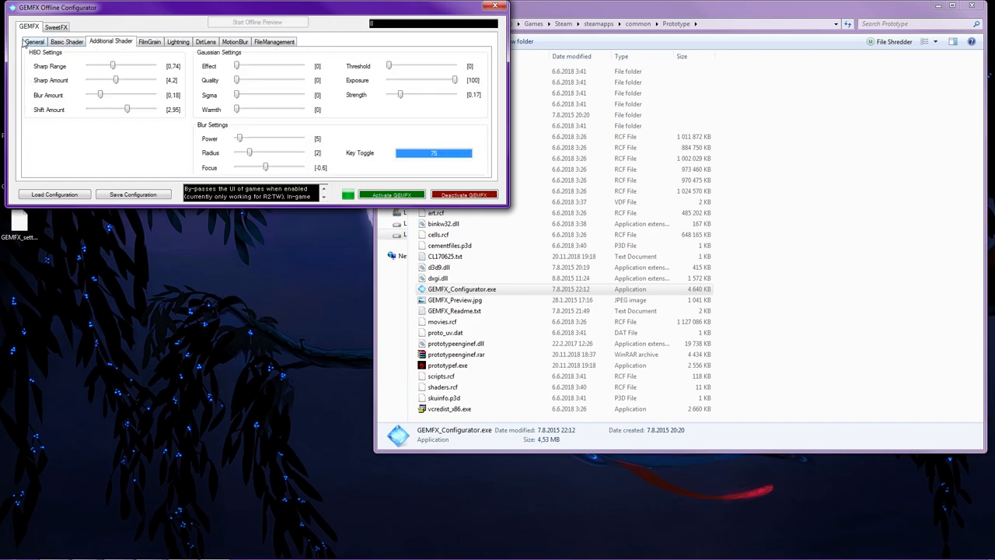
left_click(31, 41)
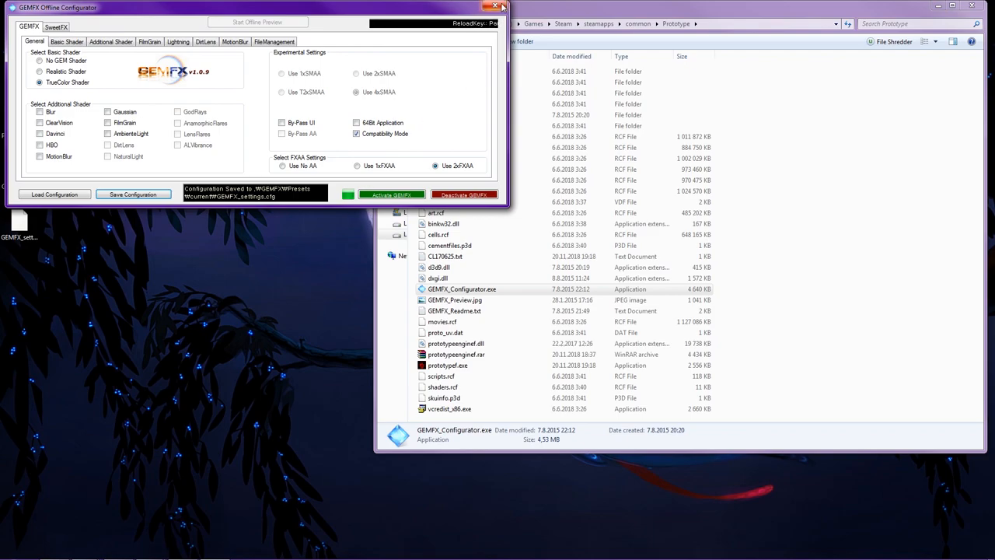
left_click(494, 2)
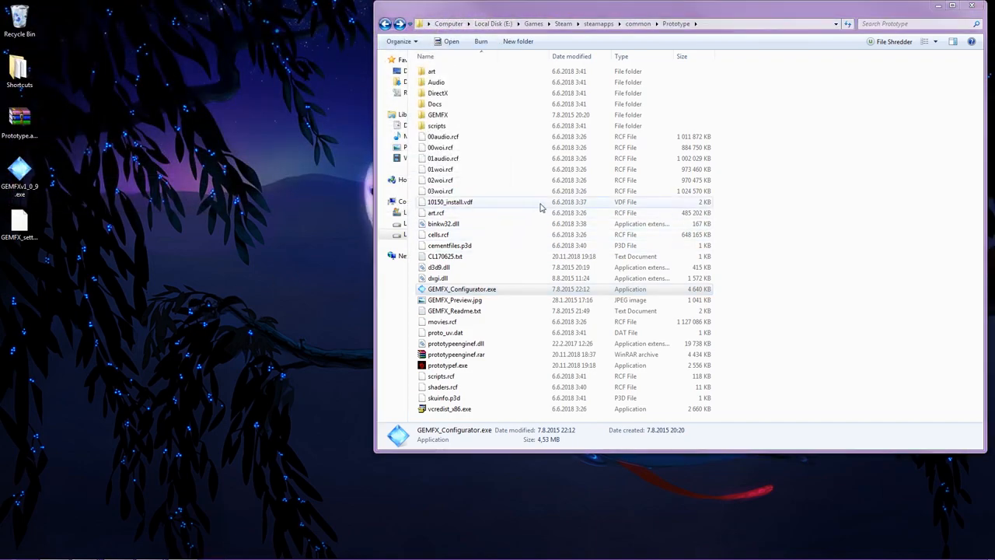
- Go into GEMFX > Presets > current in the Prototype folder, dismissing the MediaFire ad-blocker notice
double_click(435, 115)
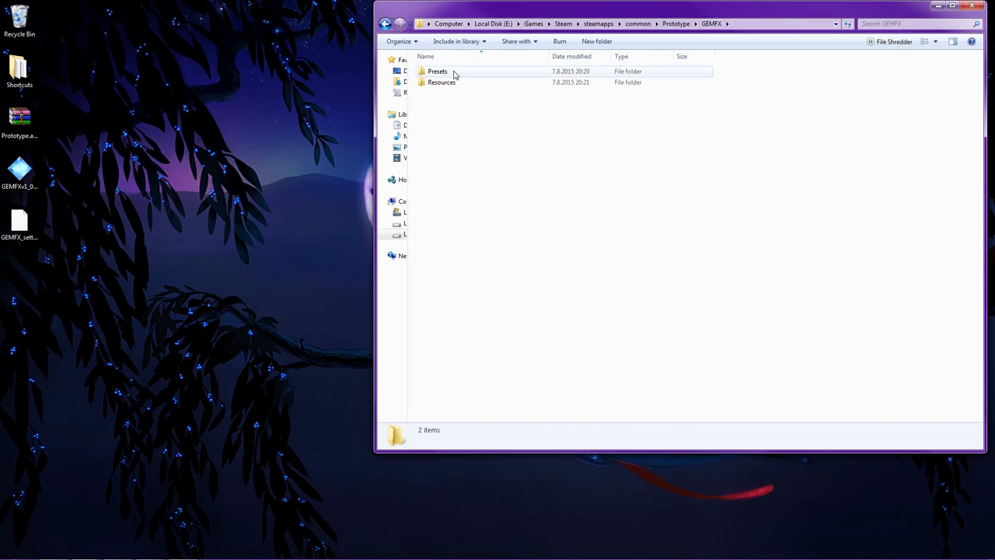
double_click(438, 71)
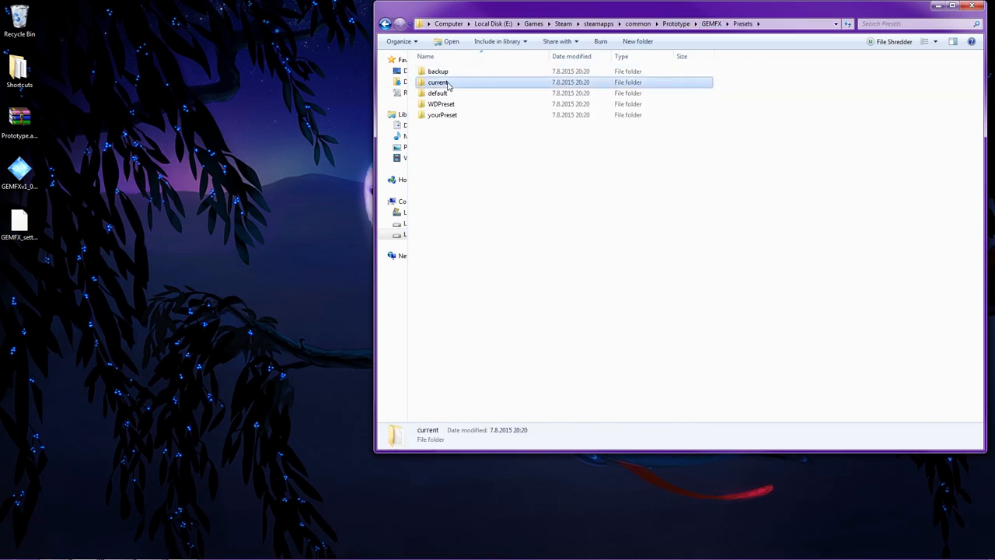
double_click(438, 81)
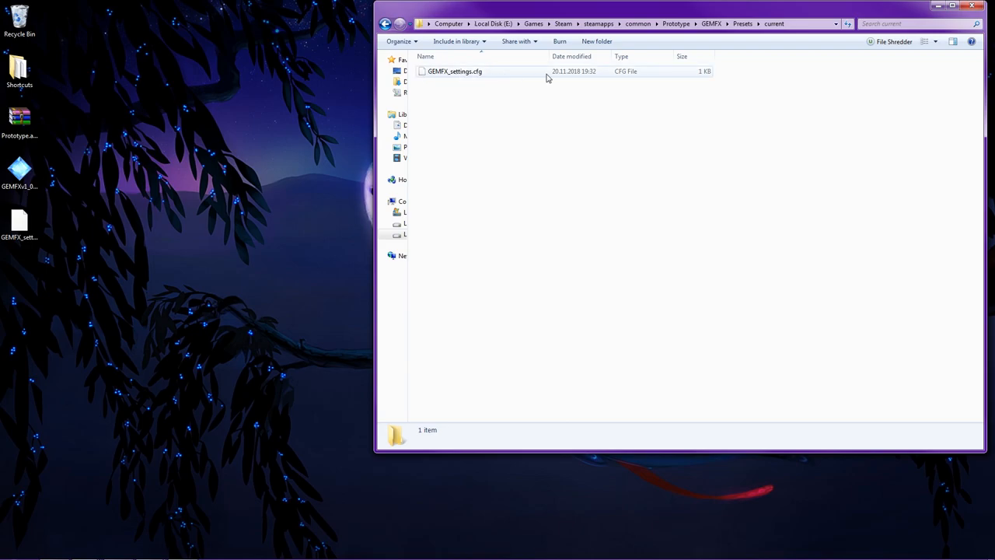
mouse_move(464, 74)
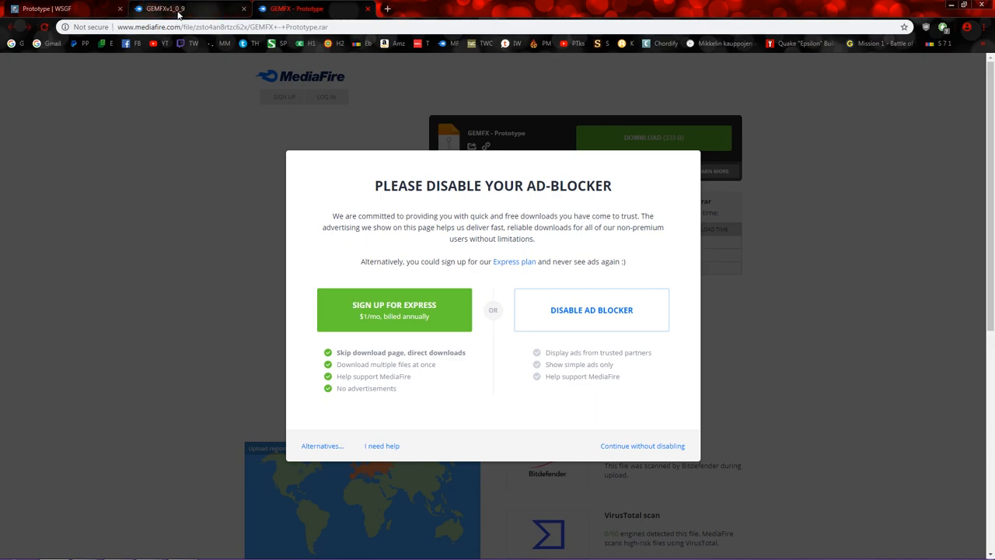
left_click(644, 444)
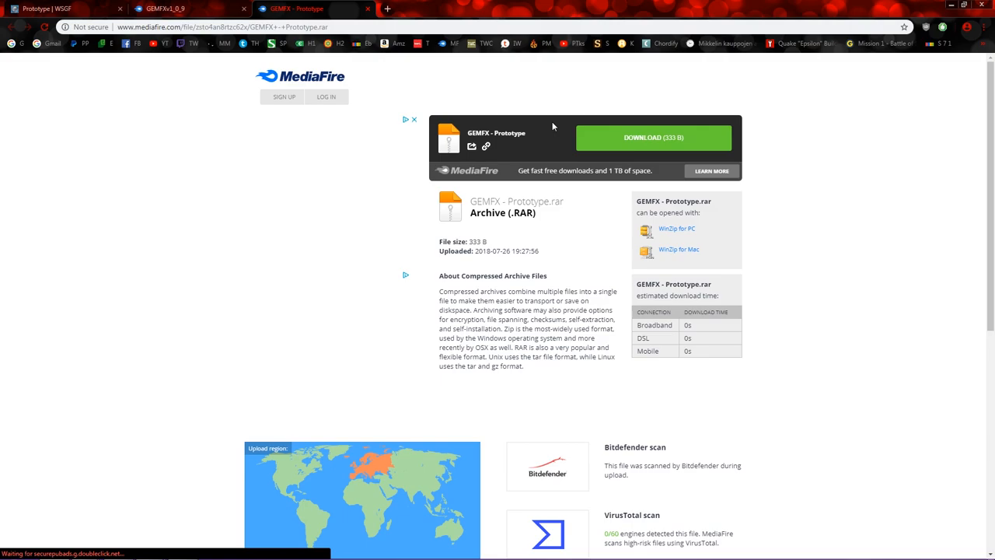
left_click(653, 137)
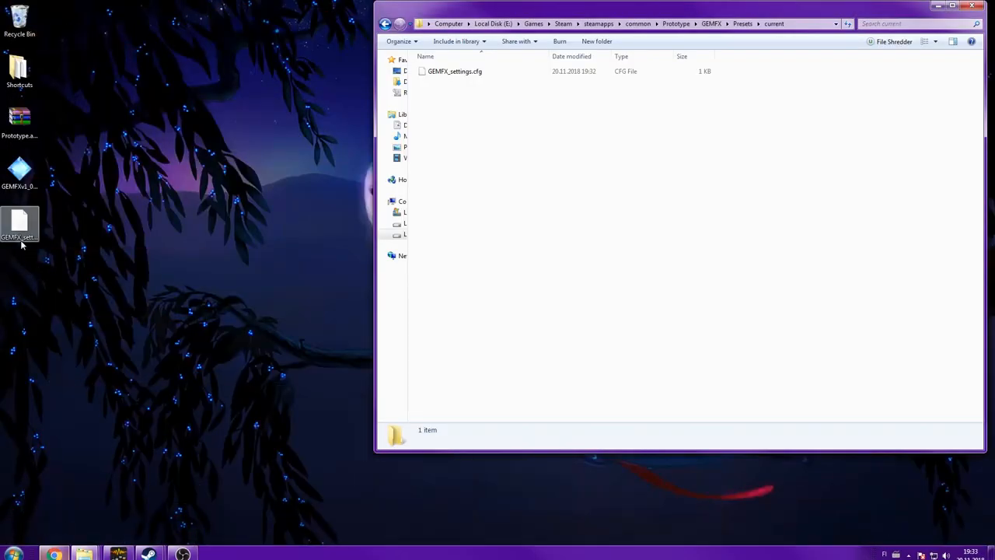
mouse_move(23, 233)
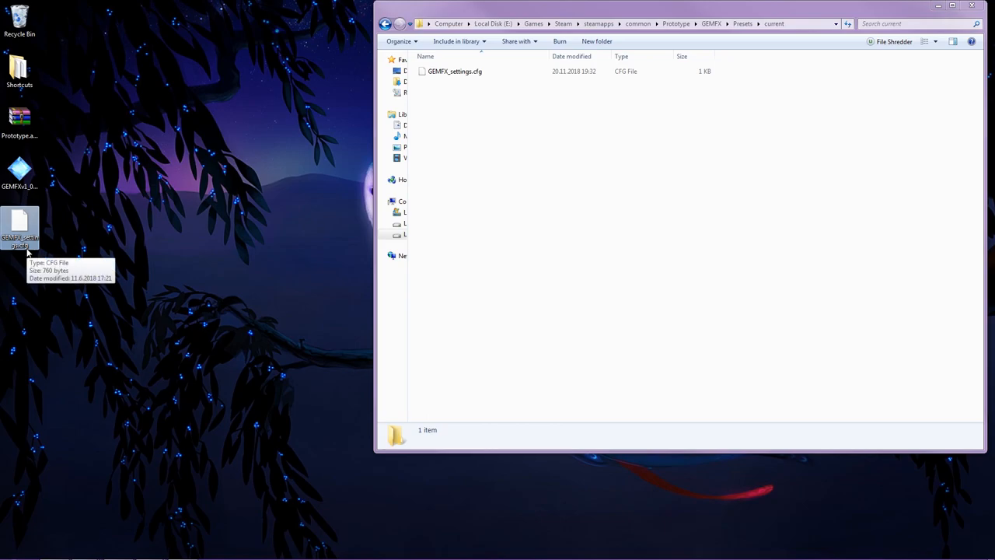
mouse_move(716, 115)
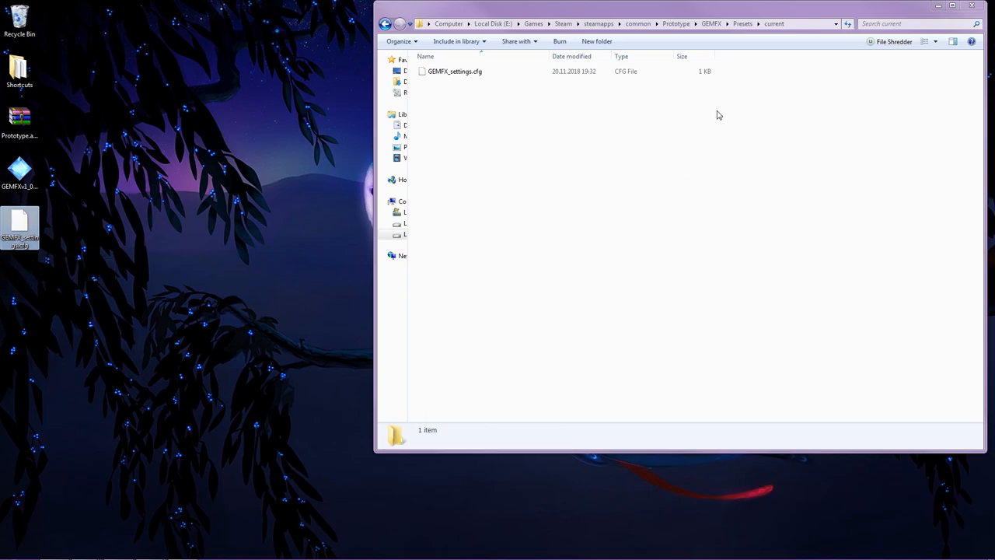
mouse_move(246, 212)
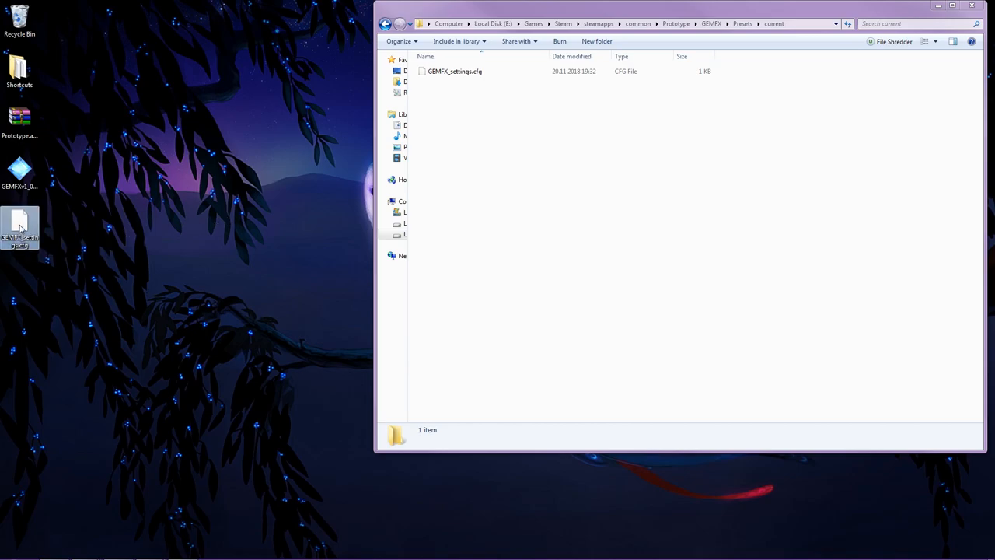
- Copy the downloaded GEMFX_settings.cfg into the current preset folder and relaunch GEMFX_Configurator.exe
left_click_drag(18, 231, 535, 153)
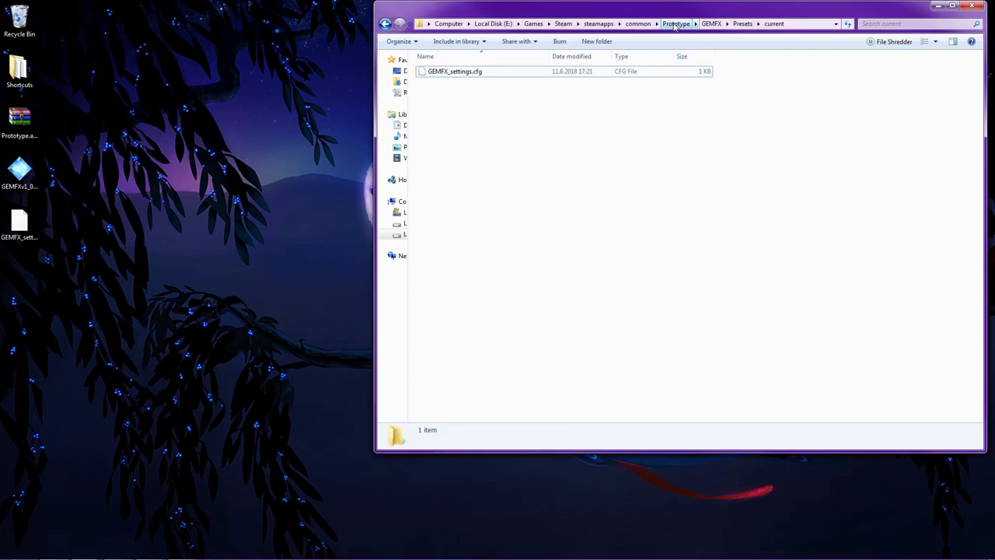
left_click(679, 24)
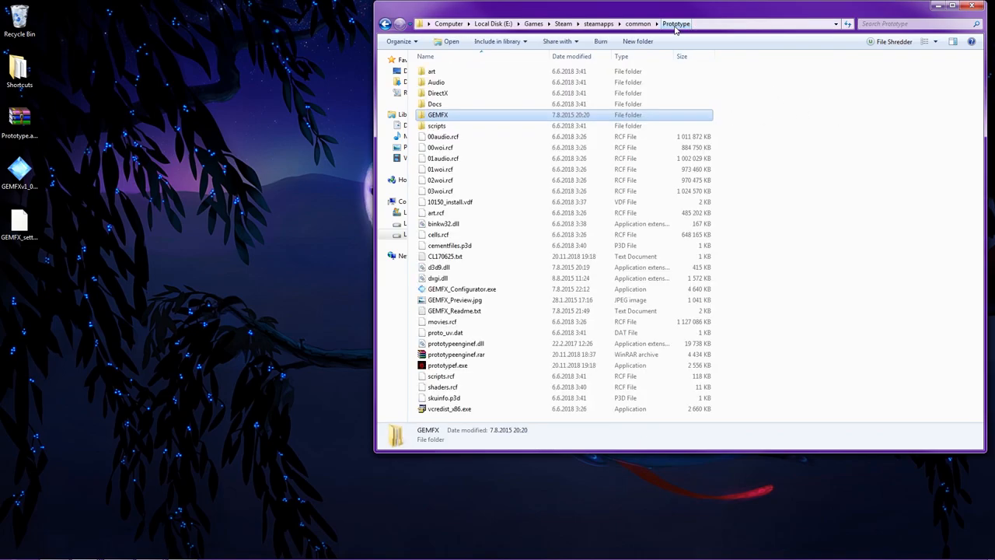
mouse_move(491, 288)
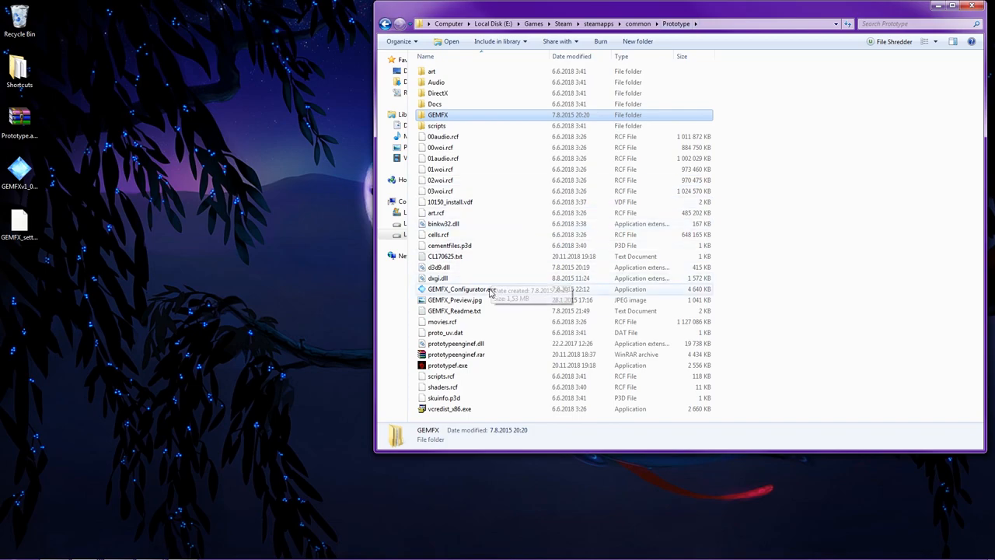
double_click(460, 288)
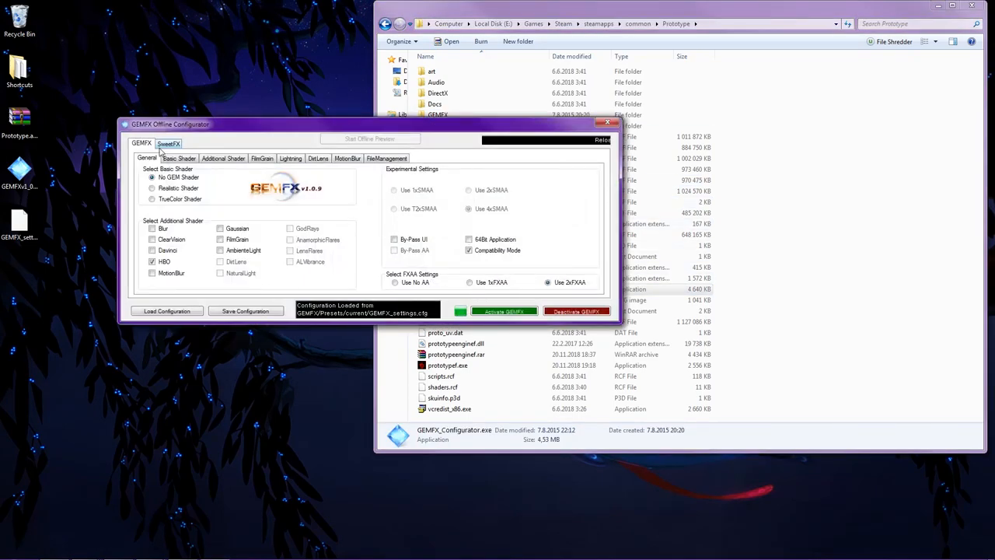
left_click(168, 143)
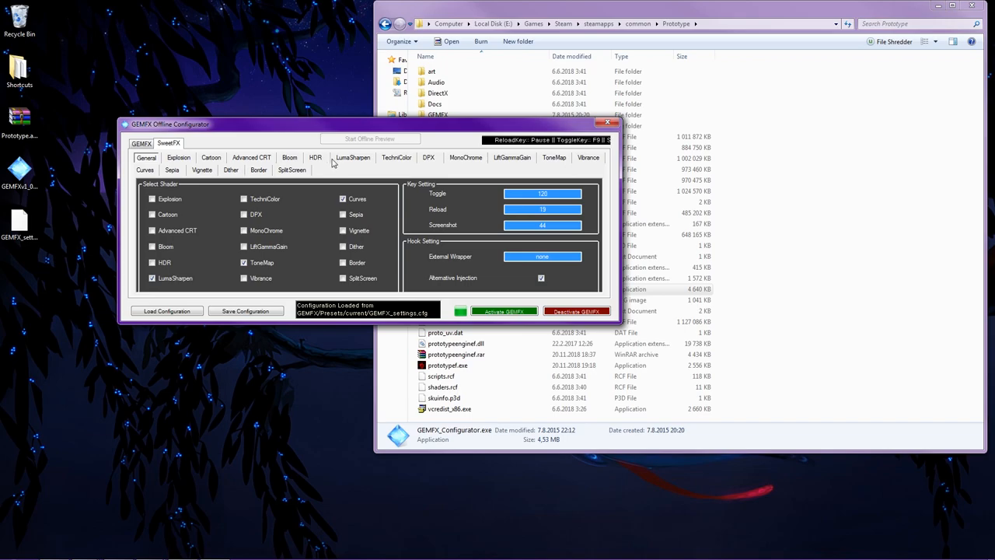
left_click(353, 157)
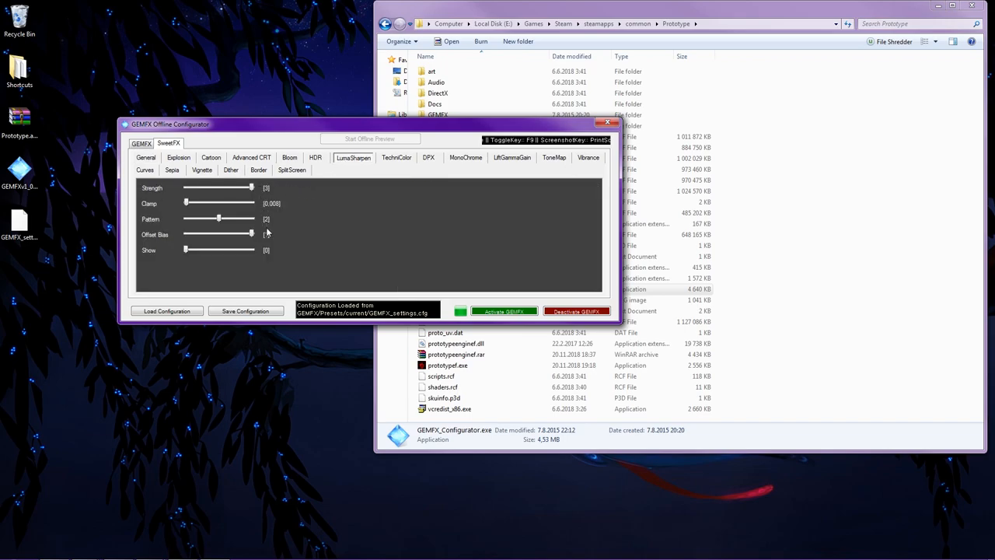
left_click(146, 157)
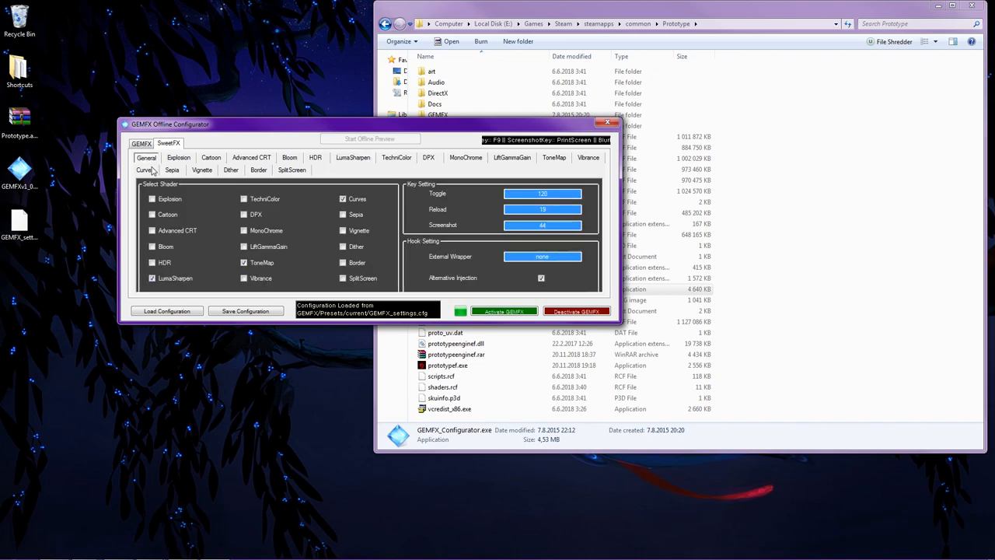
left_click(554, 157)
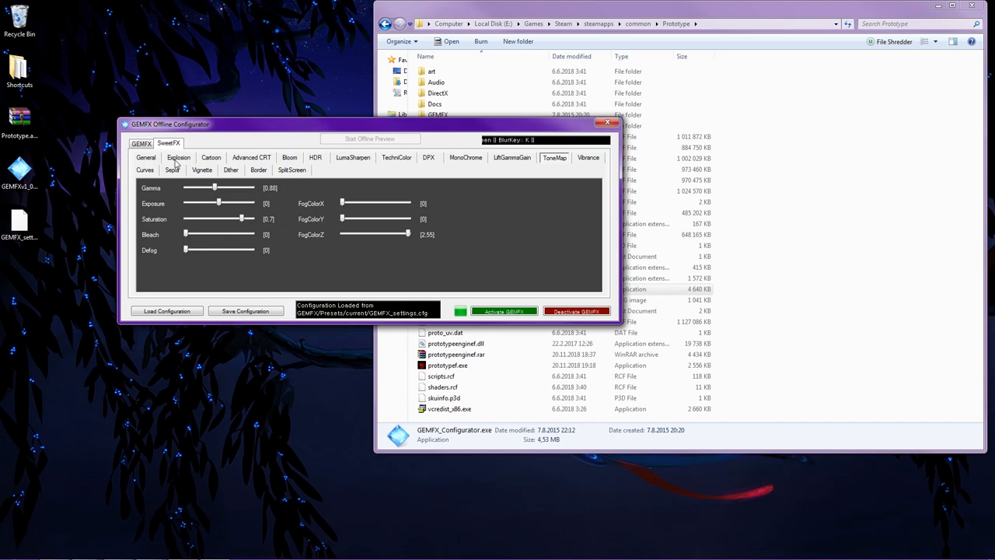
left_click(146, 157)
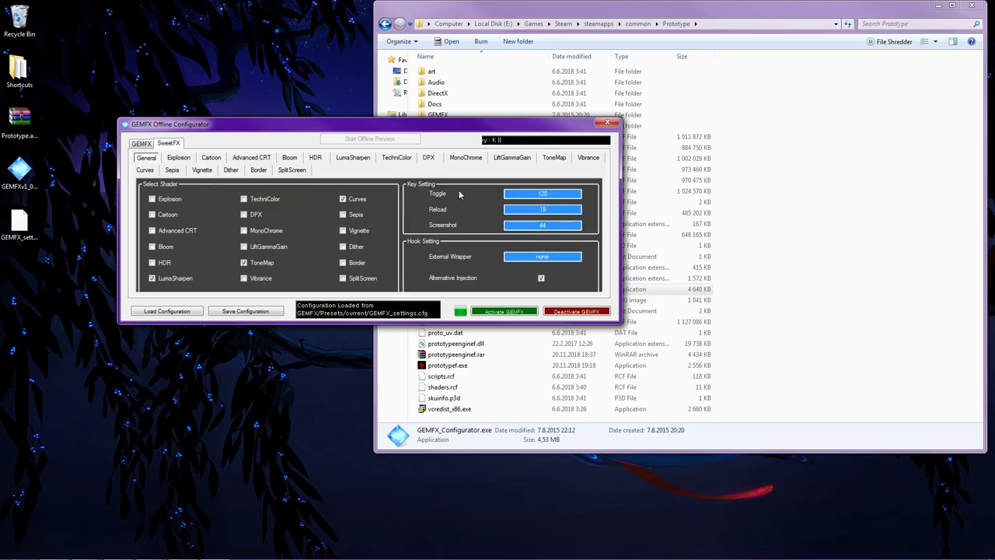
left_click(145, 170)
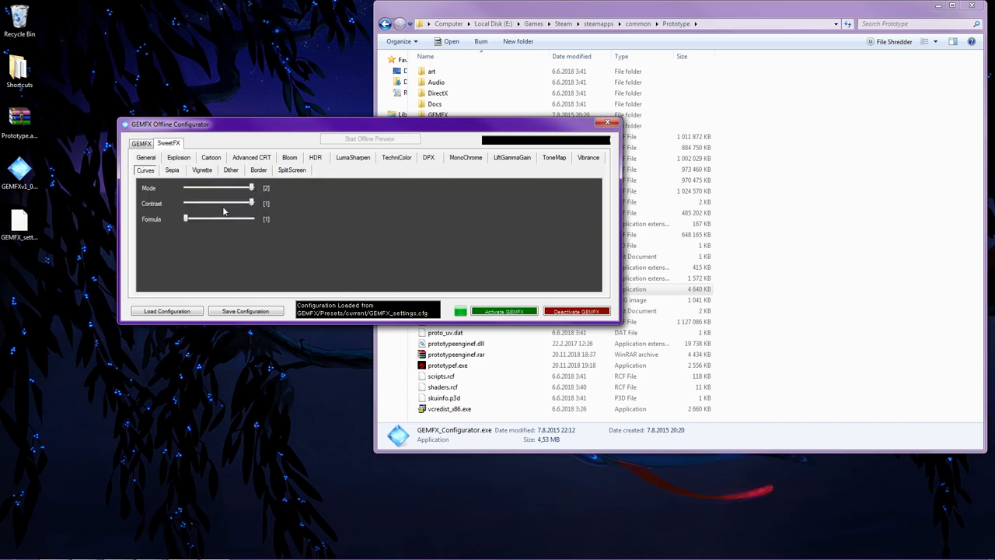
left_click(146, 157)
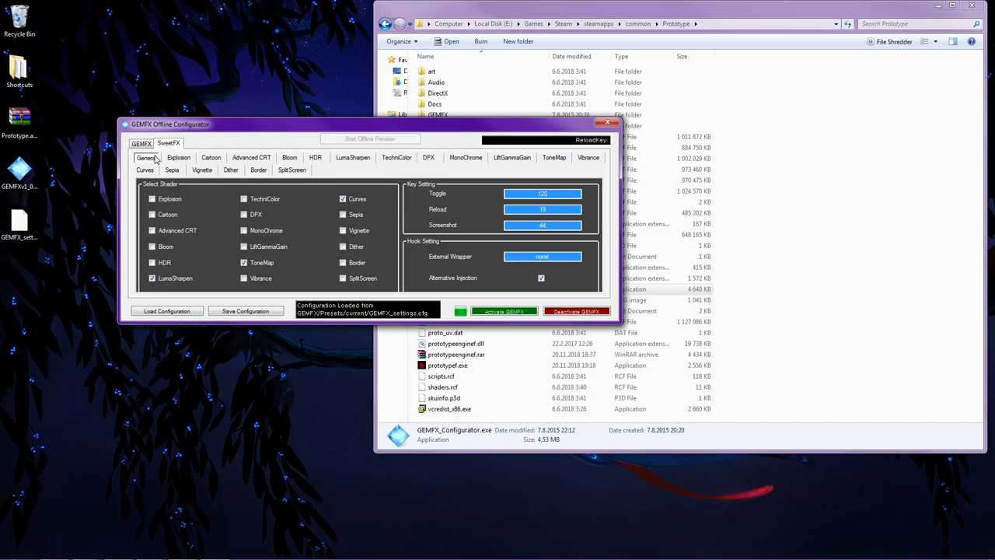
left_click(140, 143)
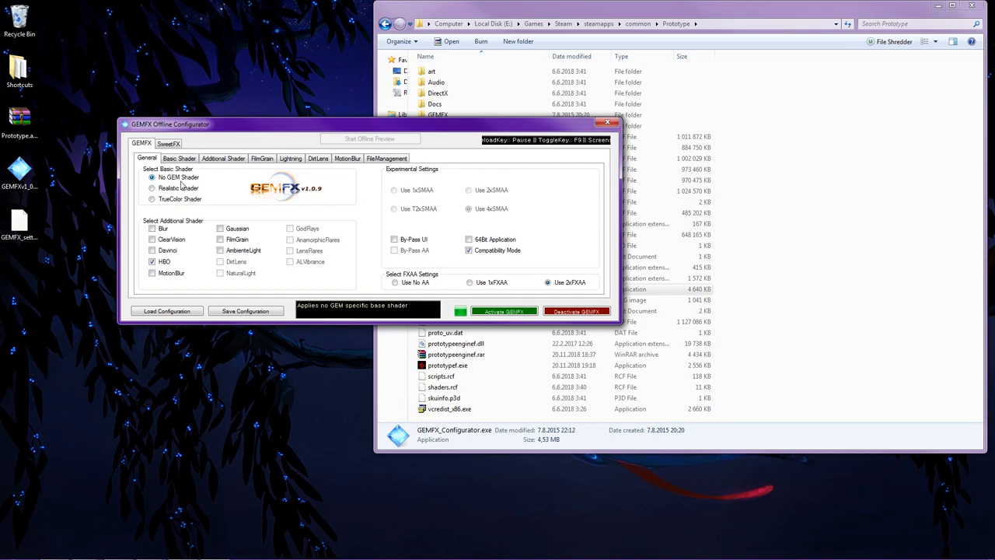
- Review the Basic Shader, Additional Shader, Lightning, MotionBlur and FileManagement pages
left_click(180, 159)
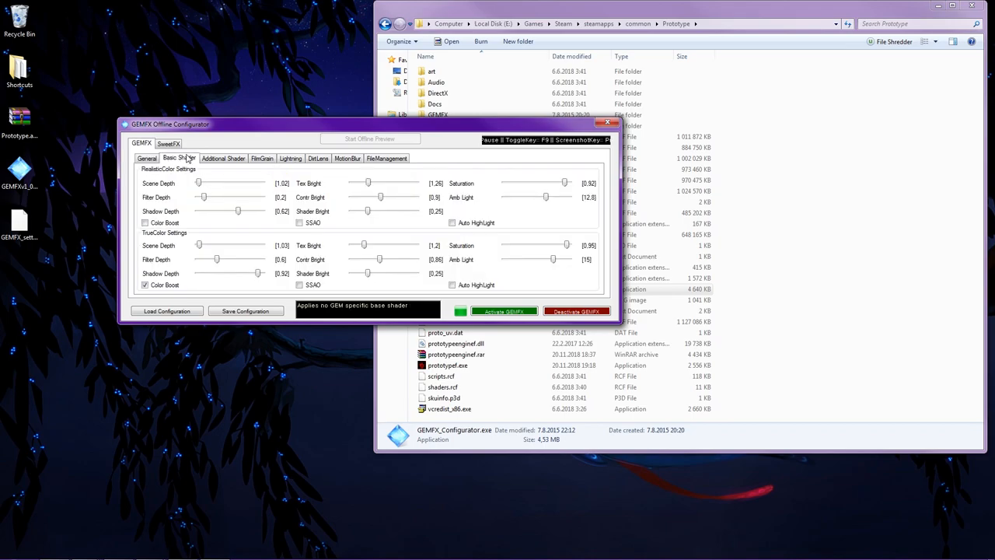
left_click(224, 158)
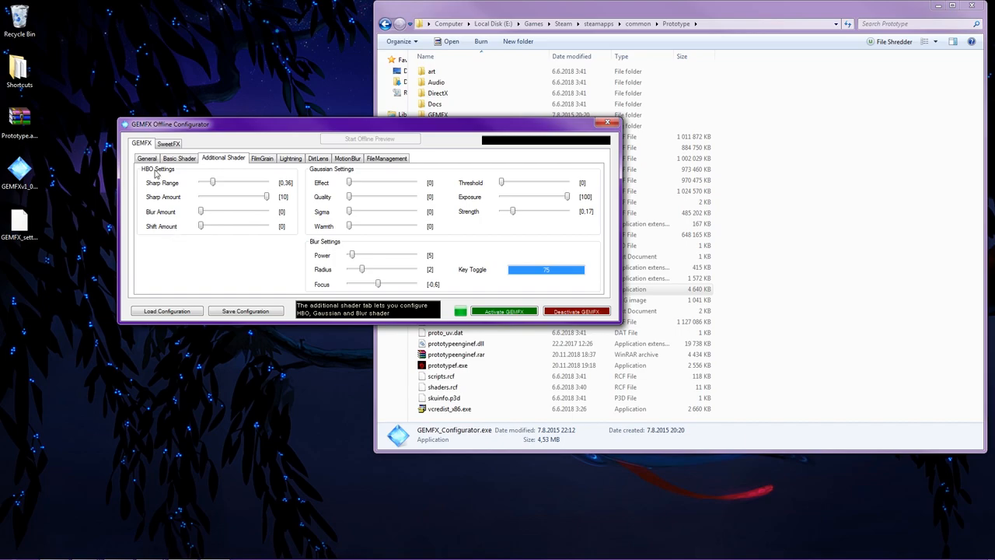
left_click(148, 159)
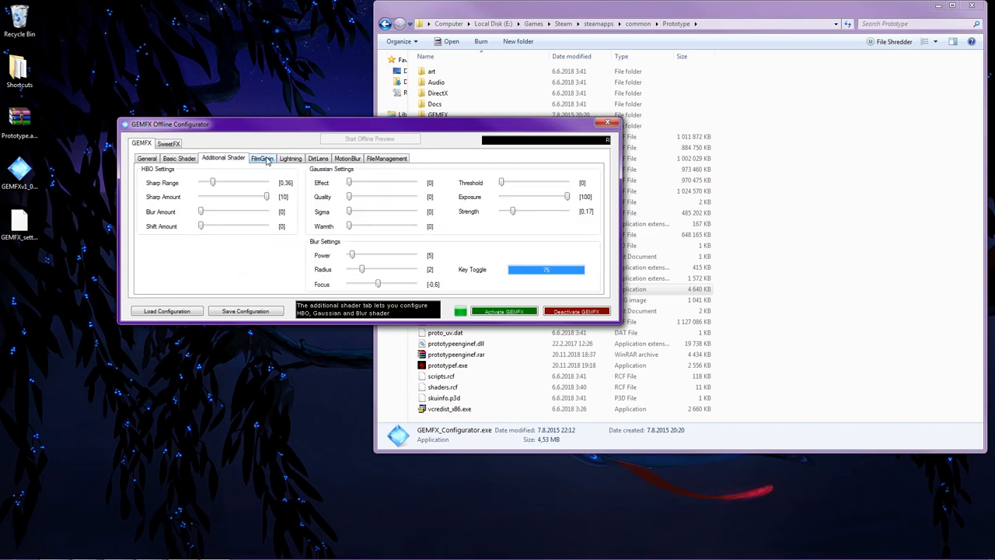
left_click(289, 158)
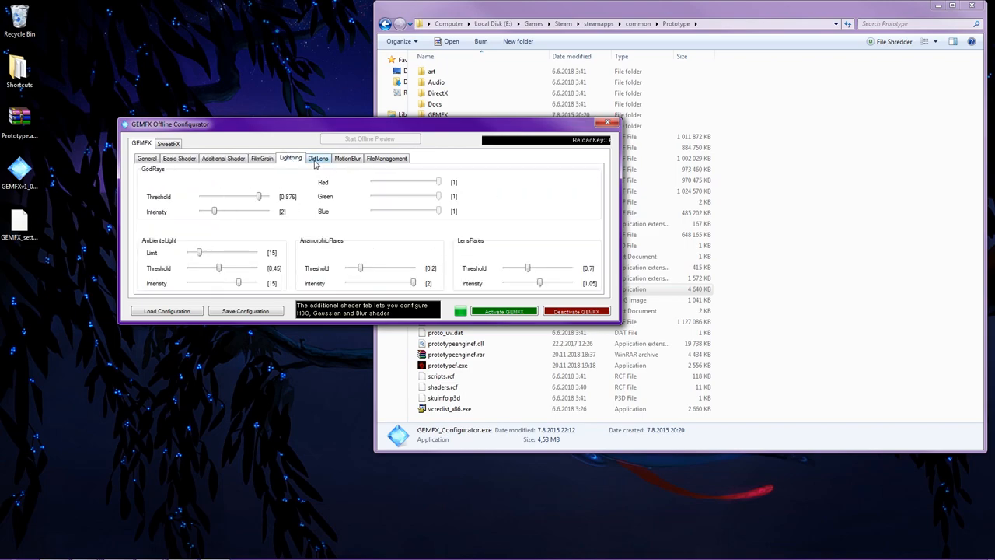
left_click(346, 158)
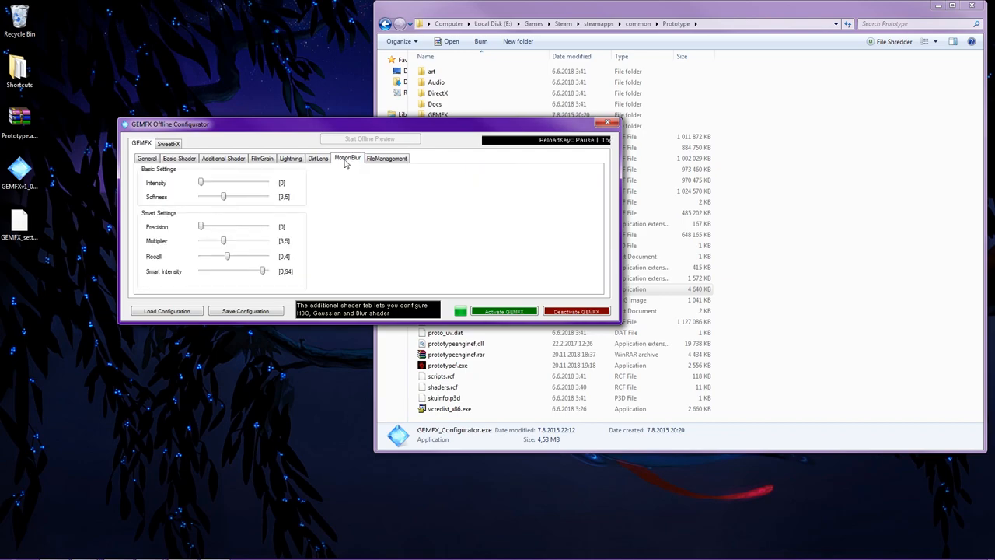
left_click(386, 158)
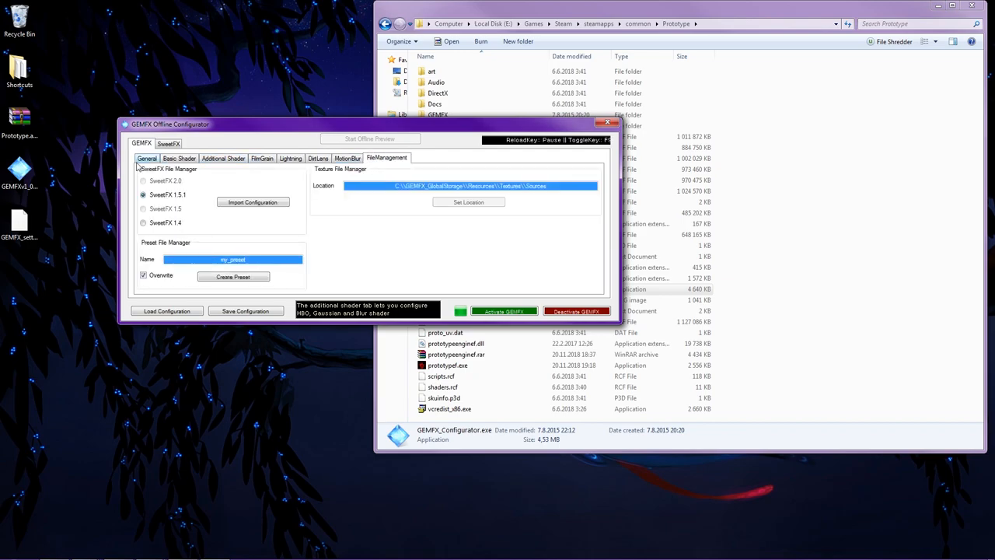
- Return to the shader and SweetFX settings, then save the configuration and close the configurator
left_click(224, 158)
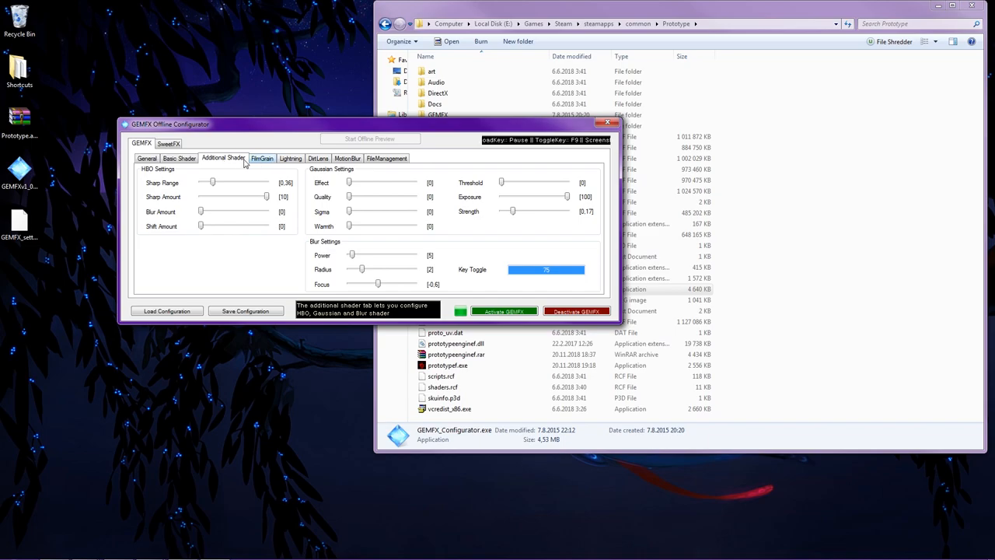
left_click(146, 159)
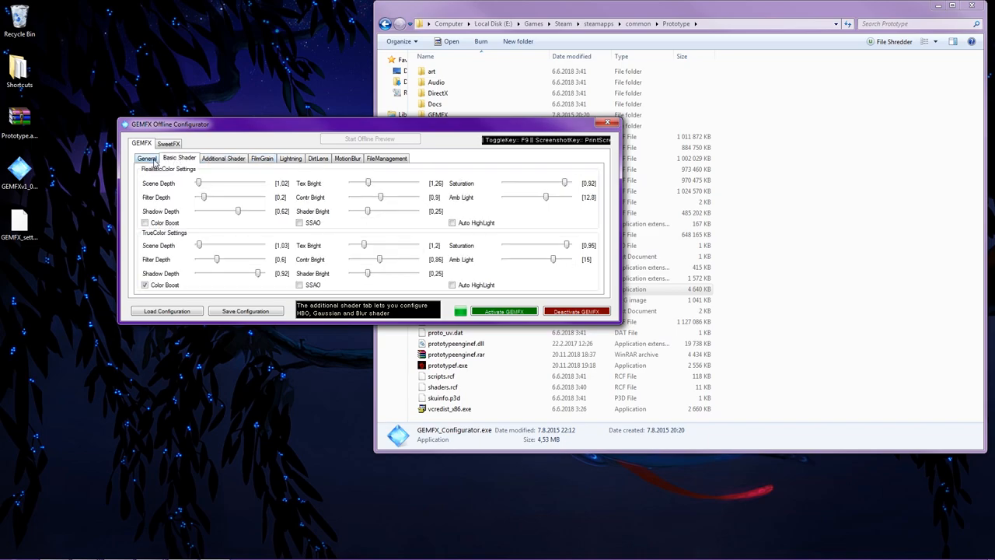
left_click(168, 143)
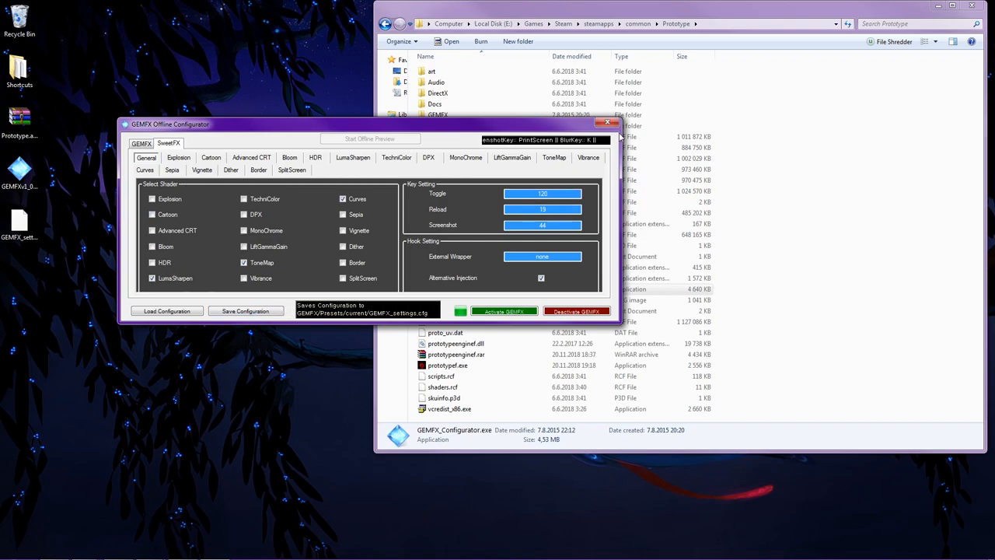
left_click(608, 121)
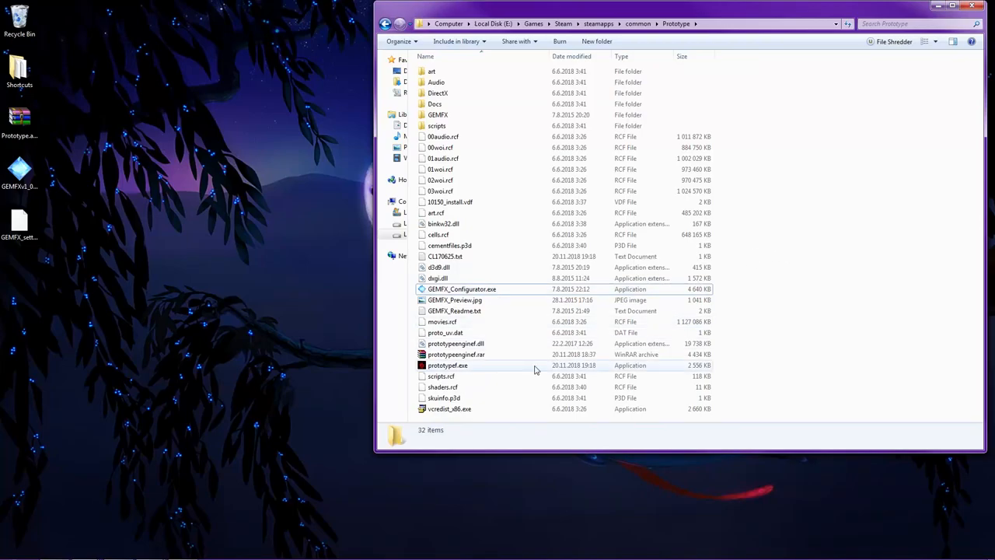
- Check that prototypef.exe sits beside the GEMFX files in the Prototype folder
left_click(448, 365)
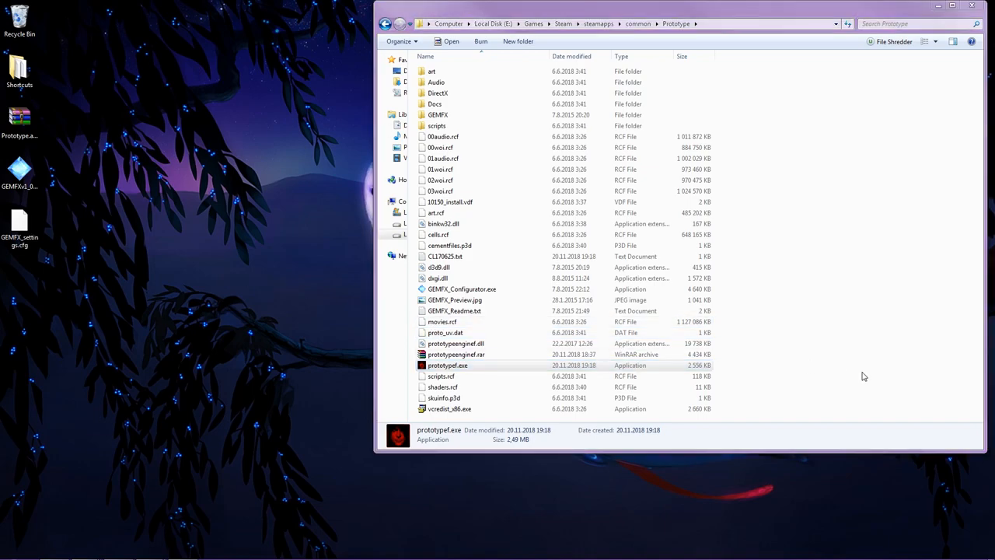
mouse_move(817, 375)
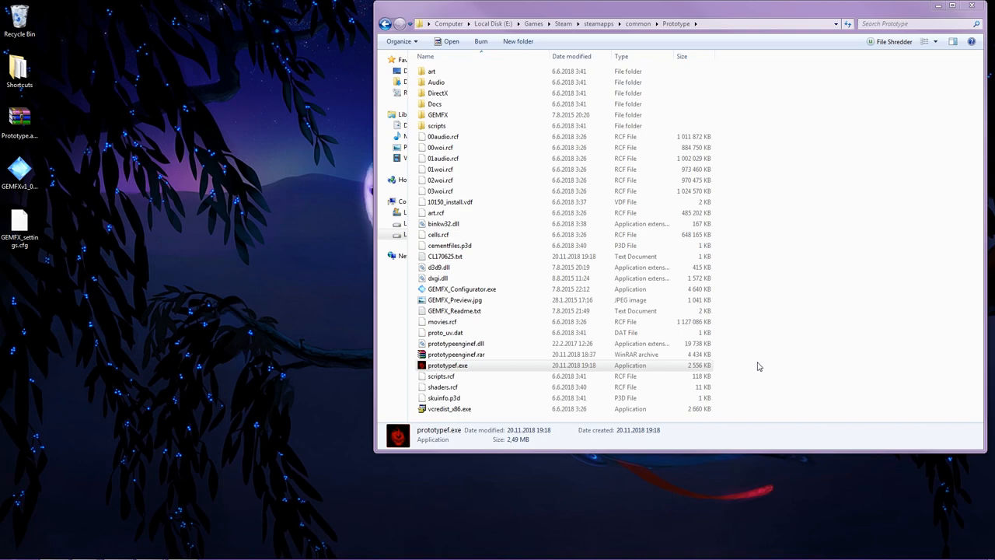
mouse_move(761, 302)
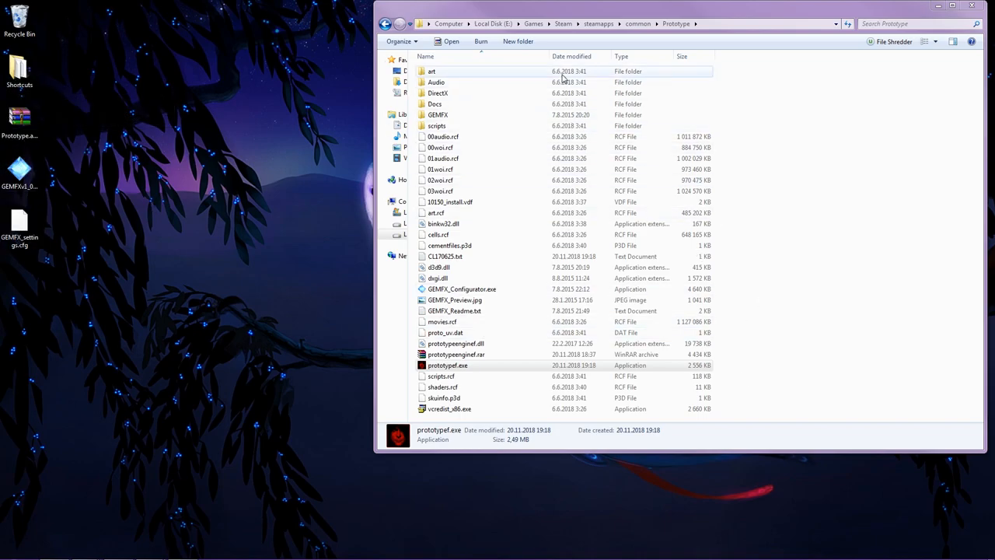
mouse_move(781, 383)
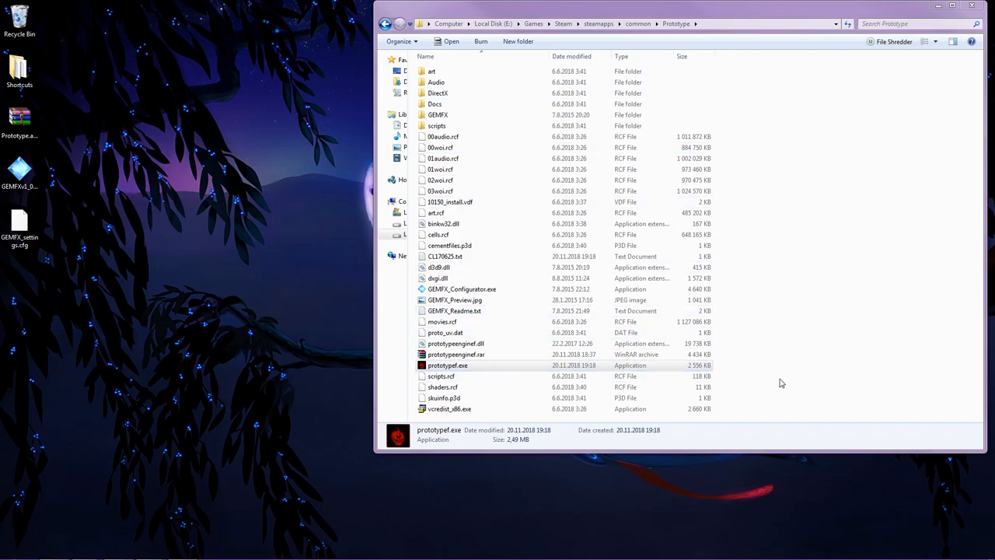
mouse_move(743, 370)
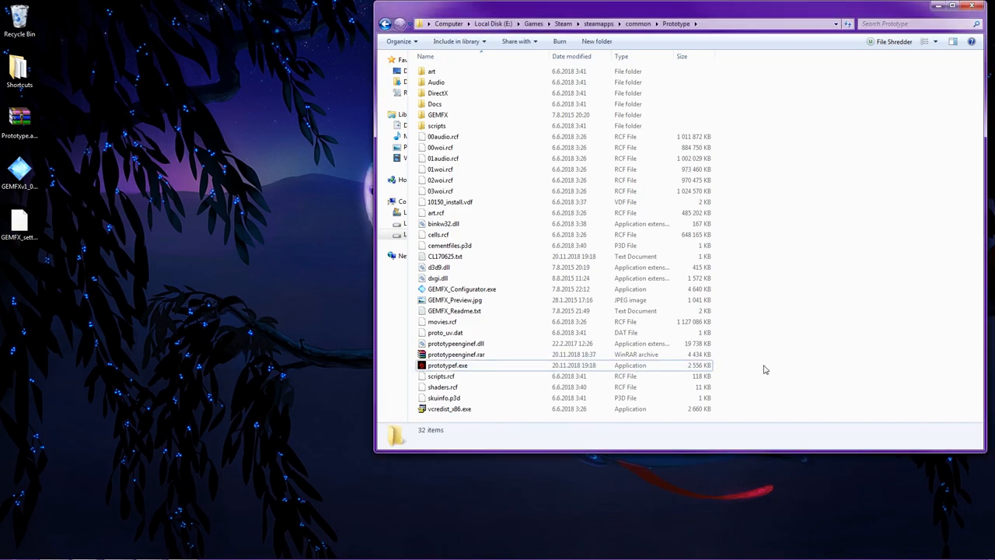
mouse_move(374, 308)
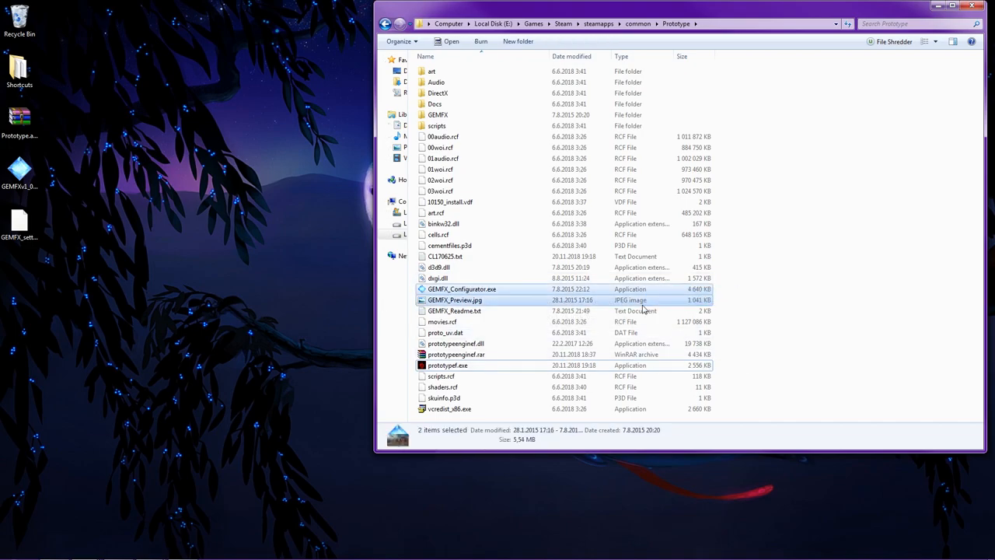
left_click(834, 310)
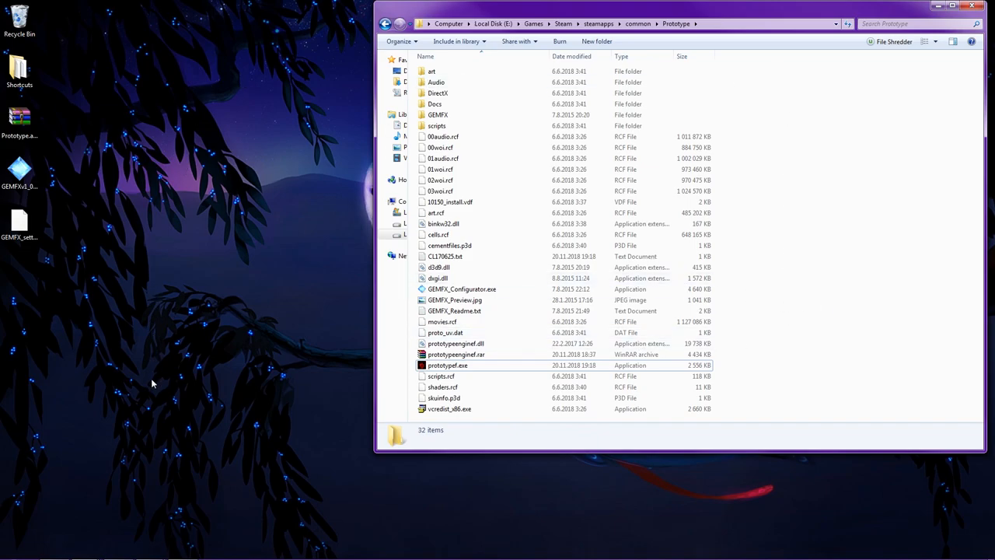
mouse_move(827, 317)
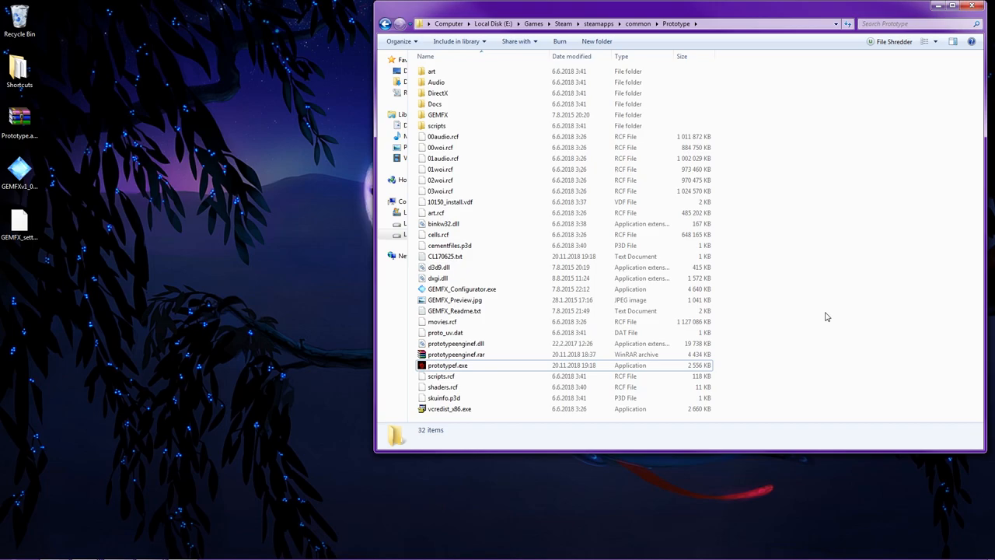
double_click(462, 289)
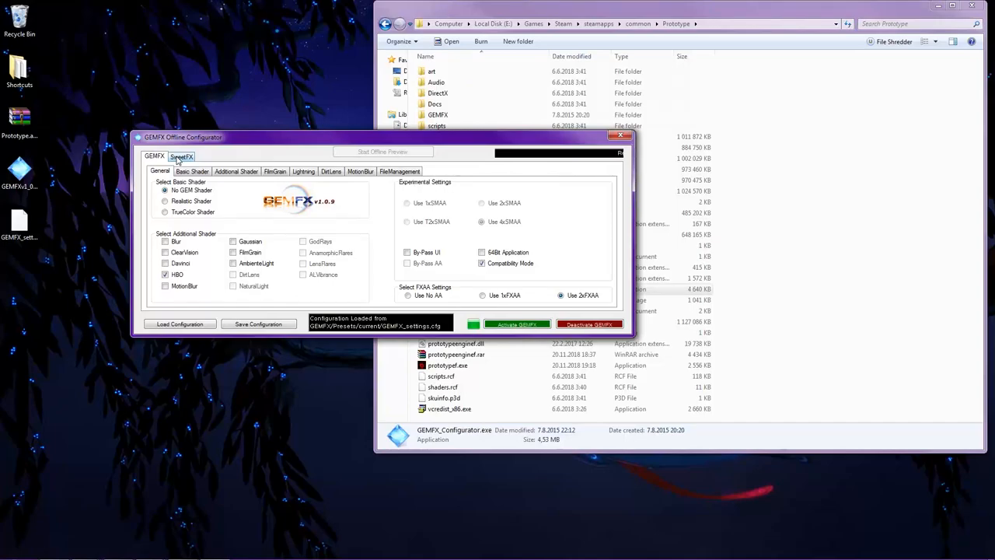
left_click(154, 156)
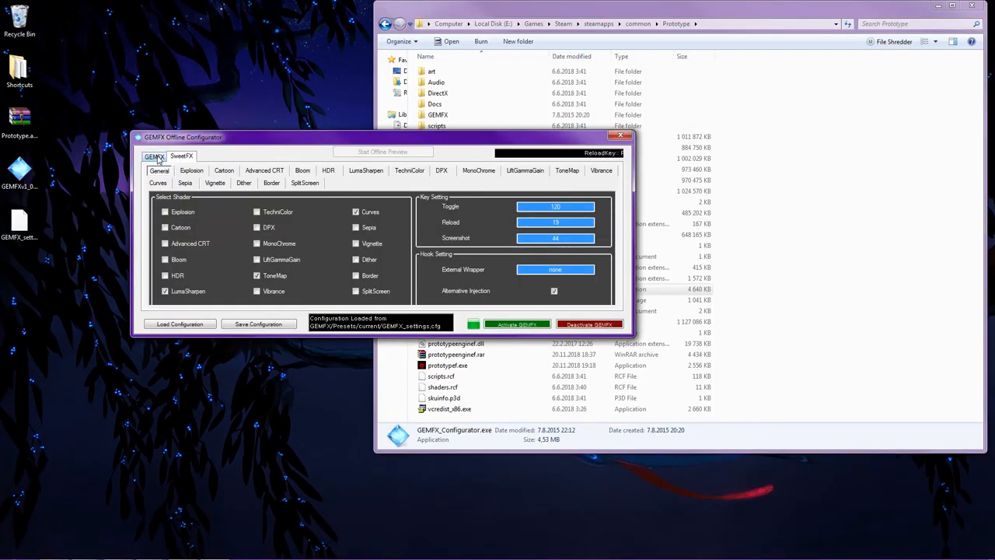
left_click(155, 155)
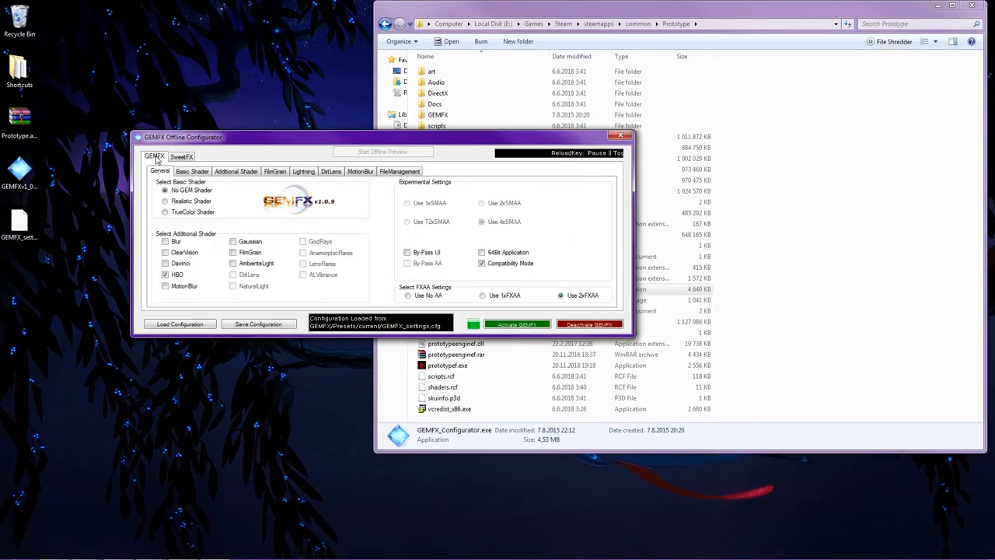
left_click(180, 156)
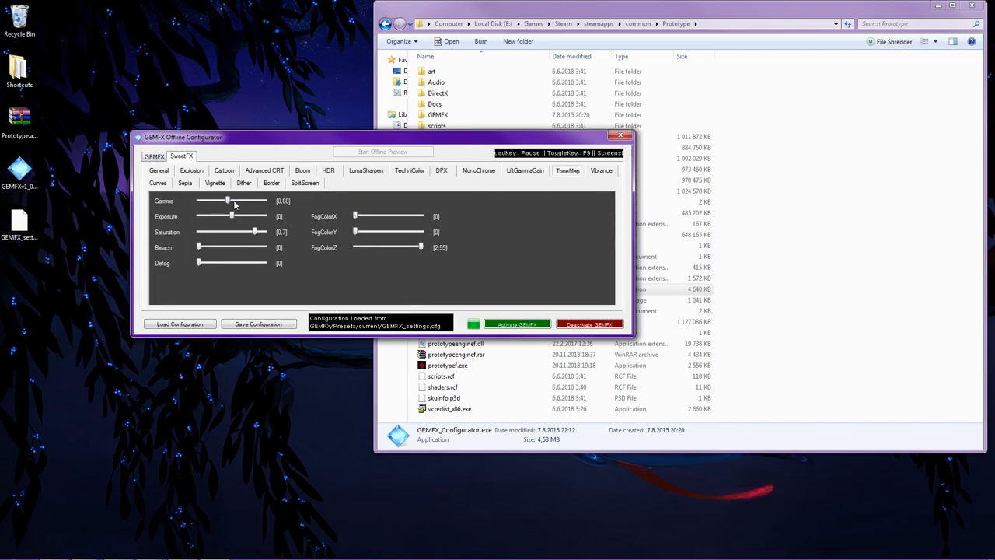
mouse_move(335, 49)
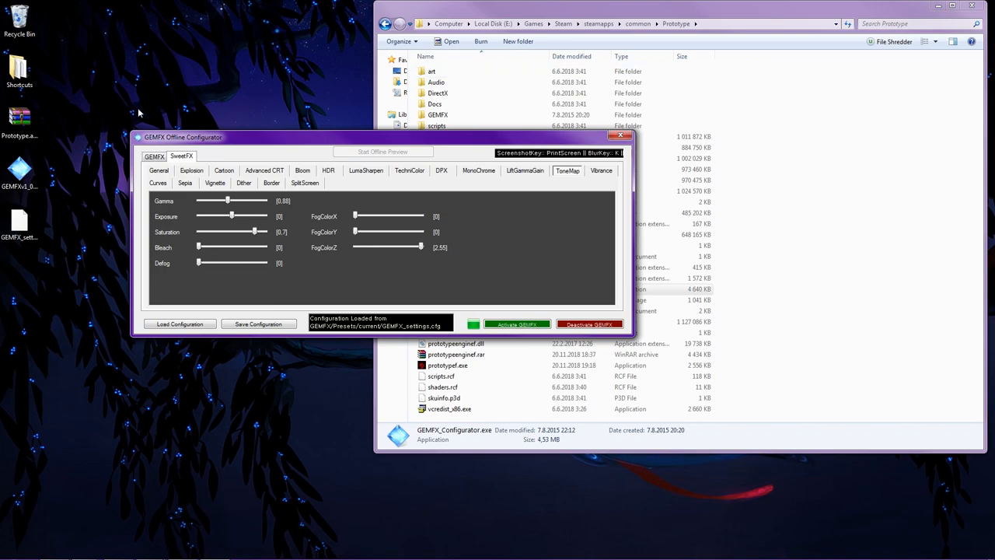
left_click(158, 156)
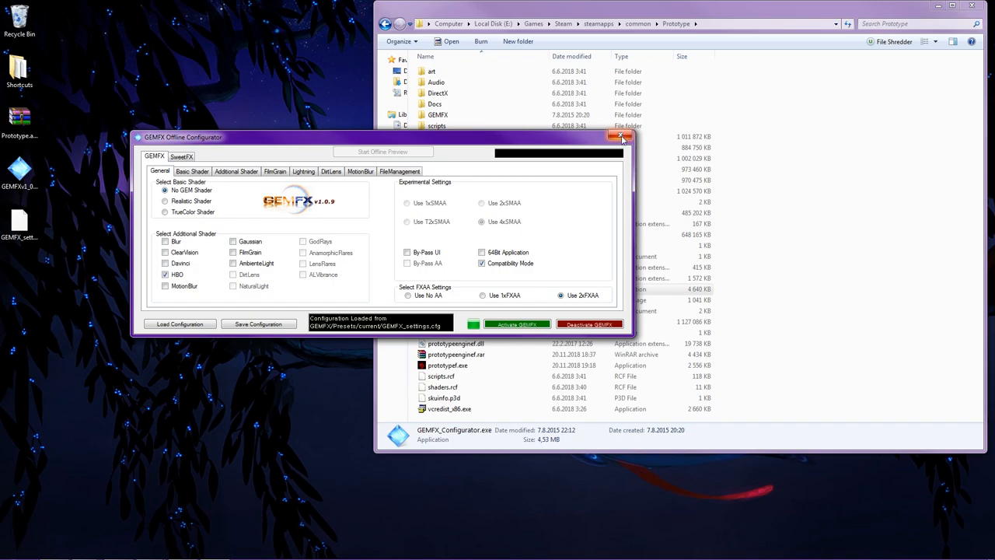
left_click(622, 136)
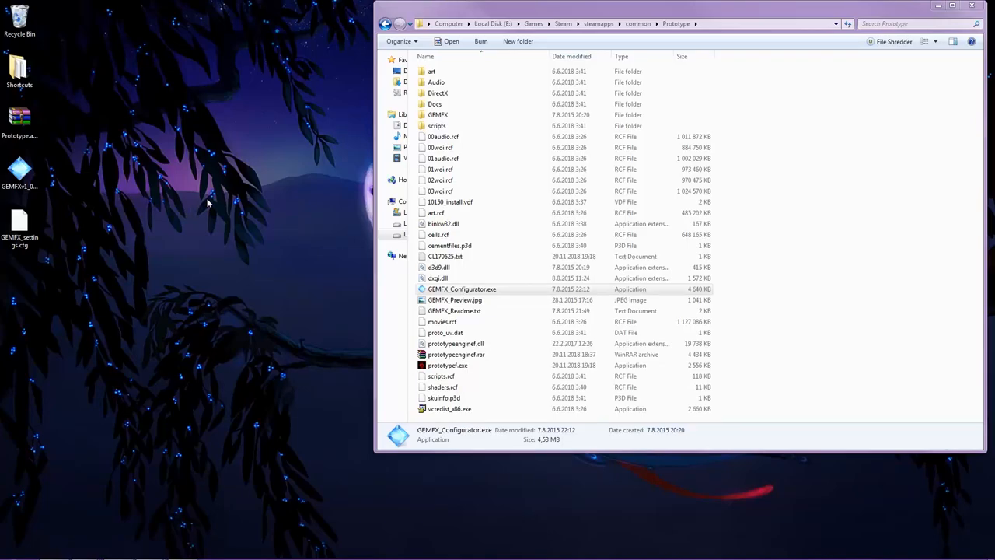
mouse_move(463, 379)
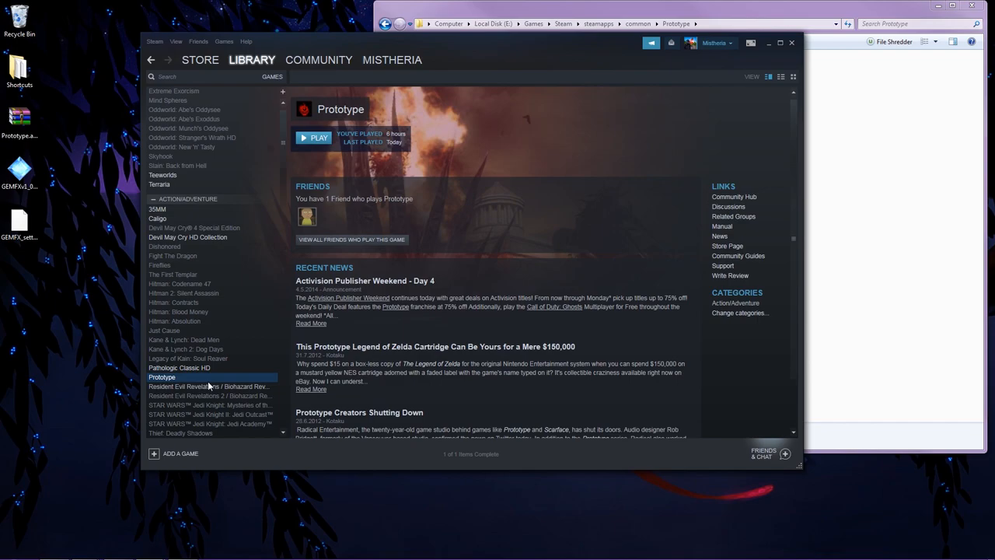
- Launch Prototype from its Steam library page
left_click(312, 138)
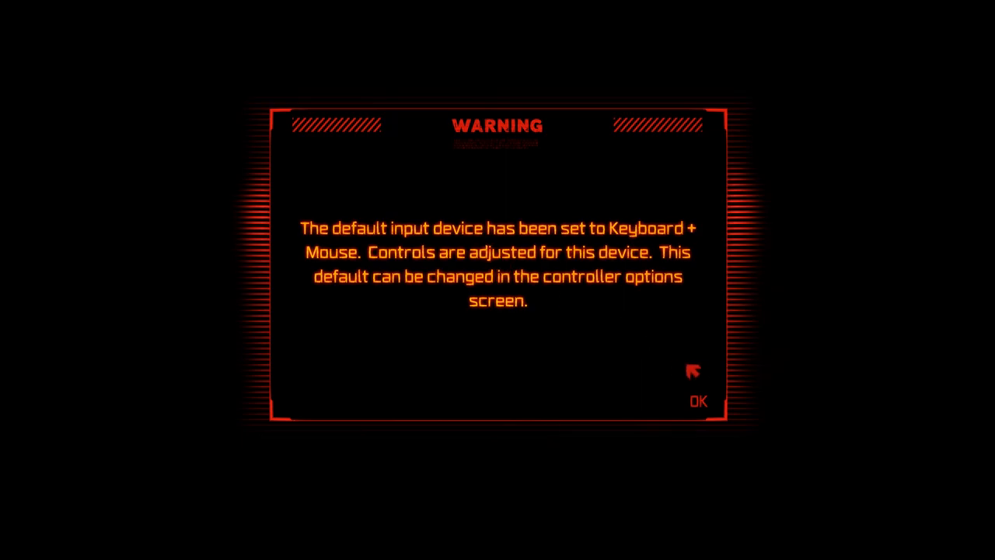
- Acknowledge the input notice, raise anti-aliasing to 2x in Video options and back out to the save prompt
left_click(698, 402)
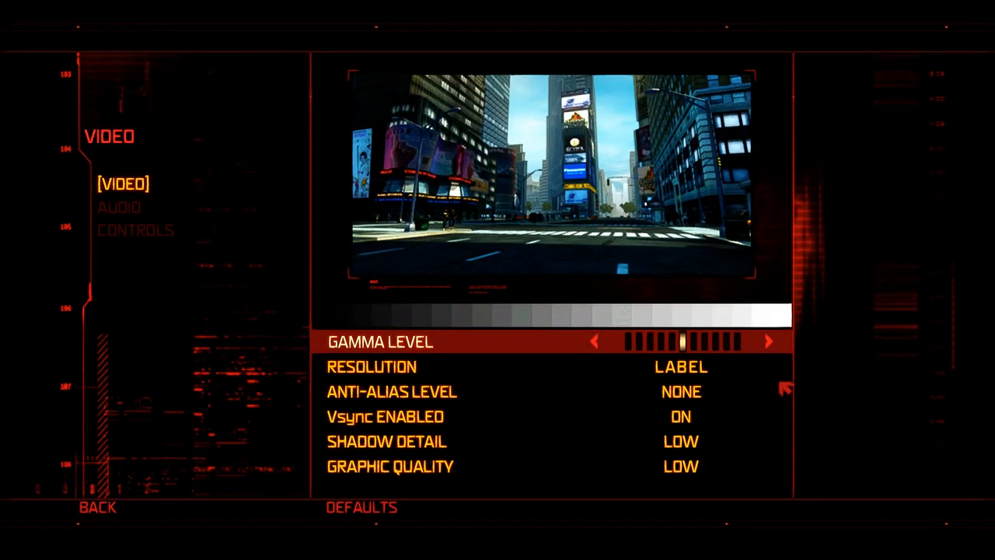
mouse_move(731, 372)
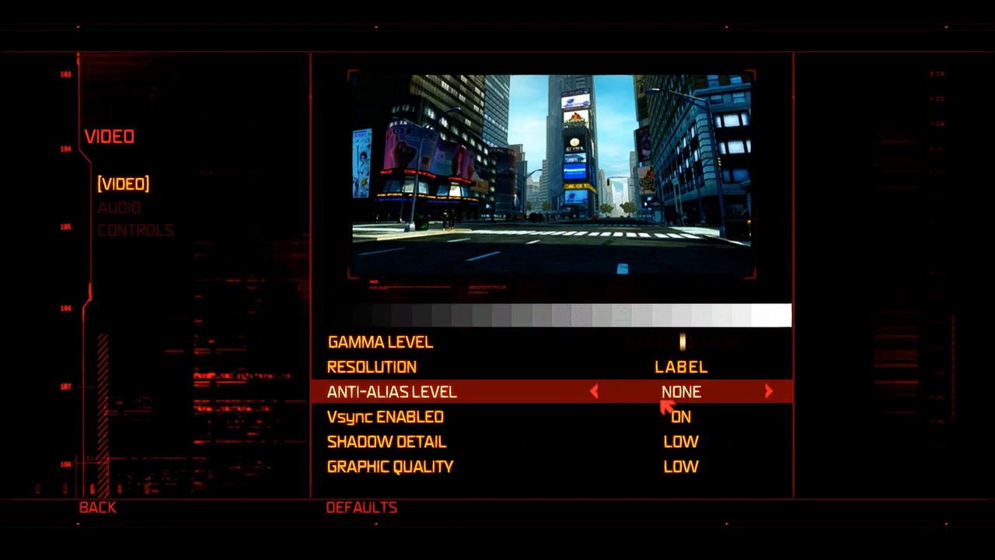
left_click(769, 392)
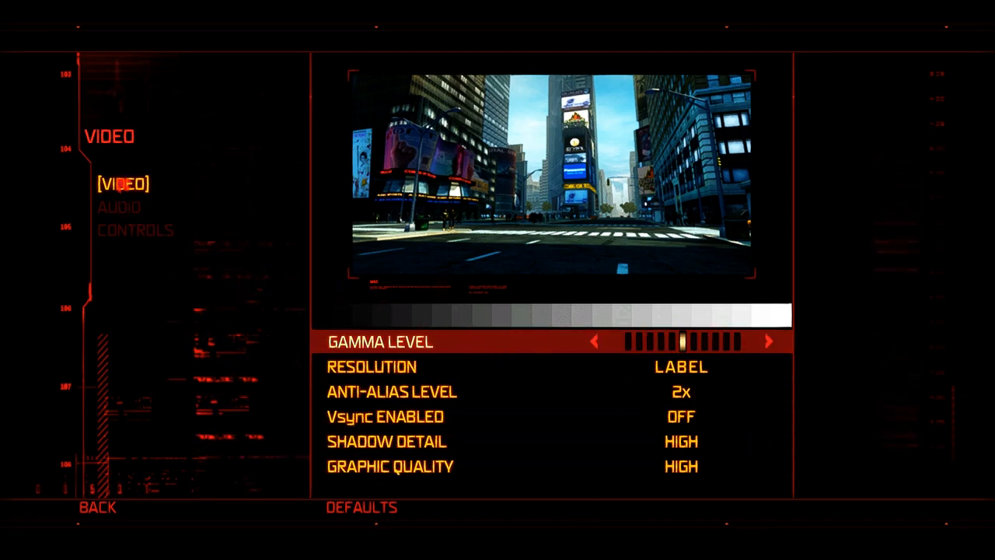
left_click(95, 509)
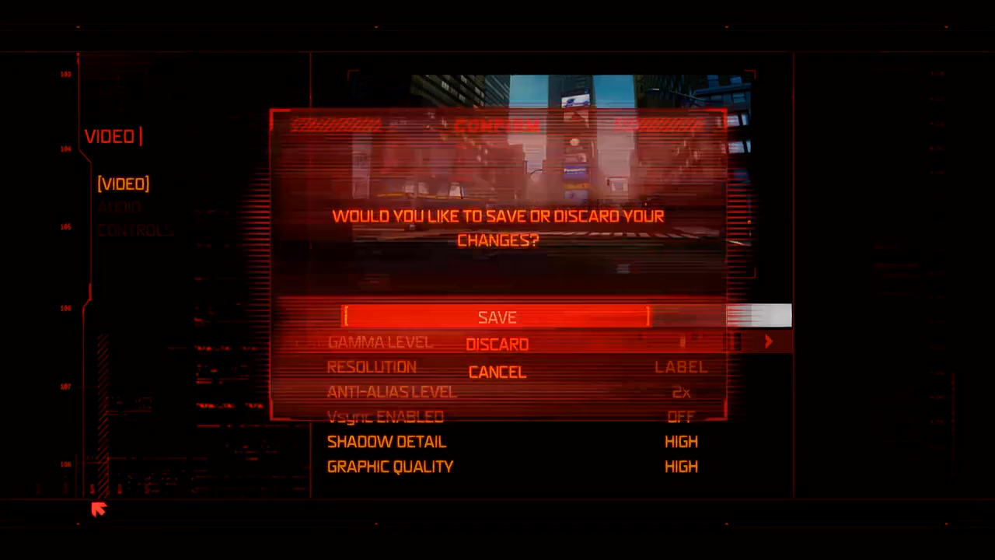
- Save the video settings, then set Graphic Quality and Shadow Detail to High
left_click(494, 317)
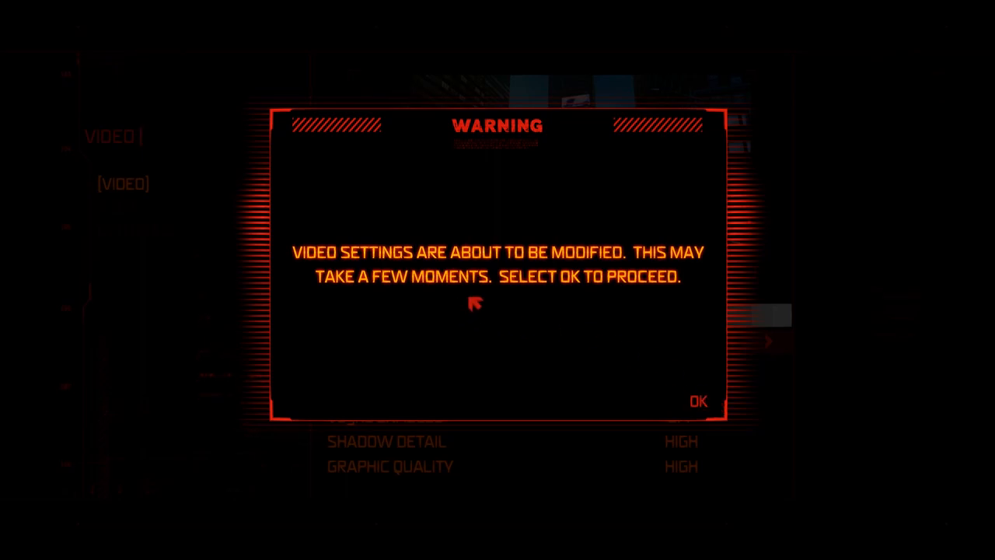
left_click(697, 402)
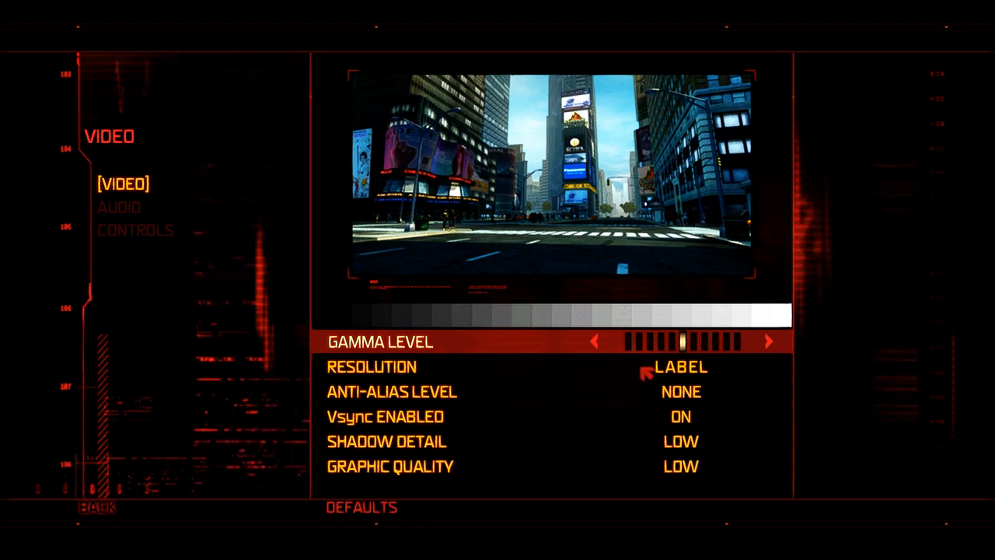
left_click(770, 466)
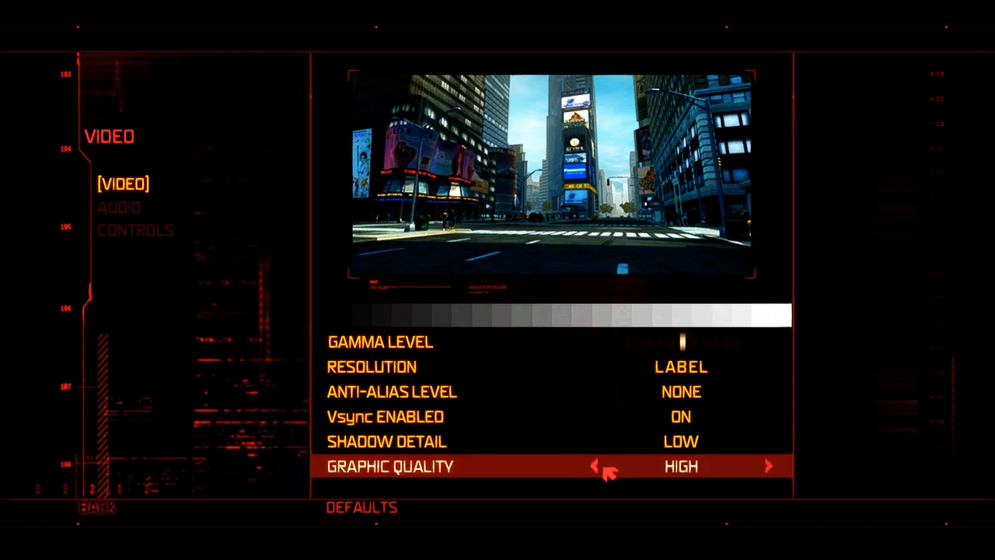
key("Up")
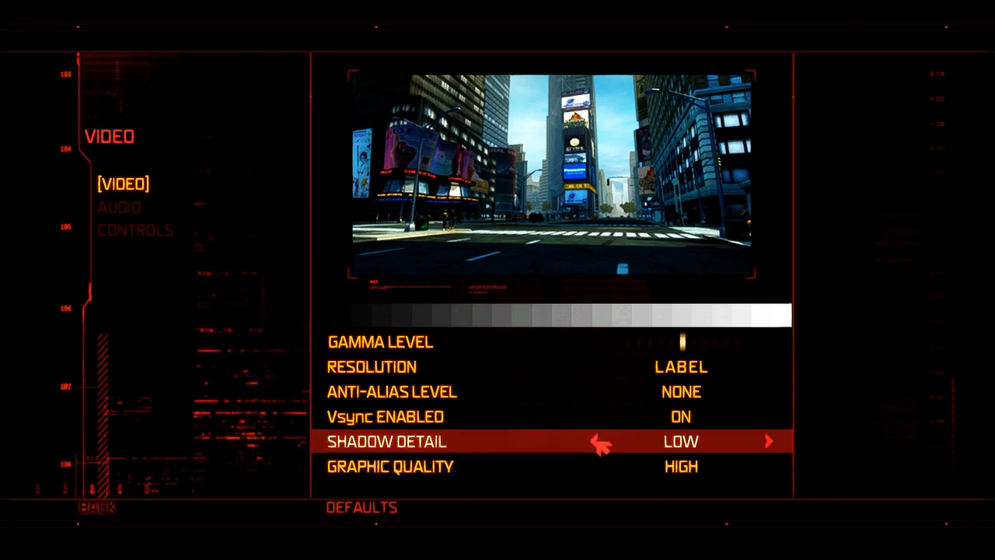
left_click(768, 441)
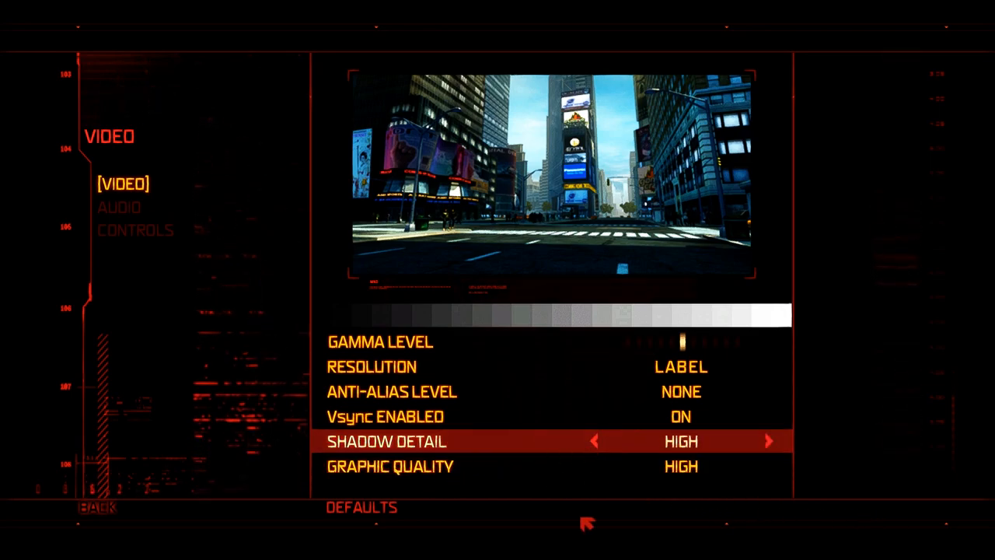
mouse_move(106, 520)
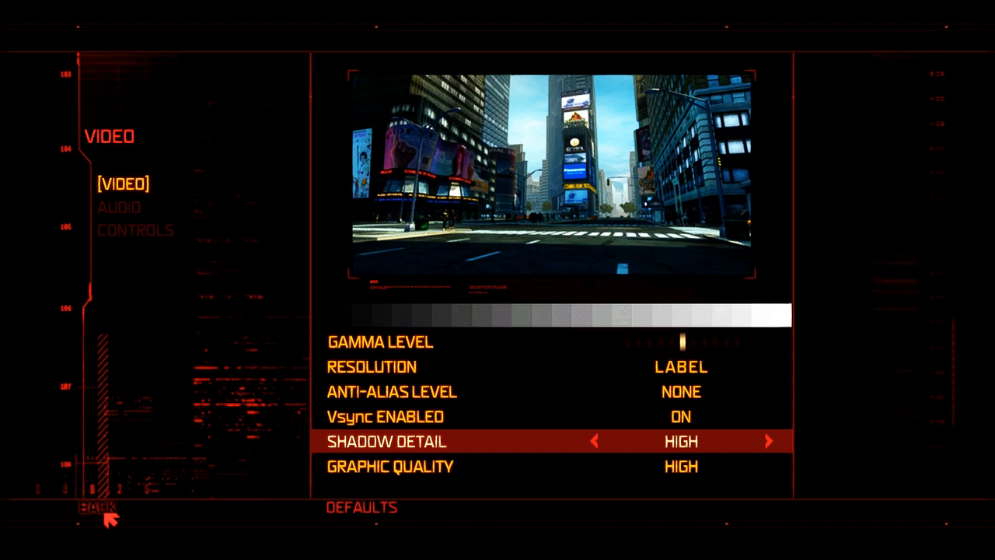
mouse_move(591, 401)
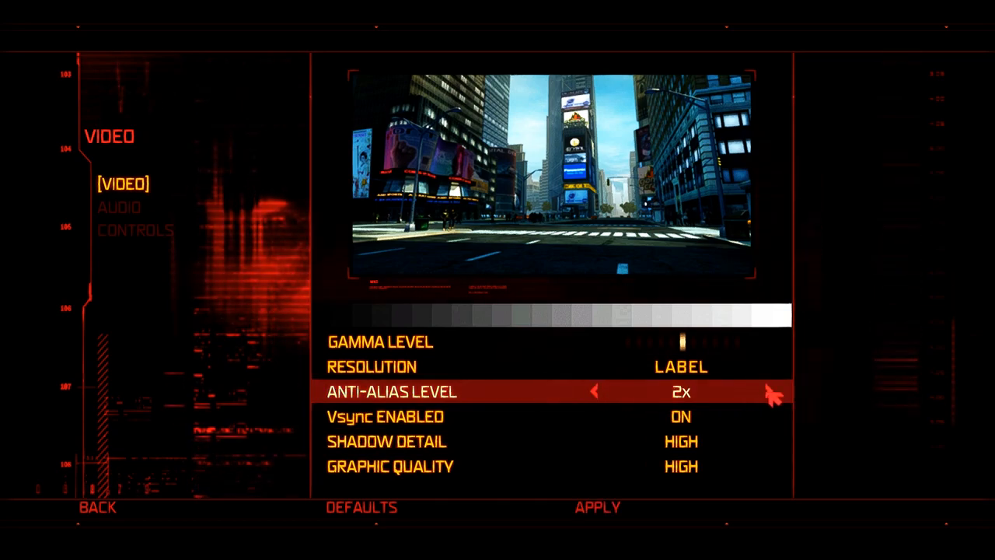
- Apply the video settings and confirm keeping them
left_click(597, 391)
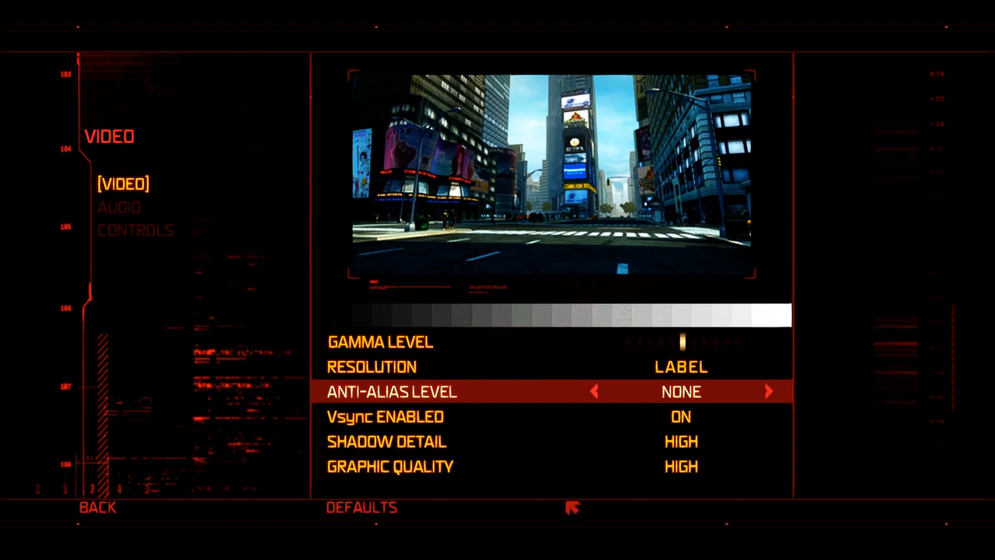
mouse_move(99, 518)
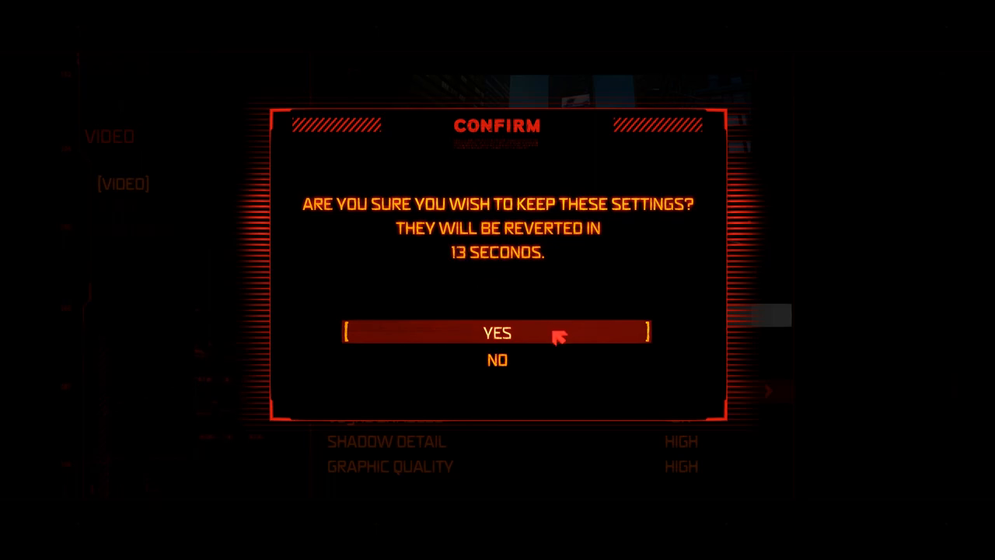
left_click(499, 333)
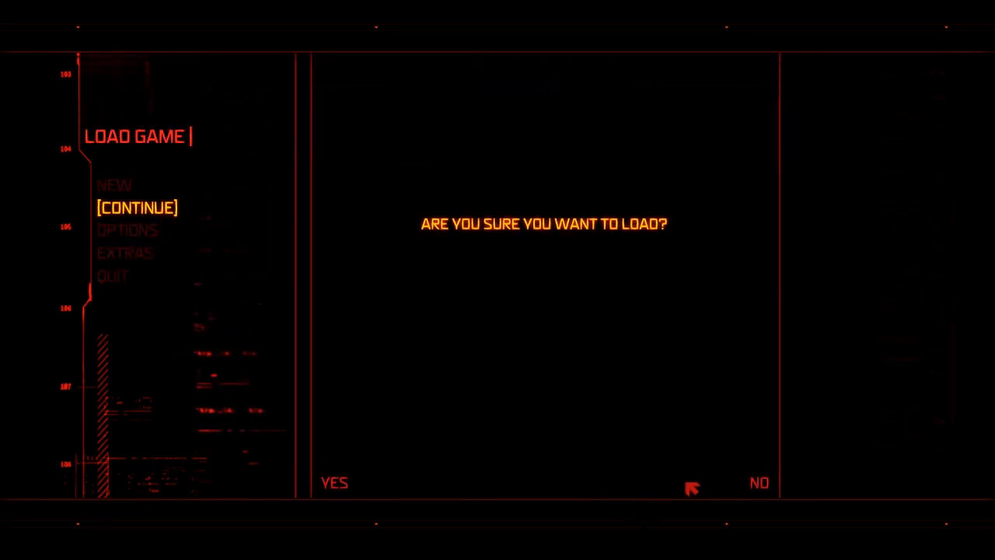
- Load the saved game and dismiss the Events tutorial to reach the night-time rooftop
left_click(345, 482)
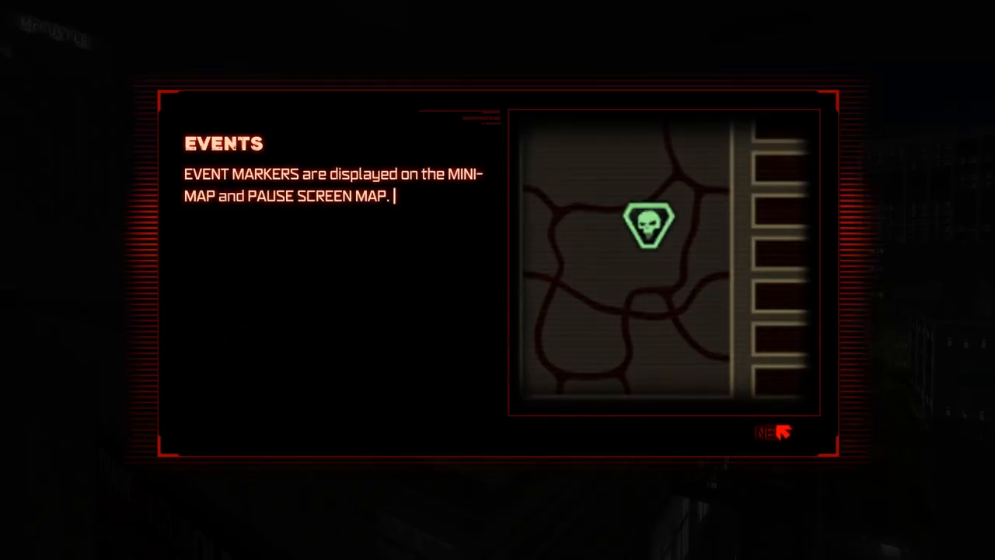
left_click(778, 433)
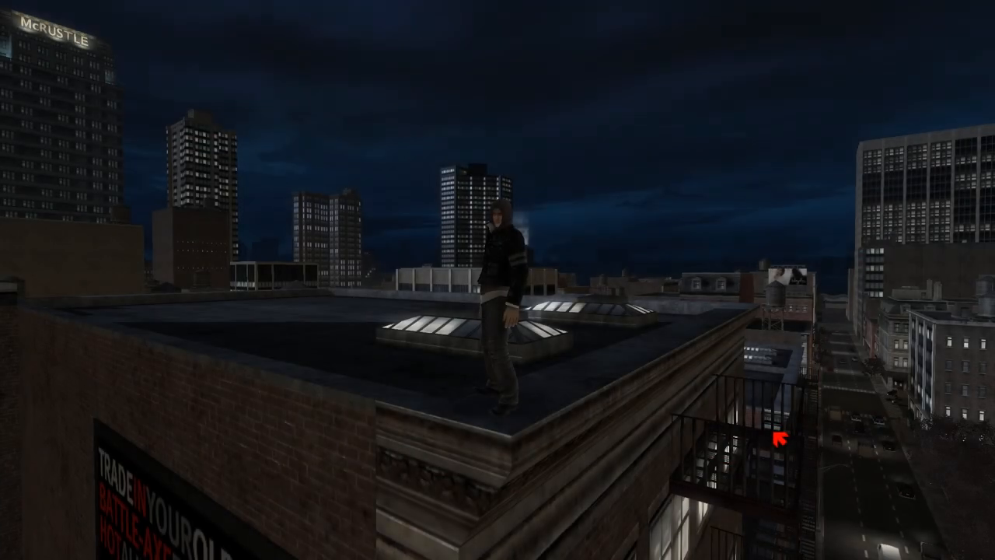